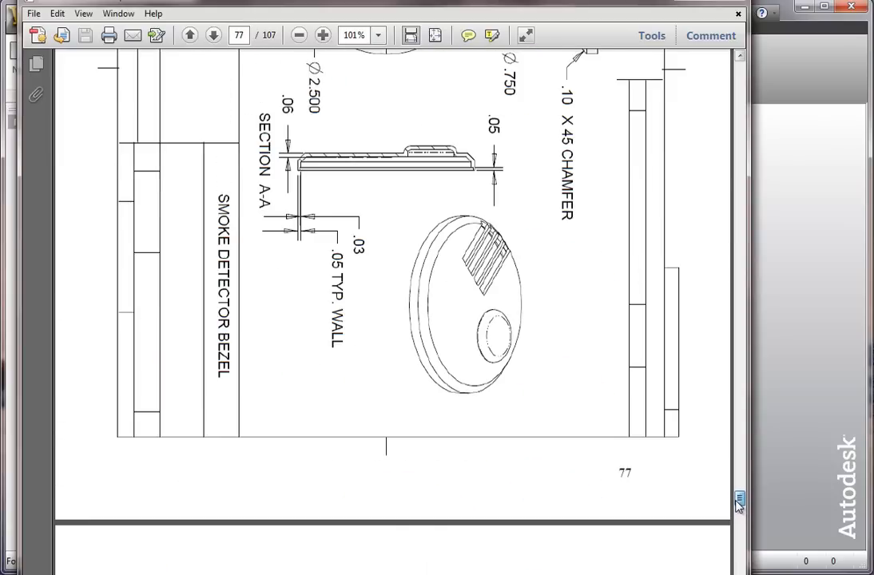
Step: Close the smoke detector bezel PDF so Inventor's start screen is in front
{"action": "left_click", "coordinate": [215, 35]}
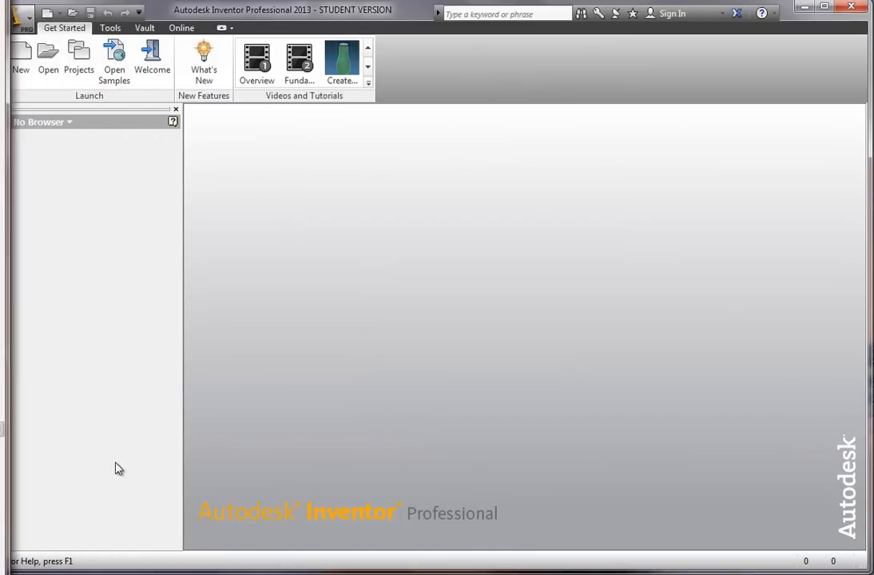
{"action": "mouse_move", "coordinate": [256, 62]}
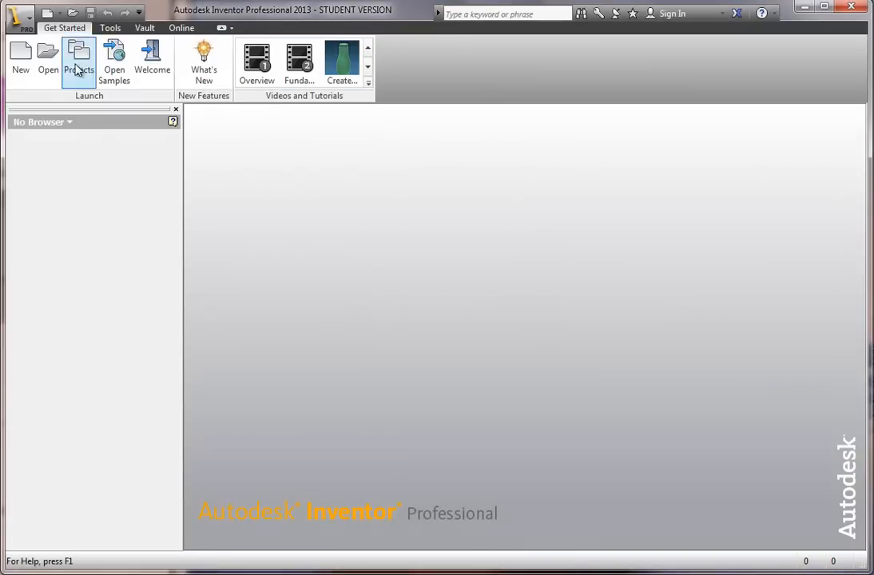
Step: Create a new part, Part1, from the Standard.ipt template
{"action": "left_click", "coordinate": [19, 61]}
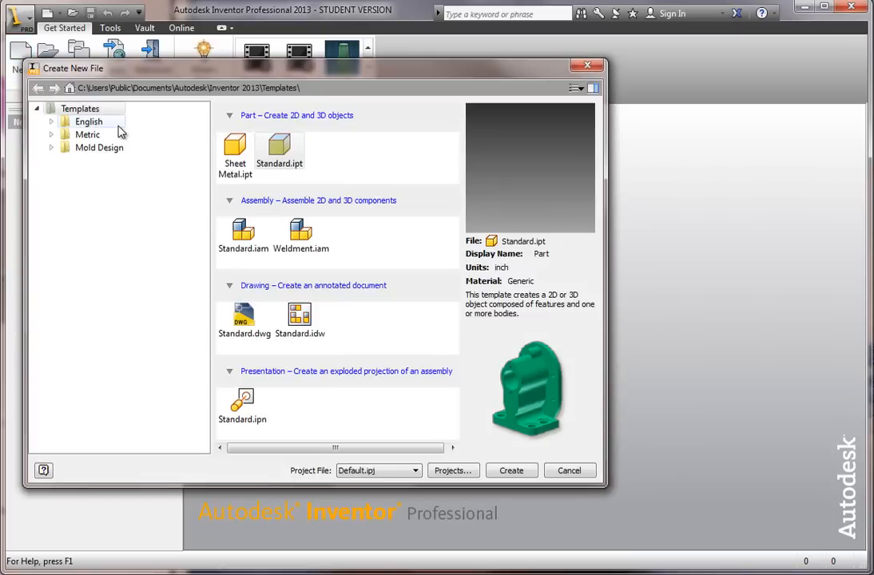
{"action": "left_click", "coordinate": [570, 470]}
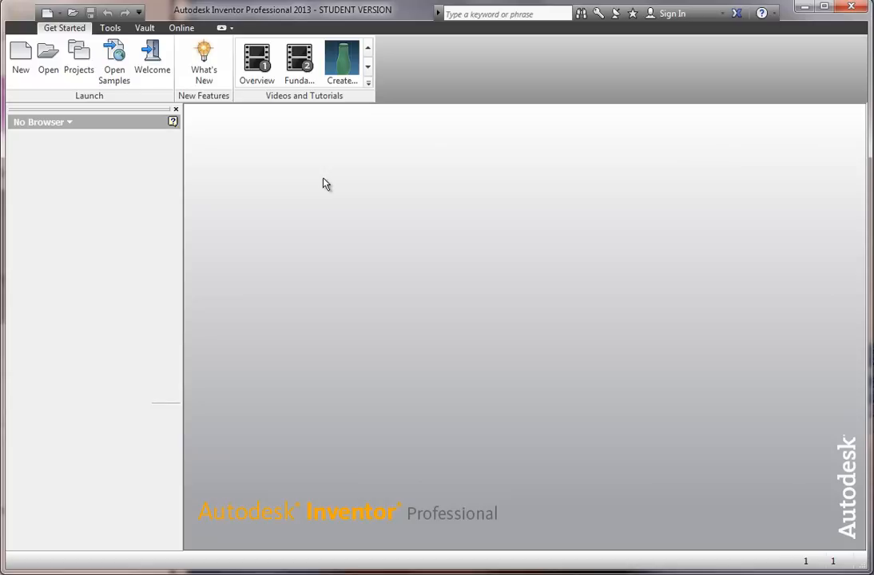
{"action": "left_click", "coordinate": [19, 56]}
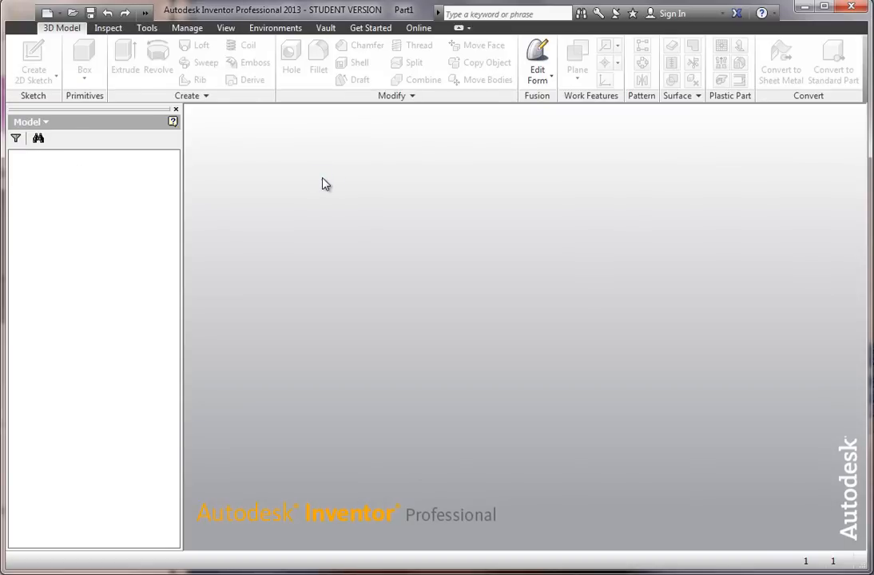
{"action": "left_click", "coordinate": [47, 13]}
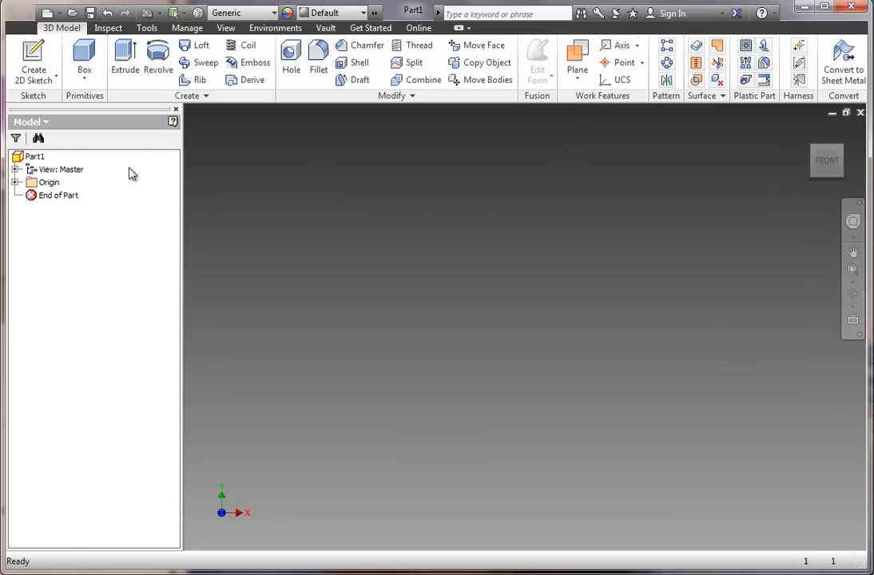
Step: Create Work Plane1 offset 6 from the XY plane
{"action": "left_click", "coordinate": [16, 182]}
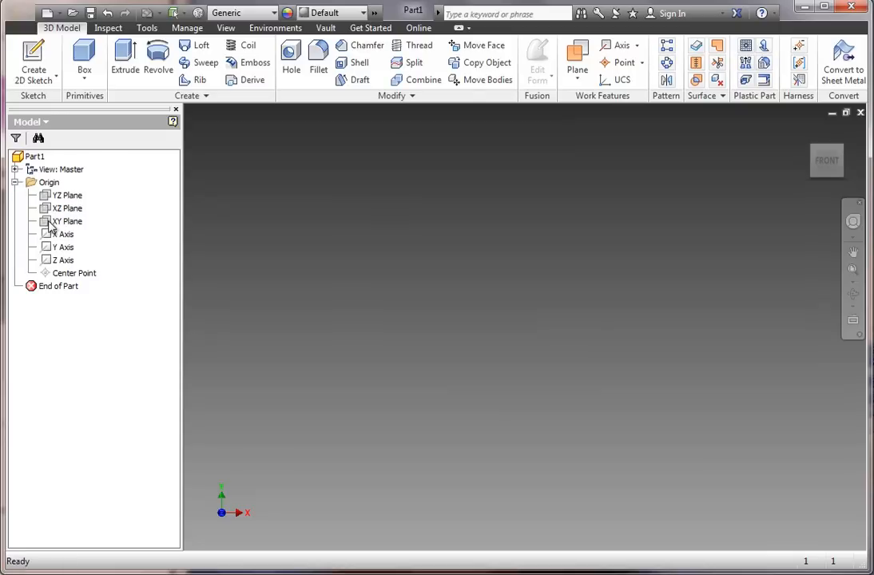
{"action": "left_click", "coordinate": [67, 221]}
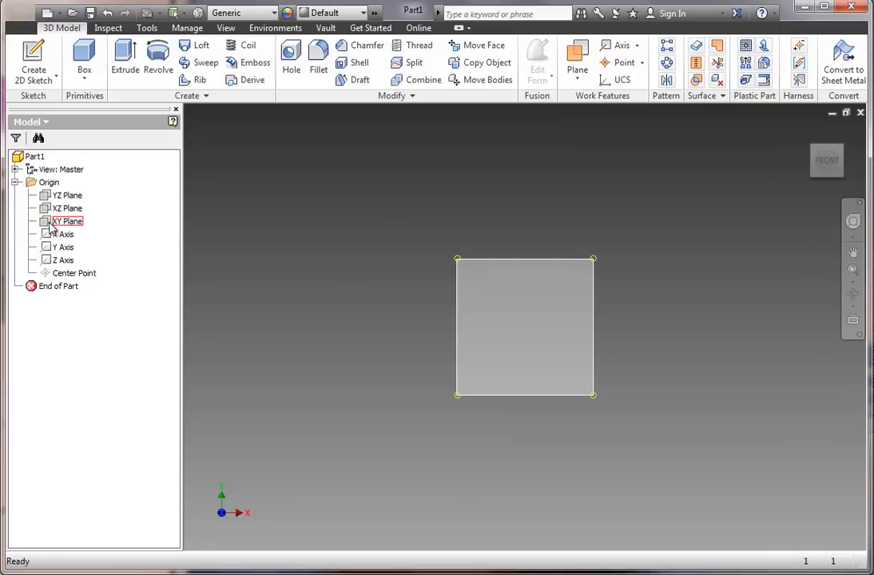
{"action": "left_click", "coordinate": [68, 220]}
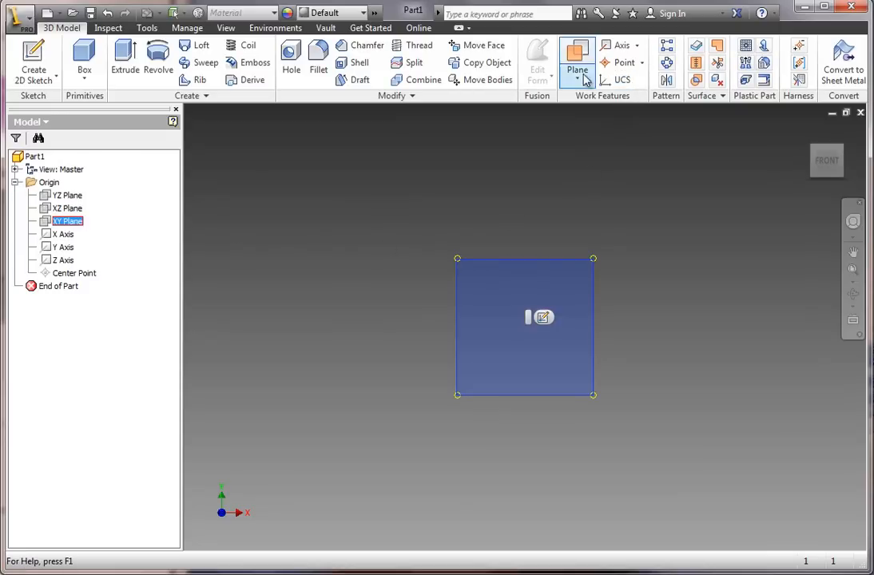
{"action": "left_click", "coordinate": [577, 80]}
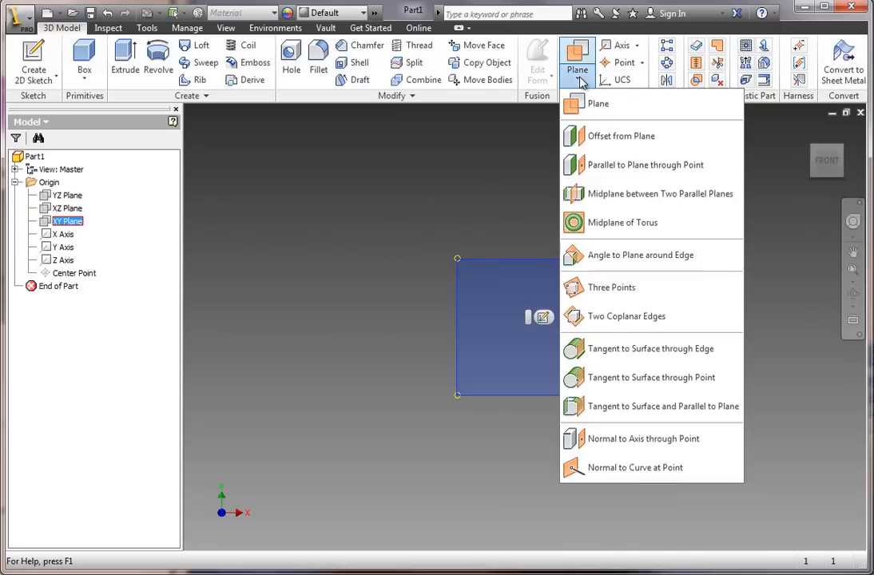
{"action": "mouse_move", "coordinate": [620, 136]}
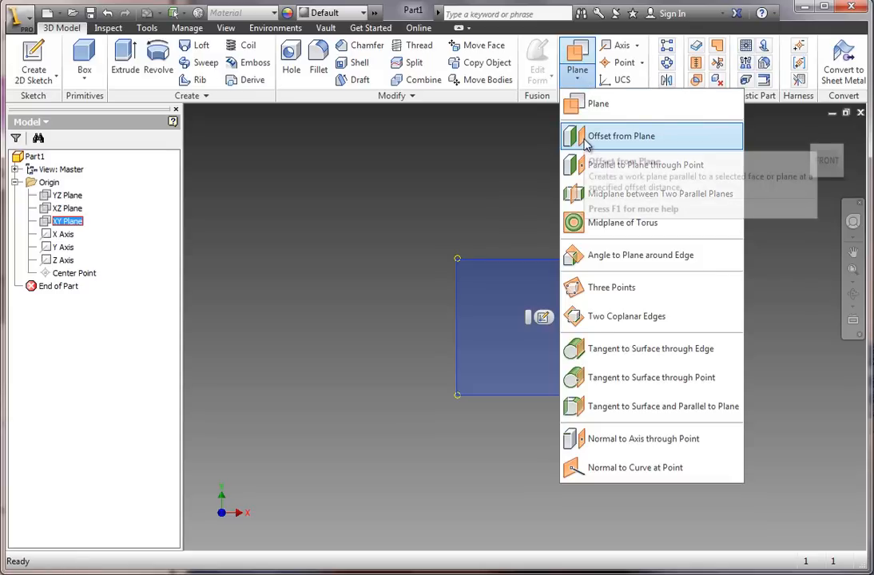
{"action": "left_click", "coordinate": [620, 135]}
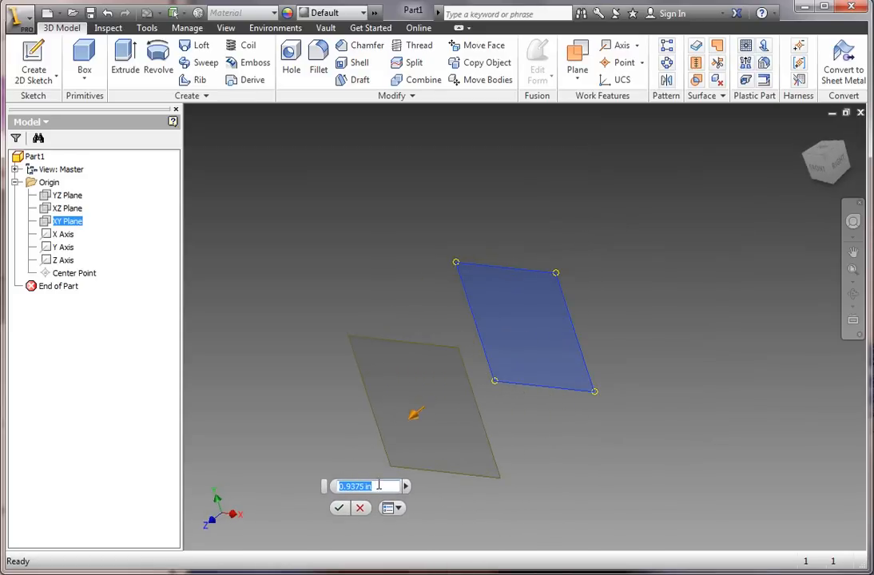
{"action": "type", "text": "6"}
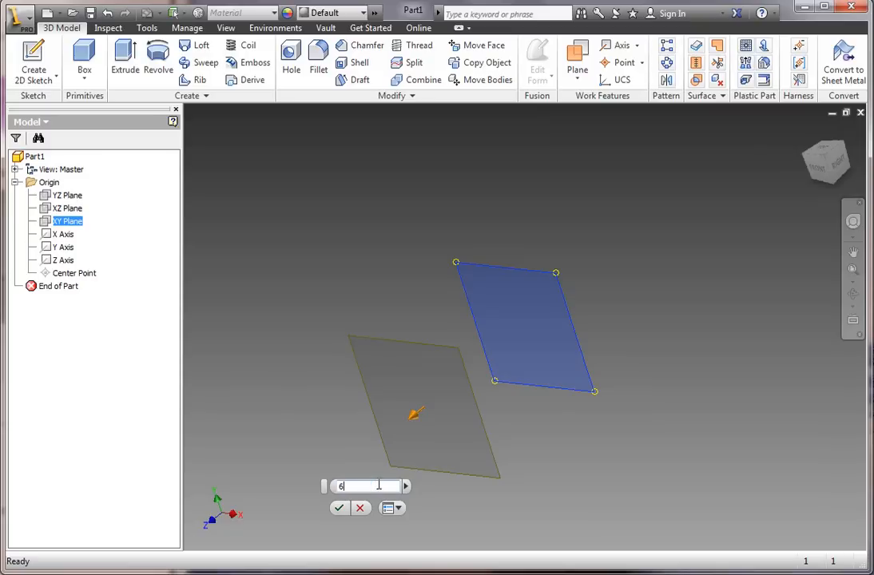
{"action": "left_click", "coordinate": [338, 508]}
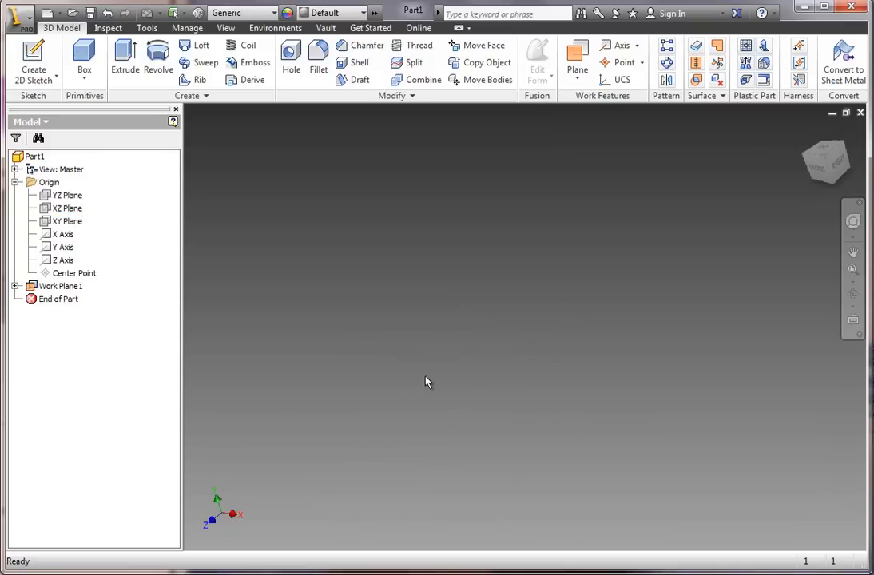
Step: Make the XY plane visible in the viewport alongside Work Plane1
{"action": "left_click", "coordinate": [67, 221]}
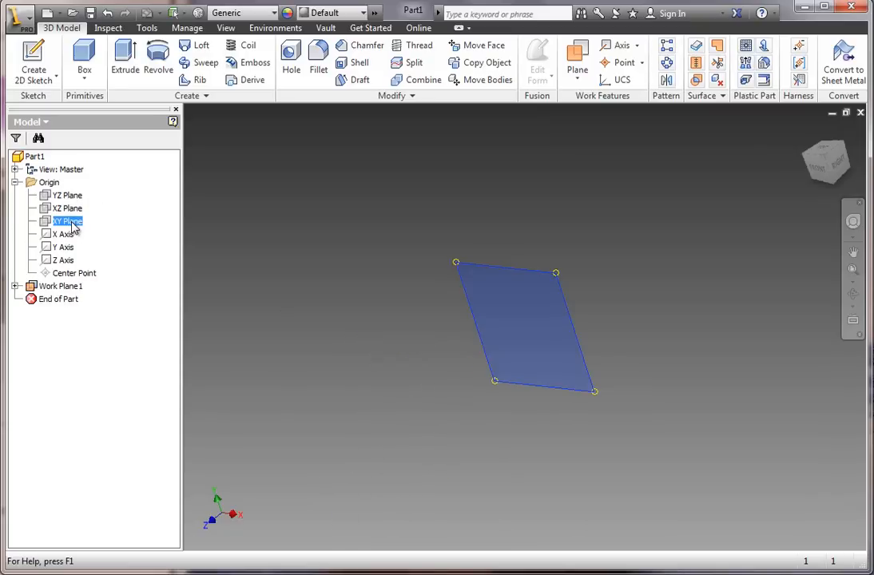
{"action": "right_click", "coordinate": [67, 221]}
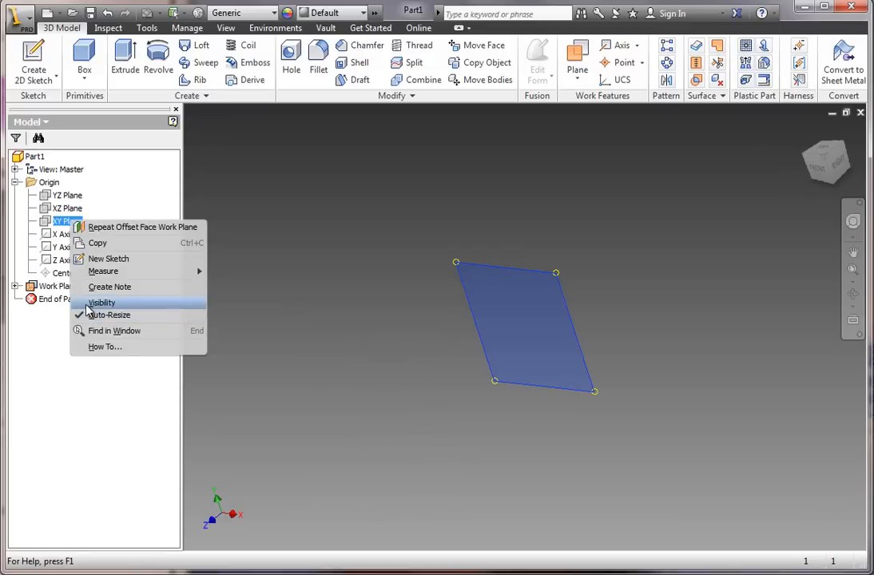
{"action": "mouse_move", "coordinate": [88, 311]}
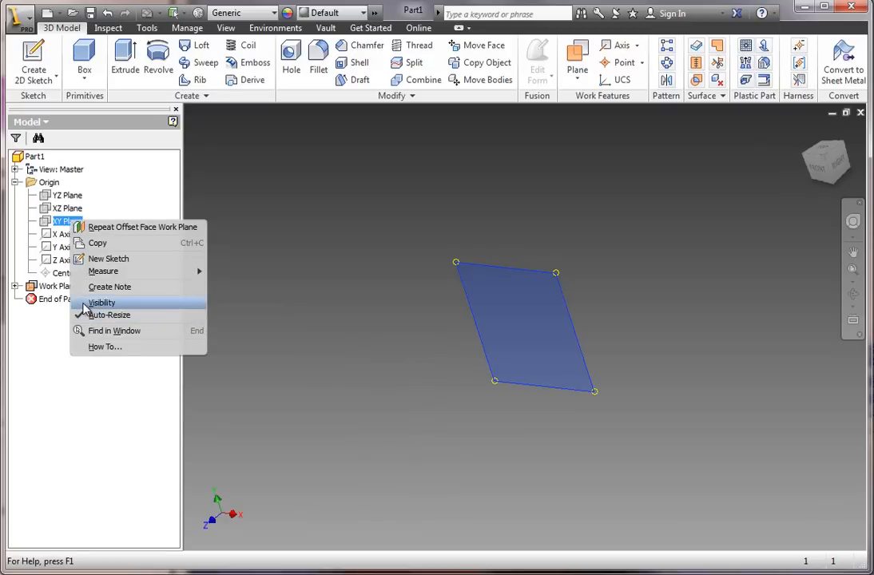
{"action": "left_click", "coordinate": [102, 302]}
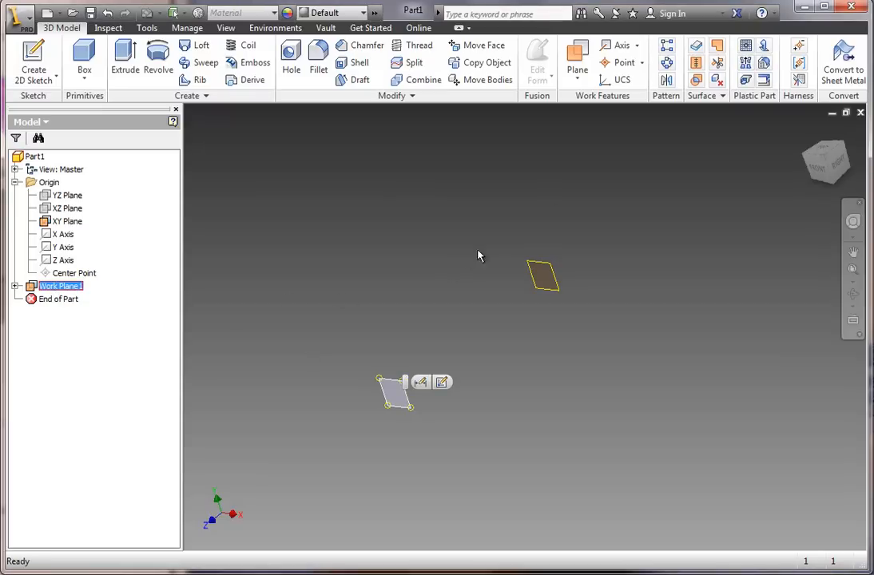
Step: Create Work Plane2 offset 8 from Work Plane1
{"action": "left_click", "coordinate": [577, 56]}
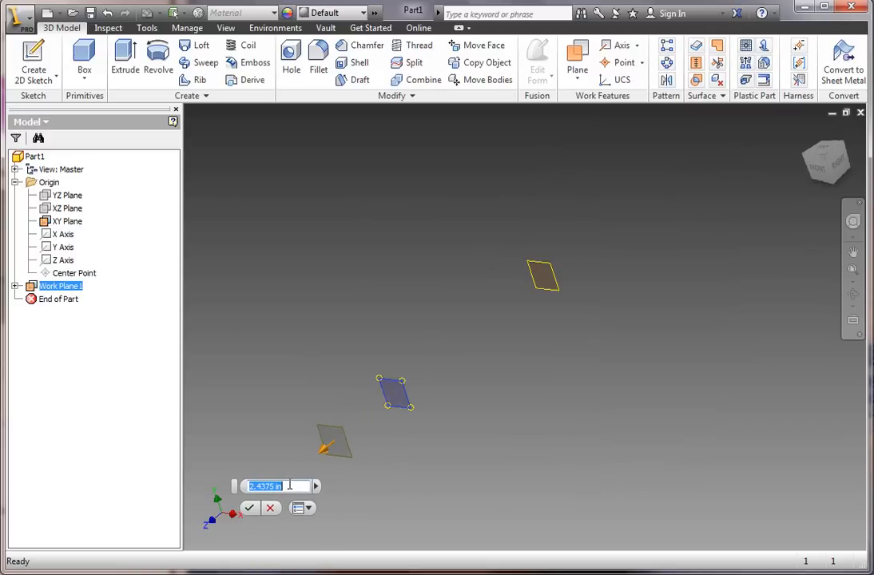
{"action": "type", "text": "8"}
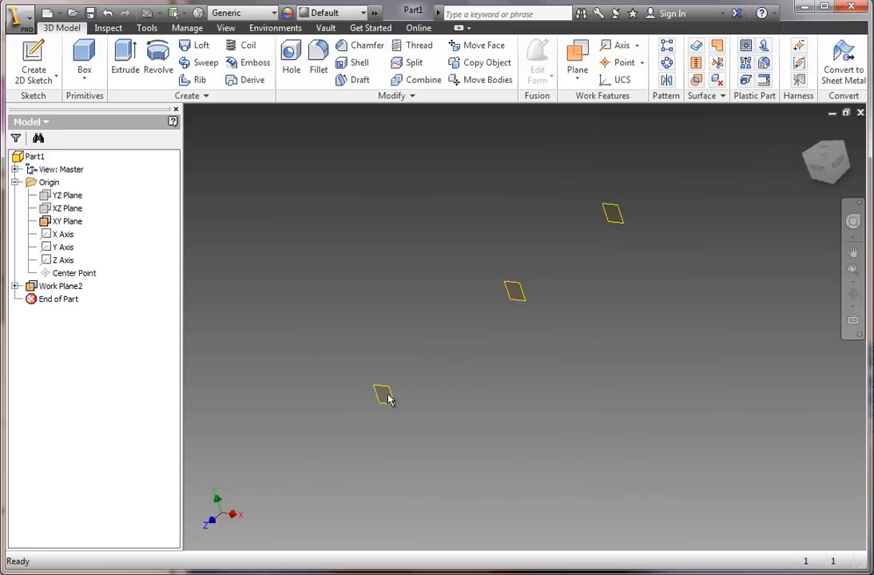
Step: Create Work Plane3 offset 1 from Work Plane2
{"action": "left_click", "coordinate": [384, 397]}
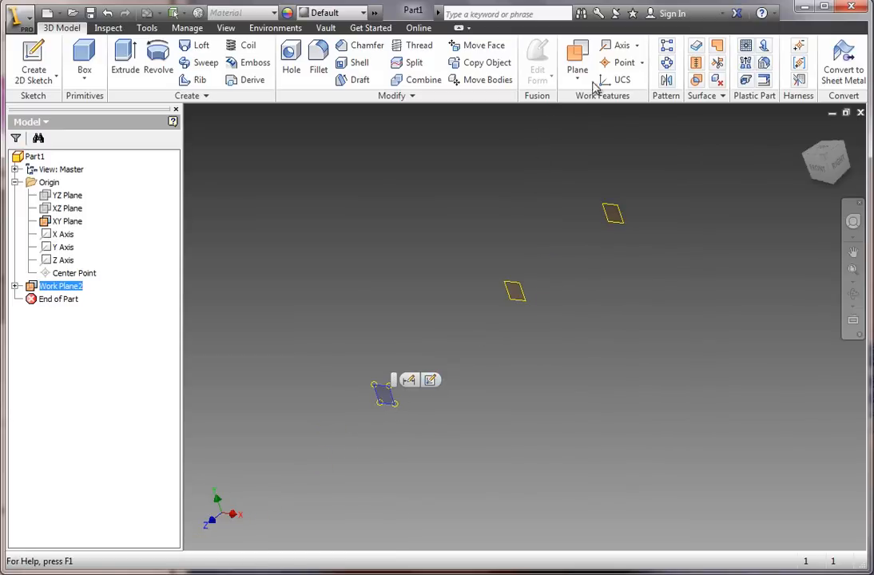
{"action": "left_click", "coordinate": [577, 71]}
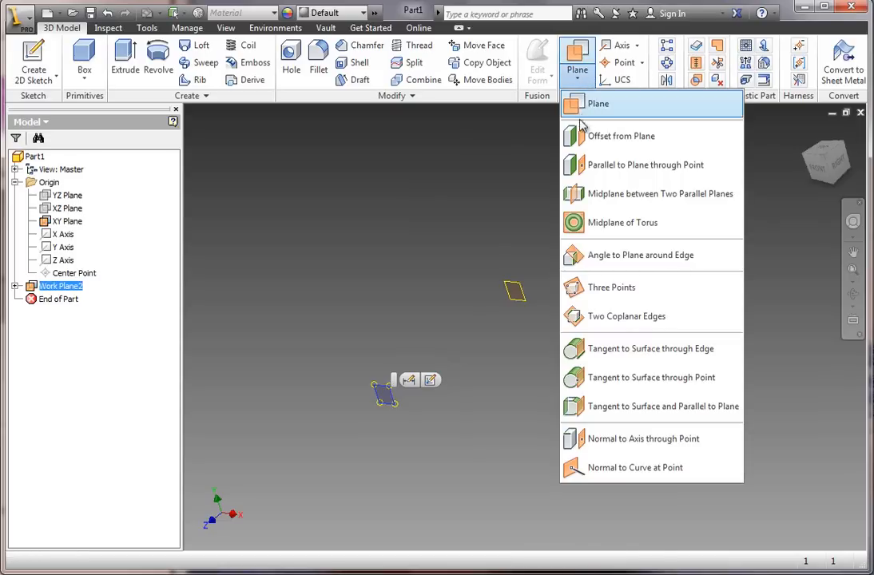
{"action": "left_click", "coordinate": [597, 102]}
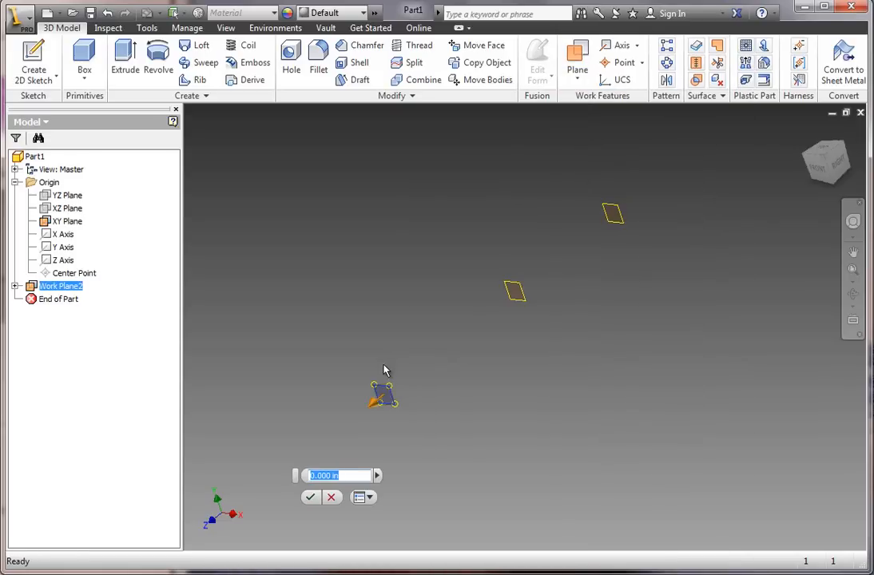
{"action": "type", "text": "1"}
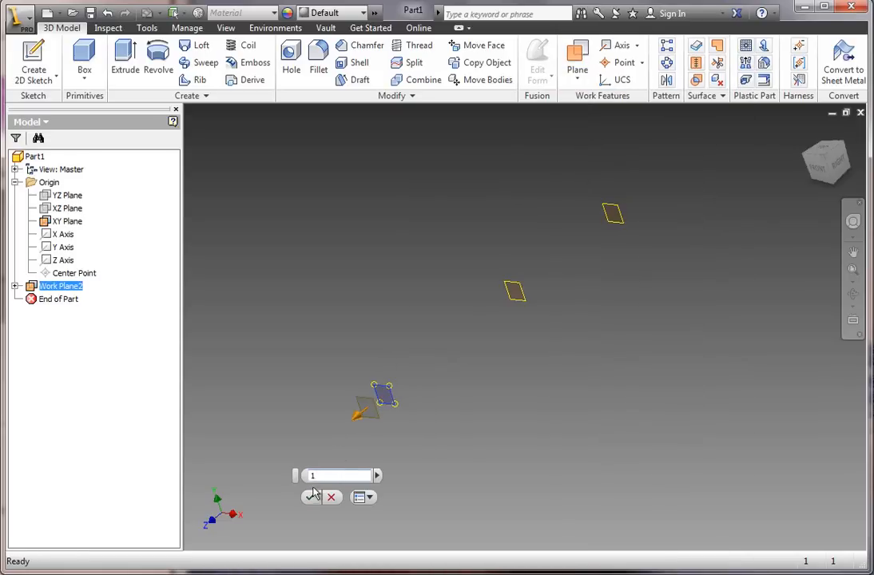
{"action": "left_click", "coordinate": [313, 495]}
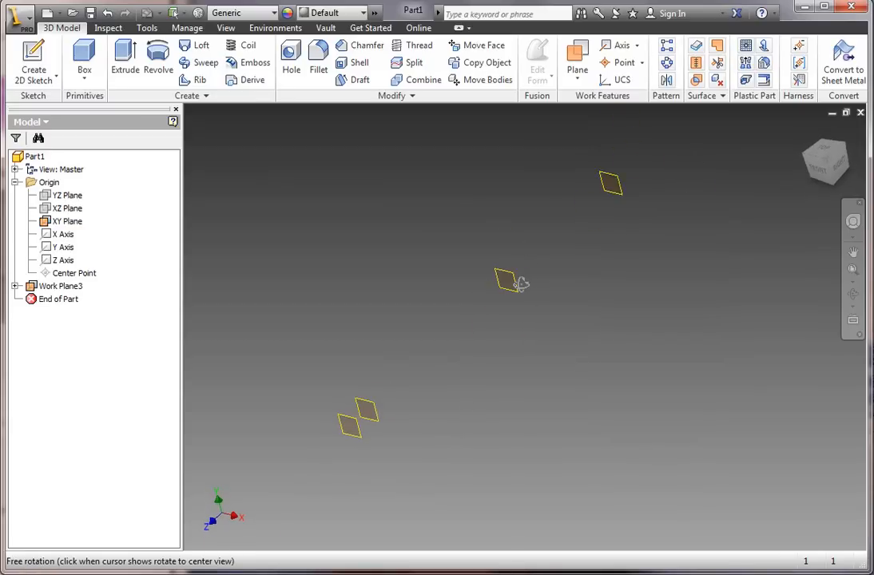
Step: Hide the XY plane again, leaving the three offset work planes displayed
{"action": "left_click", "coordinate": [67, 220]}
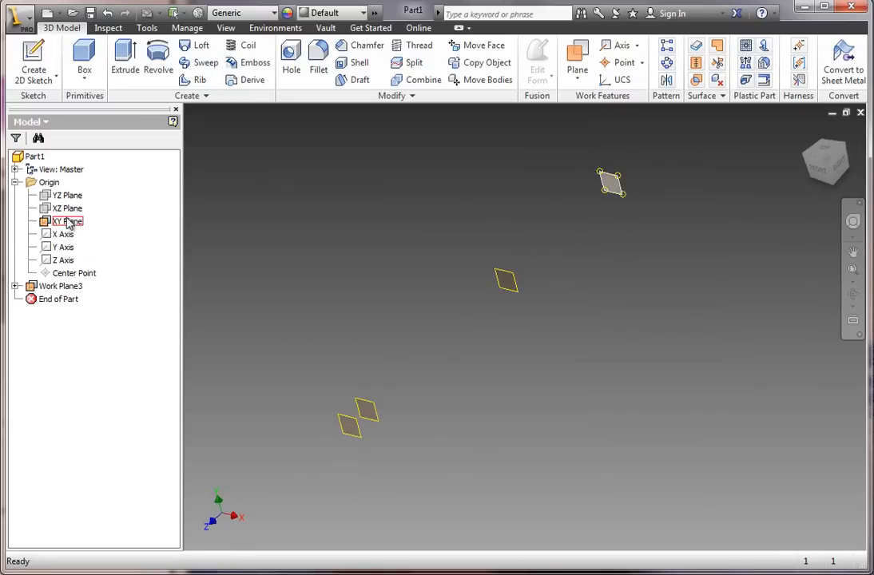
{"action": "right_click", "coordinate": [67, 220]}
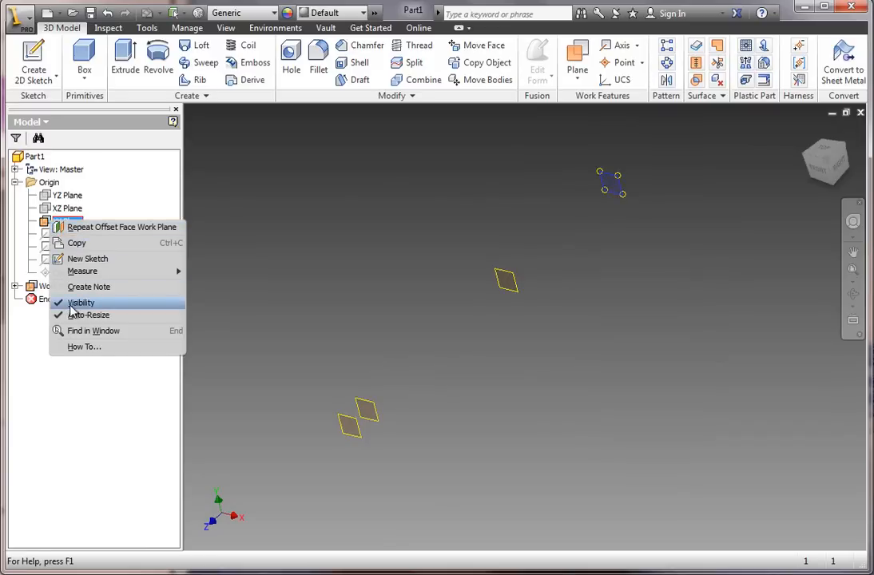
{"action": "left_click", "coordinate": [80, 302]}
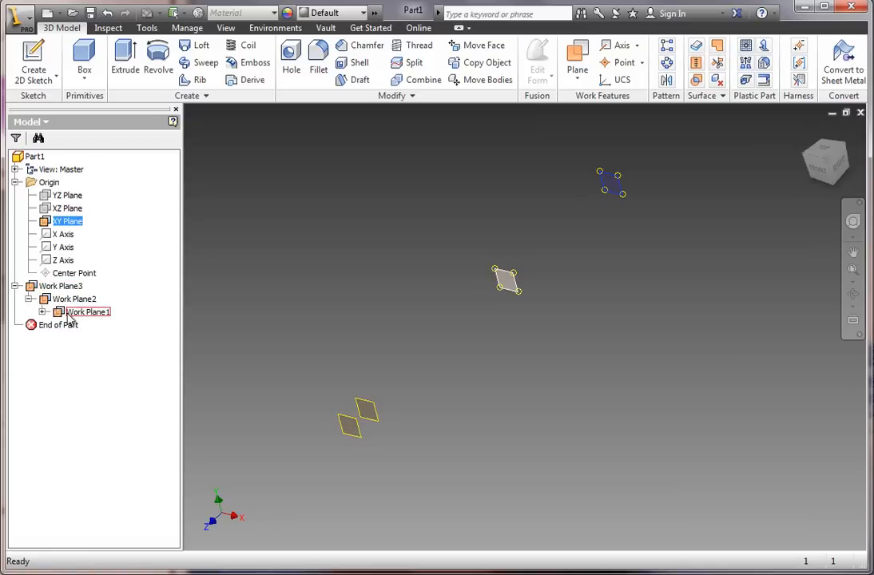
{"action": "left_click", "coordinate": [29, 299]}
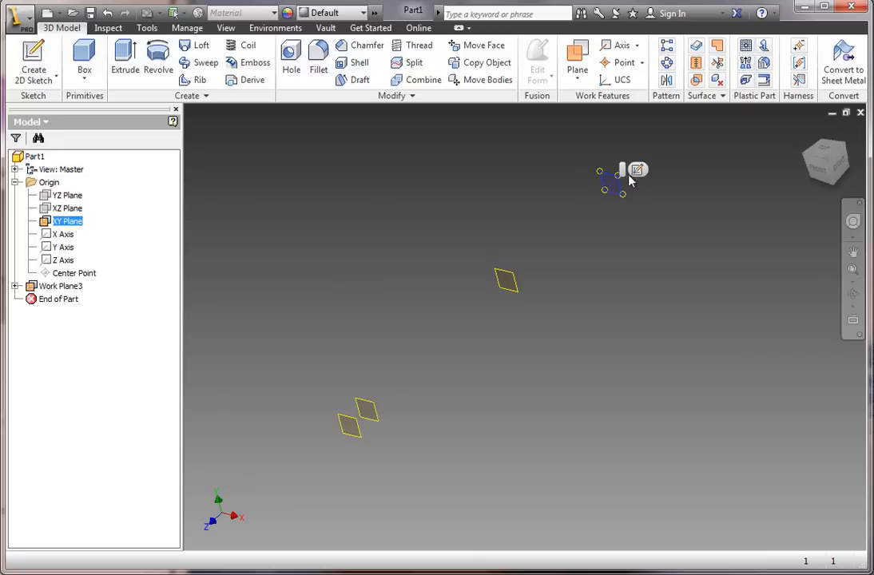
{"action": "mouse_move", "coordinate": [638, 169]}
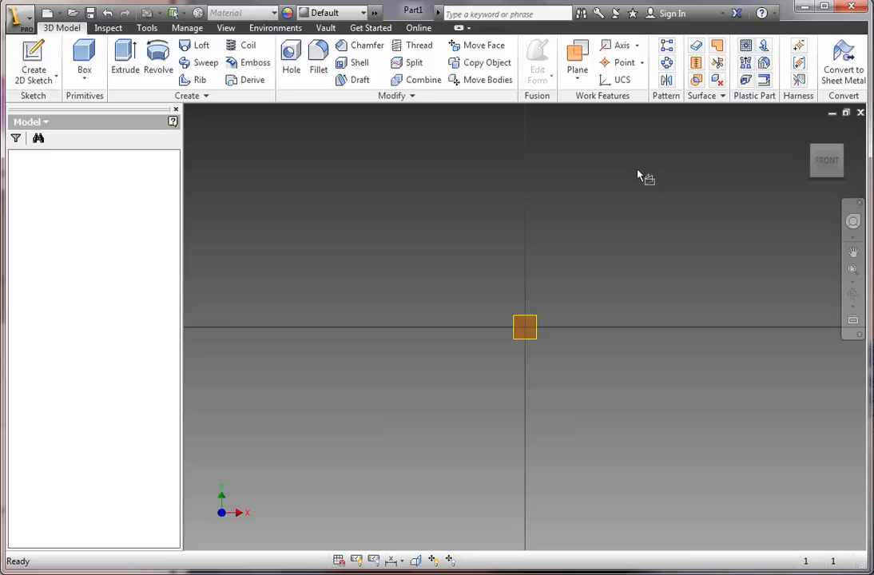
Step: Start Sketch1 on the XY plane and draw a closed rectangle with a corner at the origin
{"action": "left_click", "coordinate": [33, 61]}
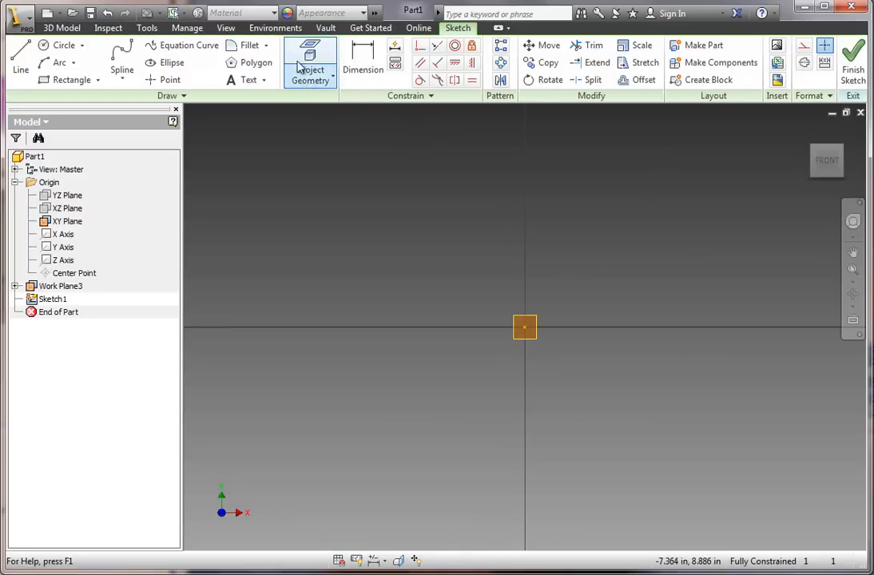
{"action": "left_click", "coordinate": [19, 63]}
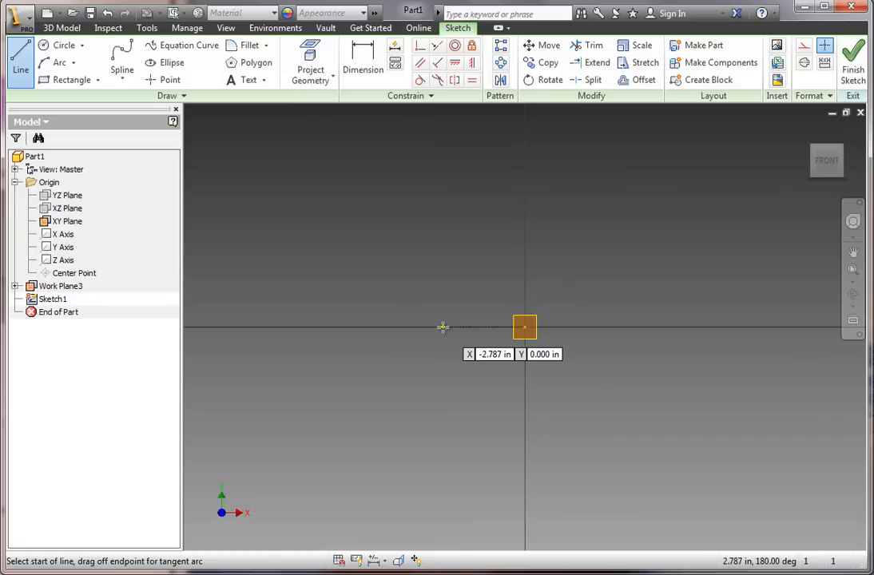
{"action": "left_click", "coordinate": [443, 328]}
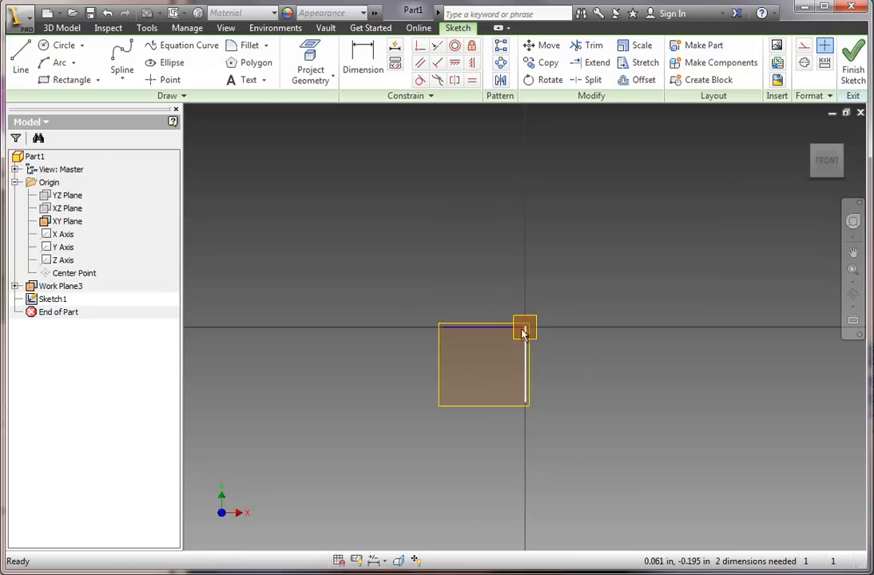
{"action": "left_click", "coordinate": [363, 62]}
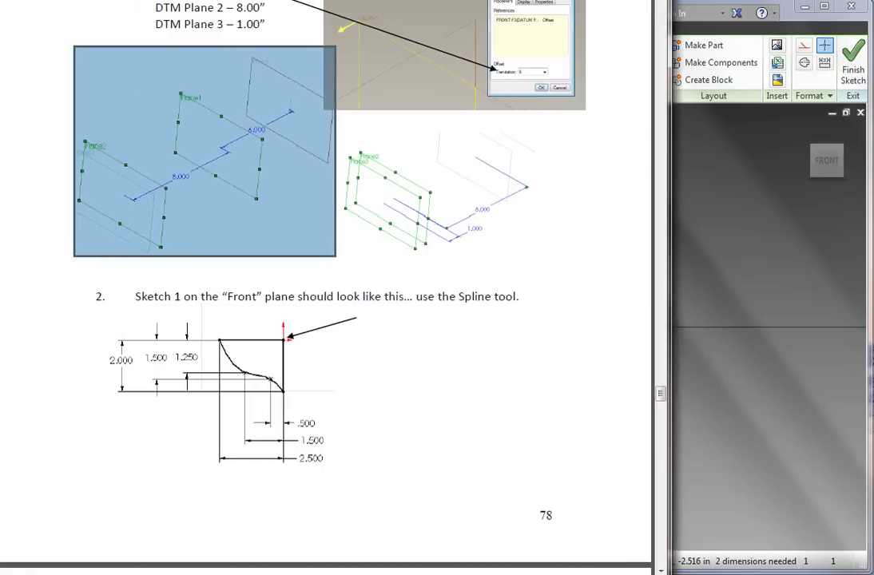
Step: Scroll the tutorial PDF to the dimensioned Sketch 1 spline profile page
{"action": "scroll", "scroll_direction": "down", "scroll_amount": 3}
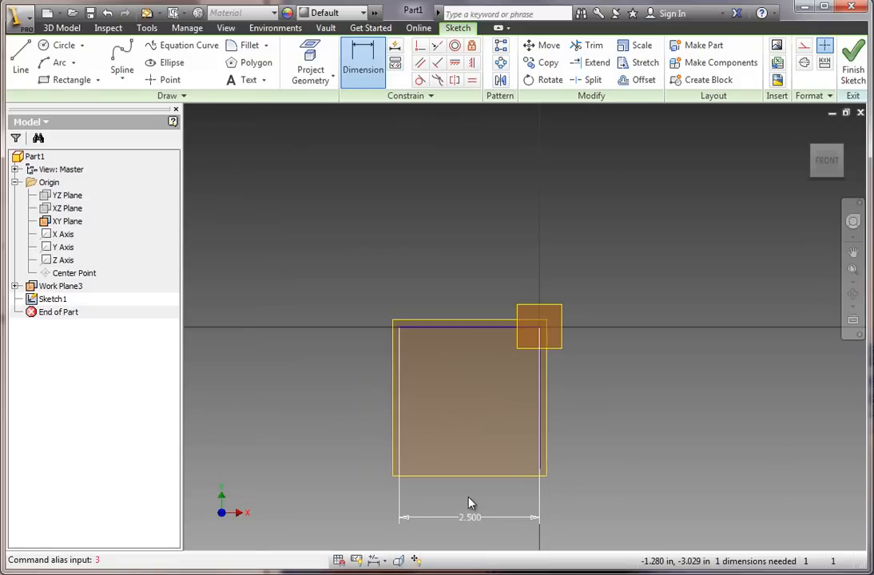
{"action": "mouse_move", "coordinate": [543, 402]}
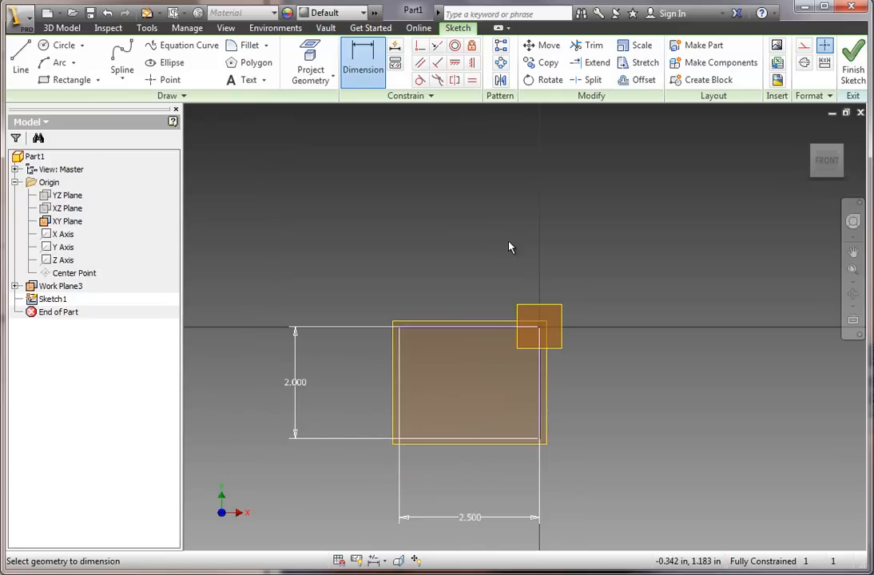
{"action": "mouse_move", "coordinate": [454, 526]}
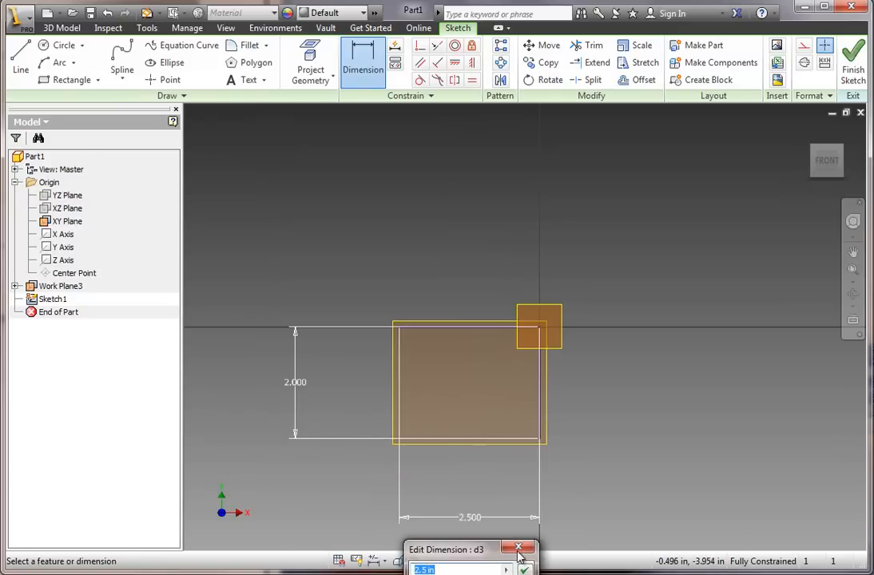
Step: Dimension the rectangle 2.500 wide and 2.000 tall so it is fully constrained
{"action": "left_click", "coordinate": [521, 550]}
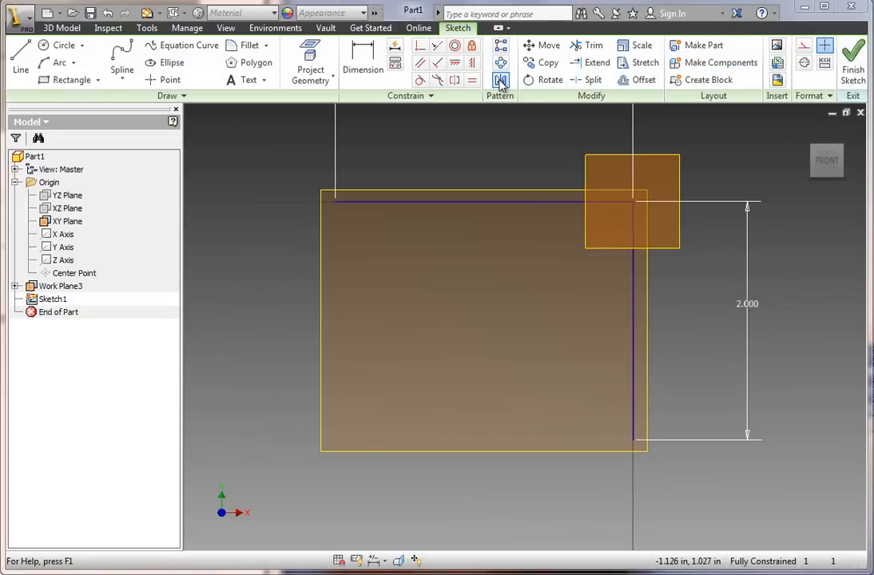
Step: Draw an interpolation spline from the rectangle's top-left corner through two intermediate points toward the bottom-right
{"action": "left_click", "coordinate": [121, 70]}
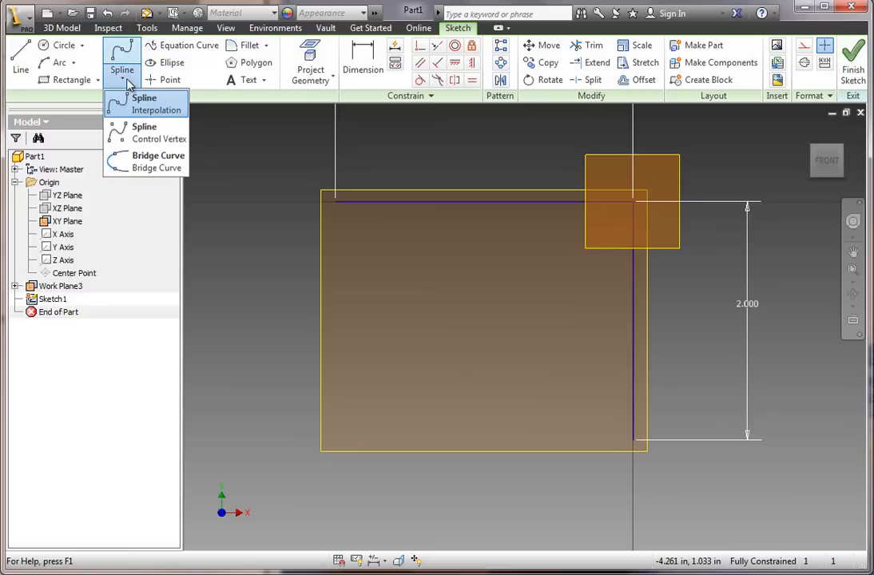
{"action": "mouse_move", "coordinate": [136, 118]}
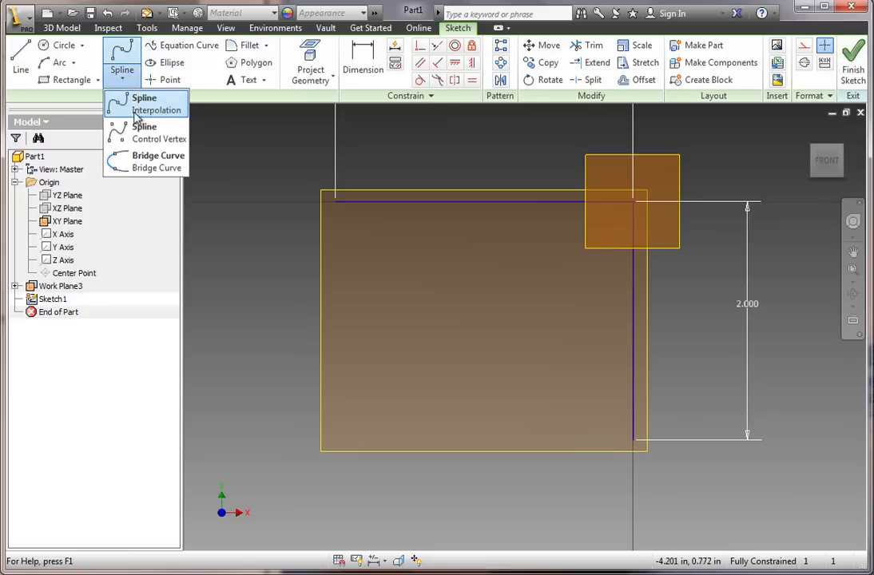
{"action": "mouse_move", "coordinate": [144, 131]}
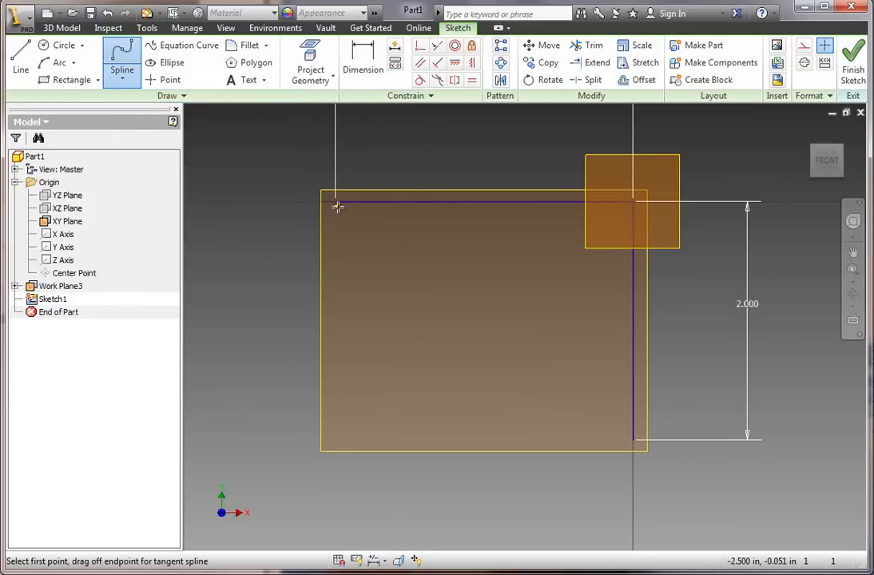
{"action": "mouse_move", "coordinate": [337, 206]}
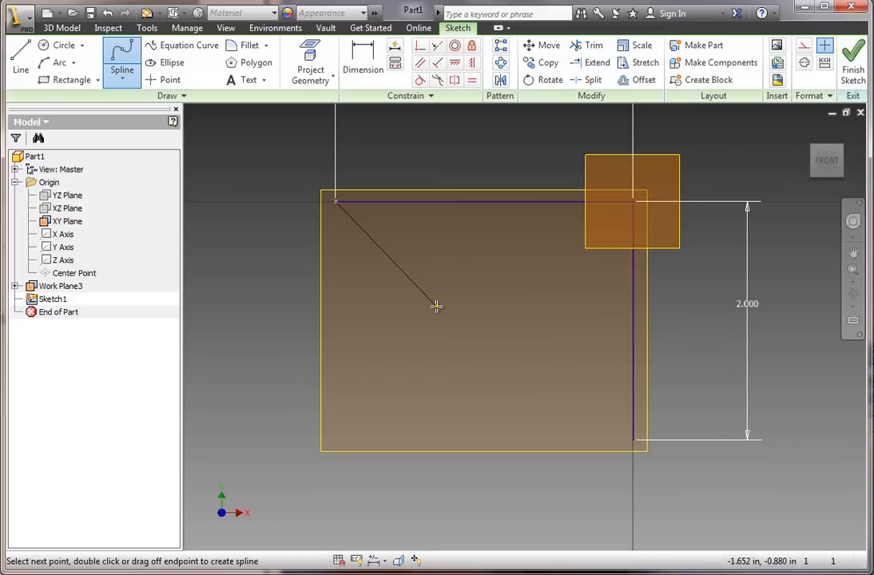
{"action": "mouse_move", "coordinate": [435, 300]}
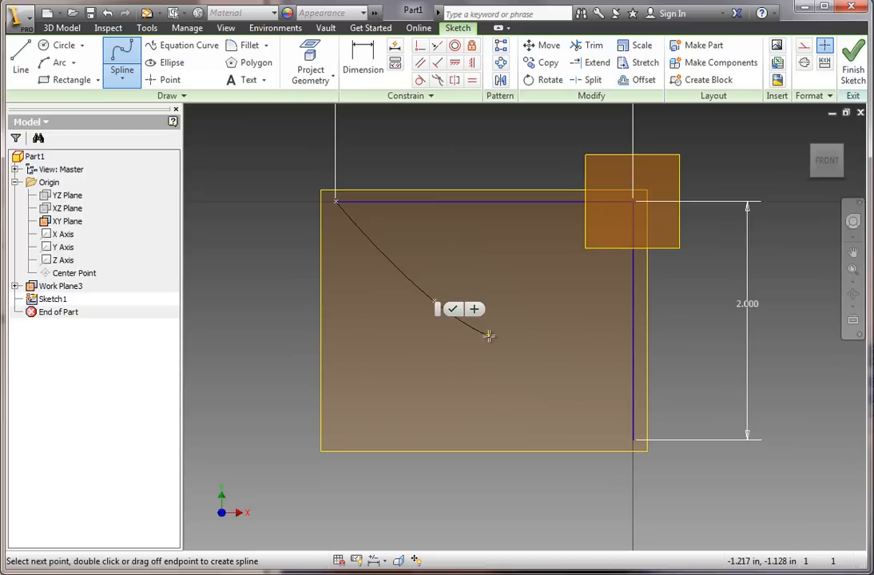
{"action": "mouse_move", "coordinate": [497, 337]}
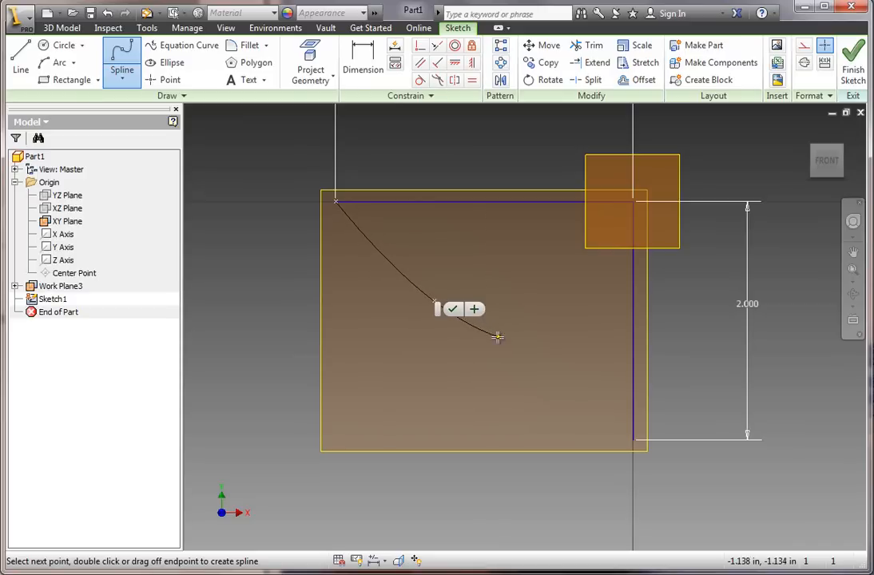
{"action": "left_click", "coordinate": [499, 336]}
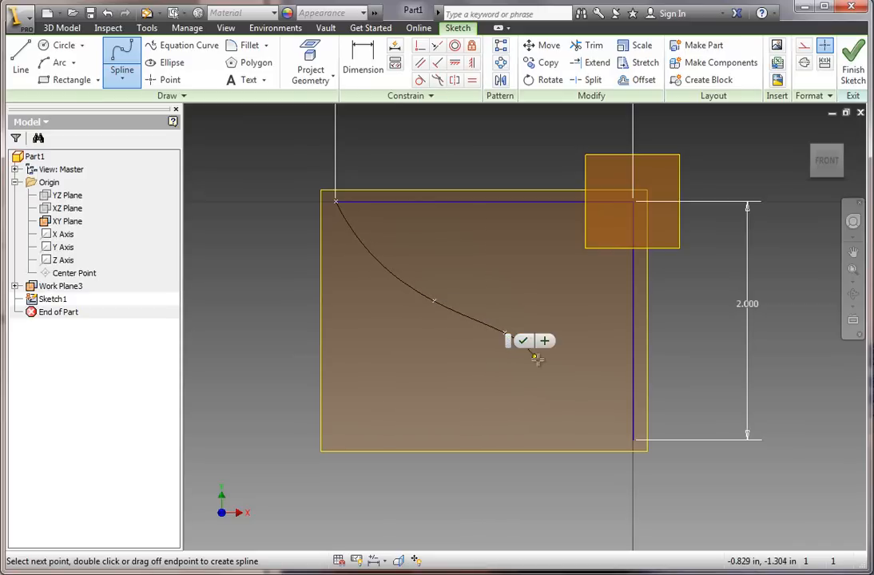
{"action": "left_click", "coordinate": [631, 439]}
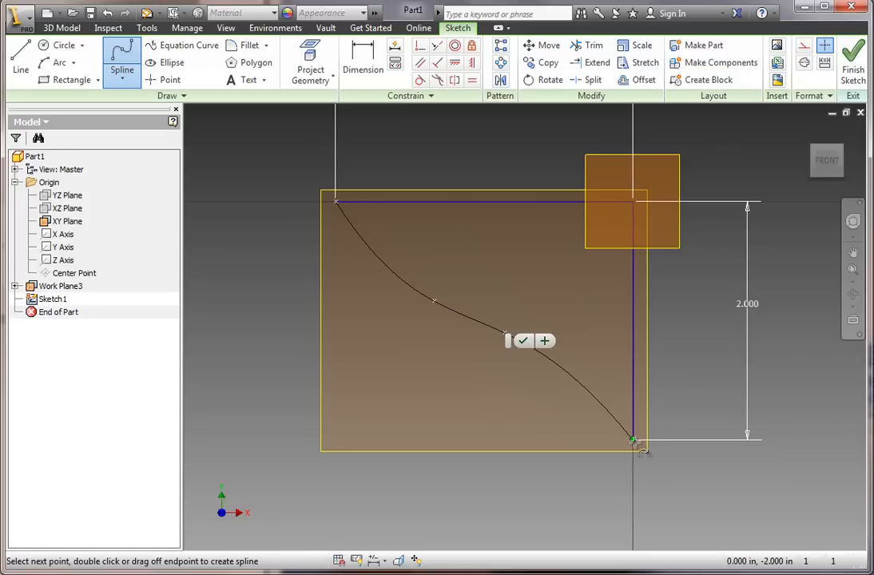
{"action": "mouse_move", "coordinate": [636, 444]}
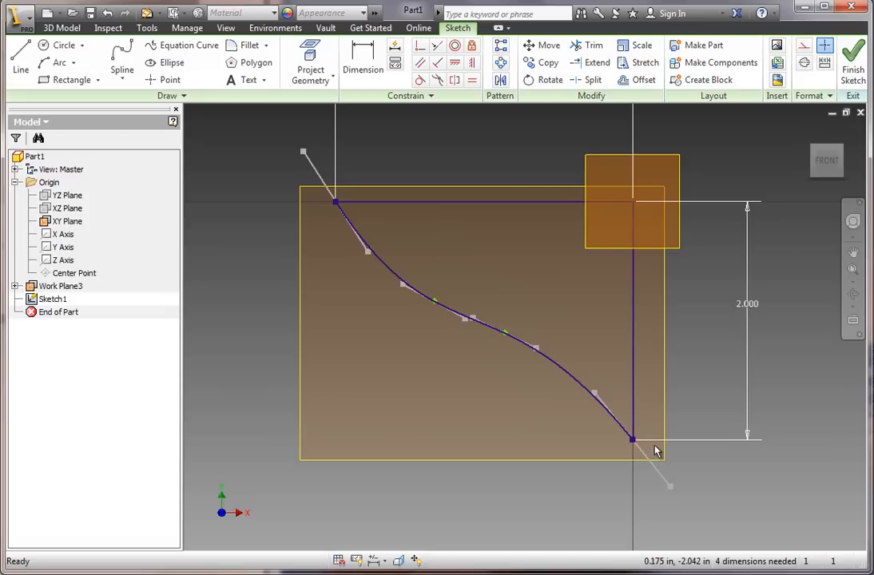
{"action": "mouse_move", "coordinate": [556, 224]}
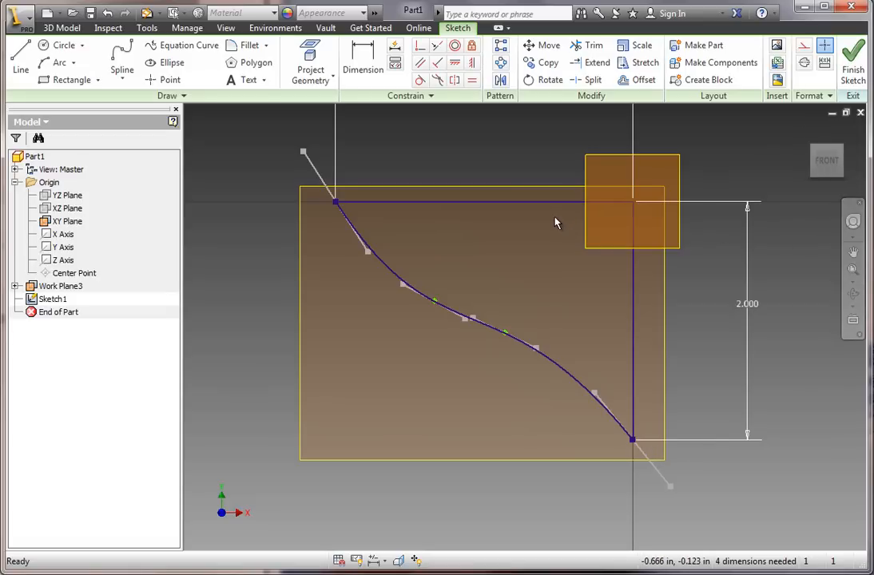
{"action": "mouse_move", "coordinate": [437, 198]}
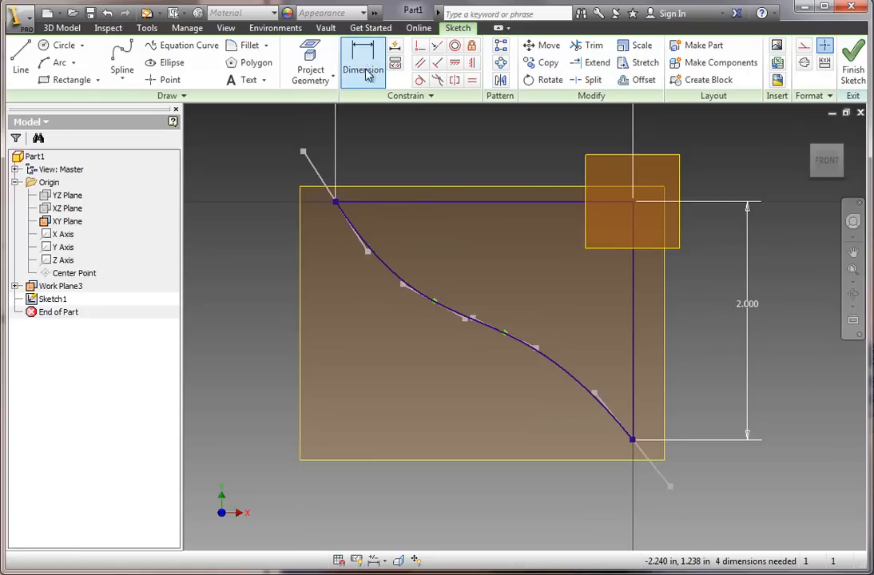
Step: Dimension the curve's horizontal offsets at 1.500 and .500
{"action": "left_click", "coordinate": [363, 70]}
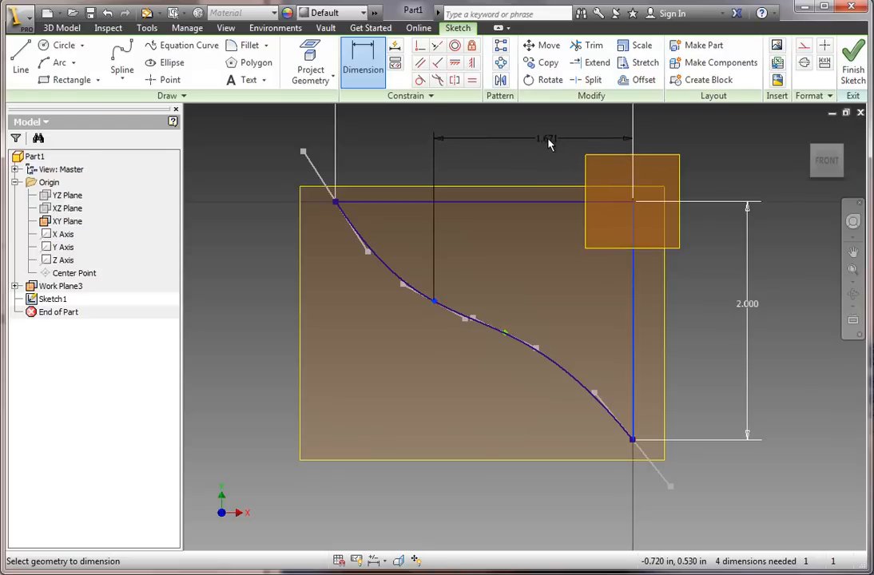
{"action": "left_click", "coordinate": [548, 137]}
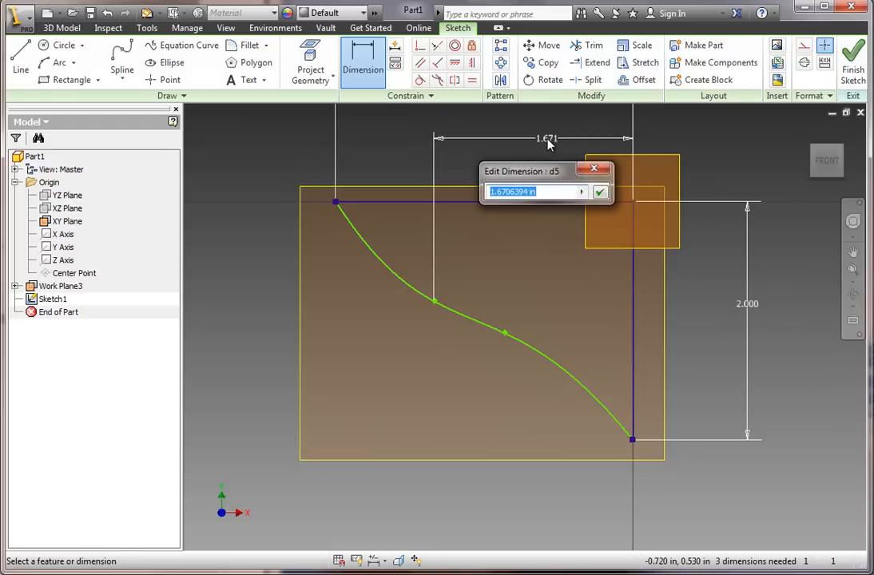
{"action": "left_click", "coordinate": [601, 192]}
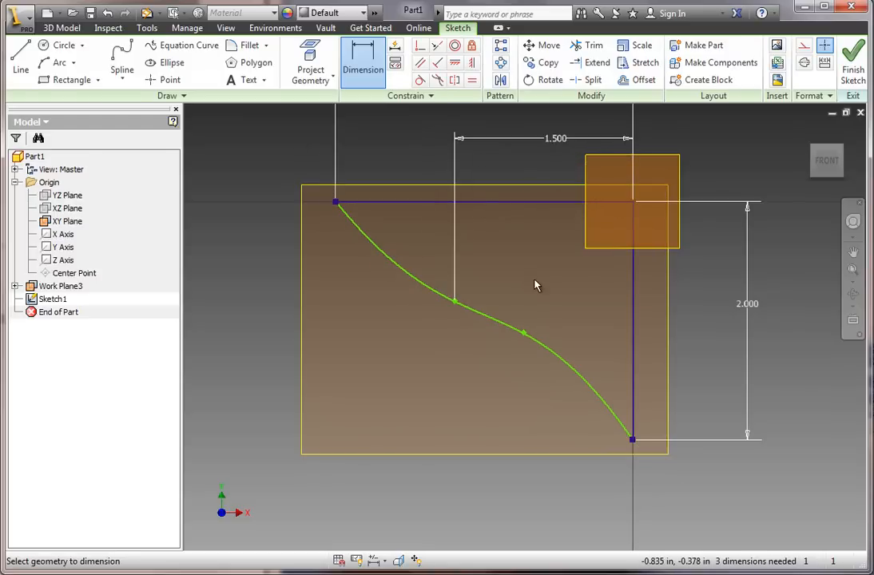
{"action": "mouse_move", "coordinate": [525, 336]}
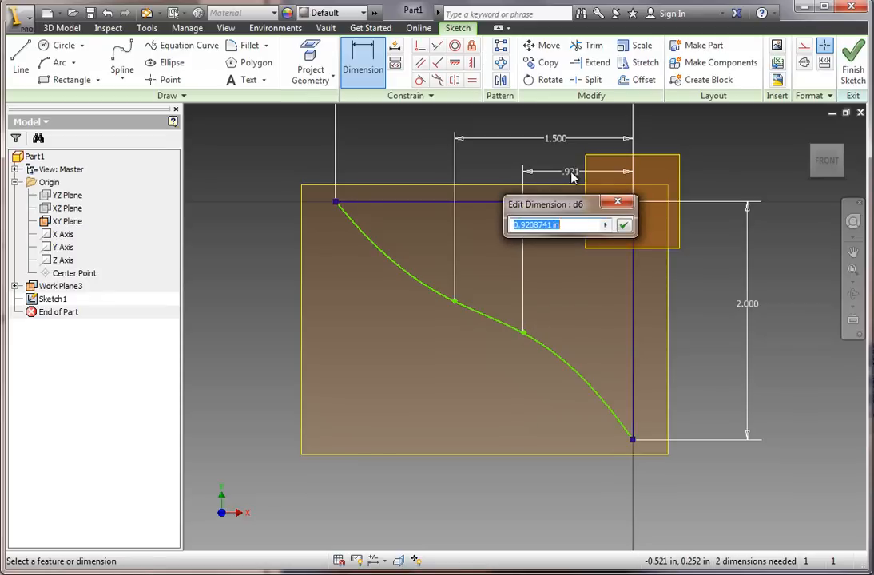
{"action": "type", "text": ".5"}
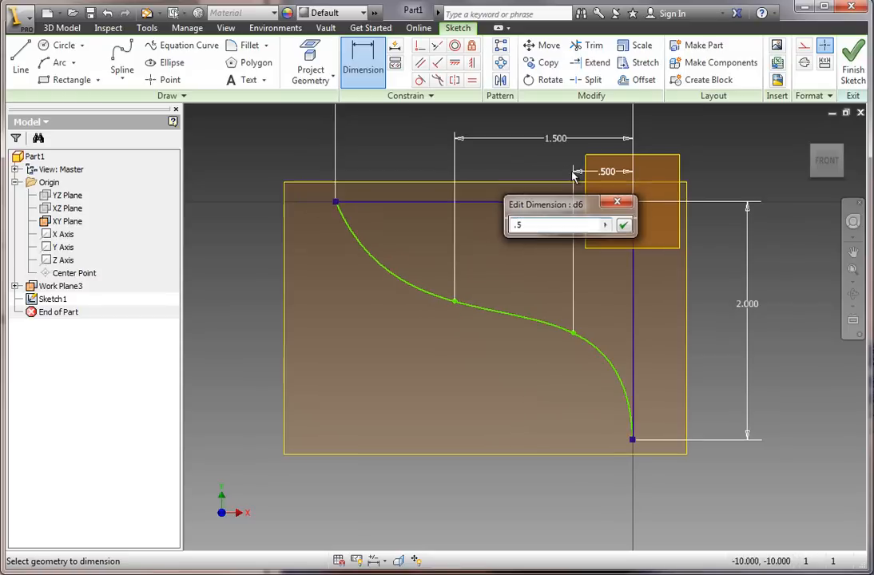
{"action": "left_click", "coordinate": [623, 224]}
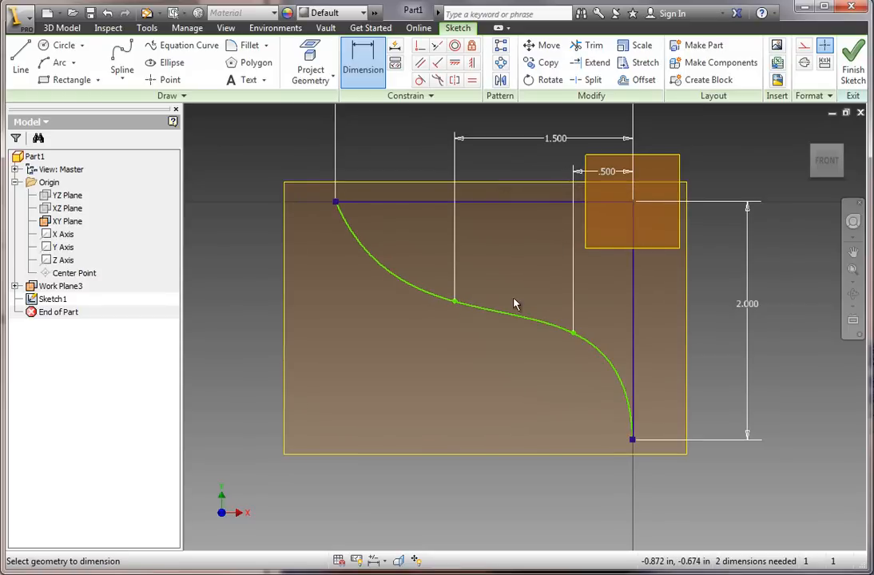
{"action": "mouse_move", "coordinate": [400, 232]}
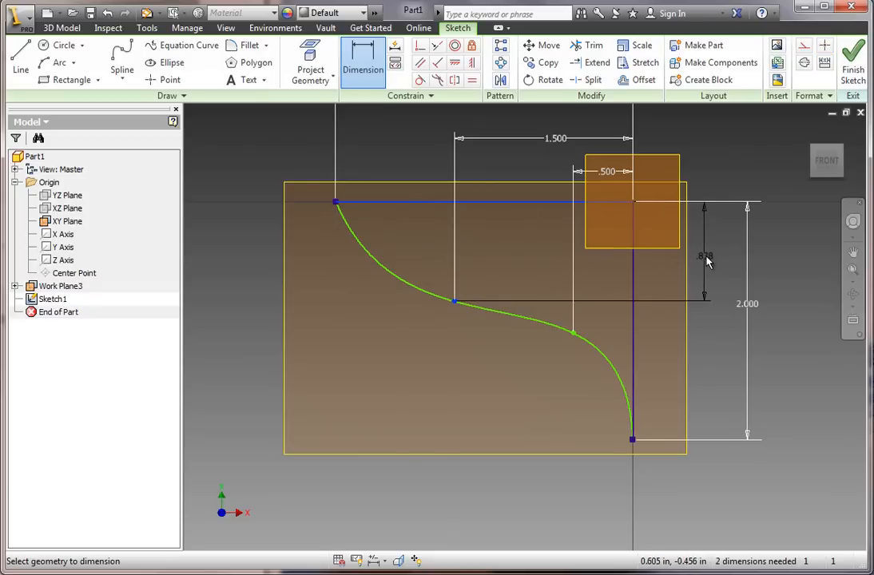
Step: Add the vertical dimension of 1.5 to the next curve point toward full constraint
{"action": "left_click", "coordinate": [707, 256]}
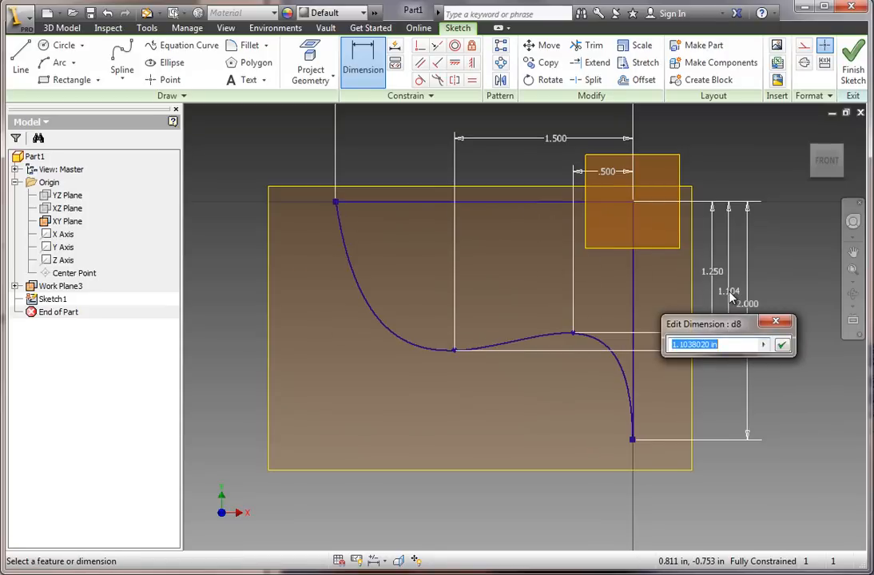
{"action": "type", "text": "1.5"}
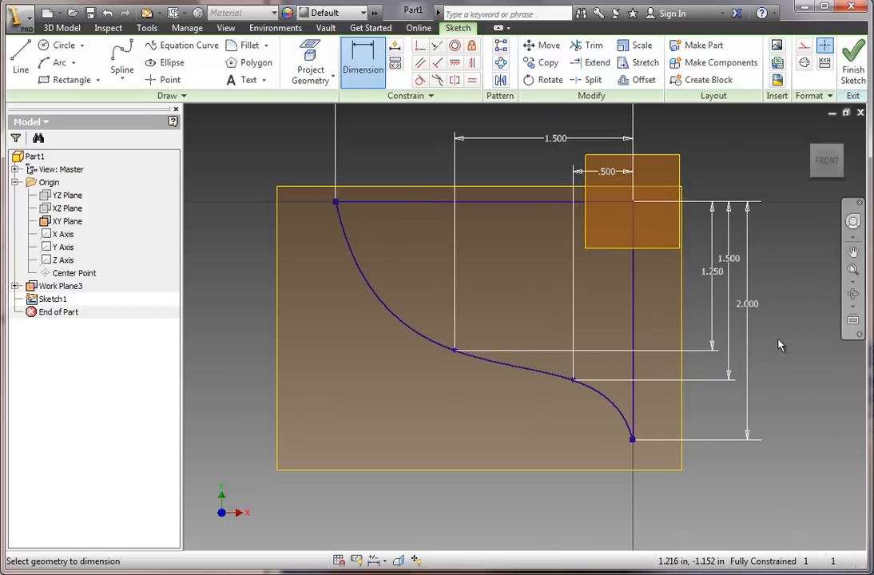
{"action": "mouse_move", "coordinate": [707, 272]}
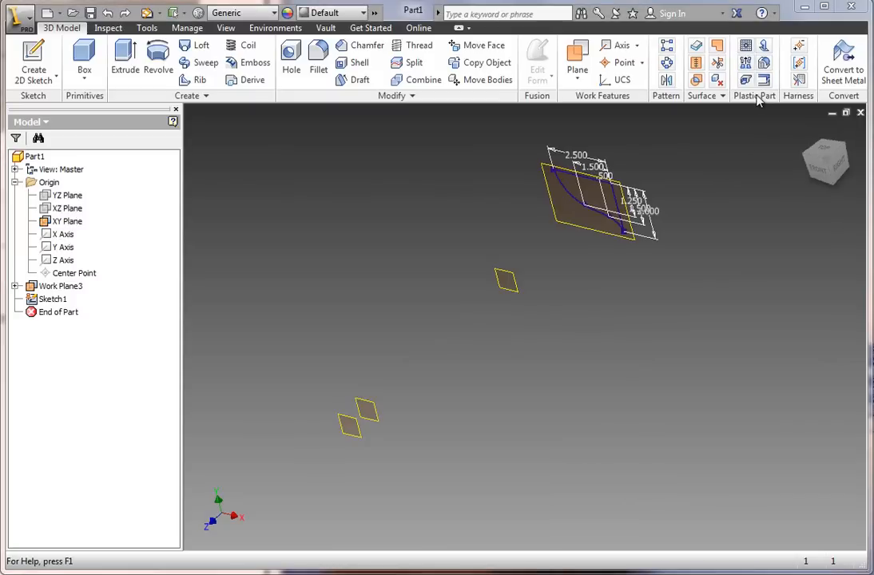
{"action": "mouse_move", "coordinate": [690, 192]}
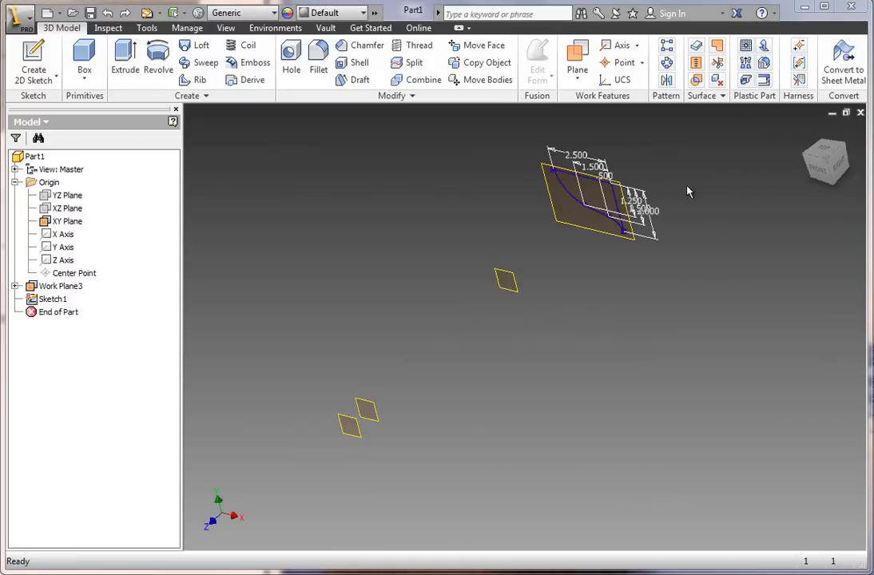
{"action": "mouse_move", "coordinate": [579, 202]}
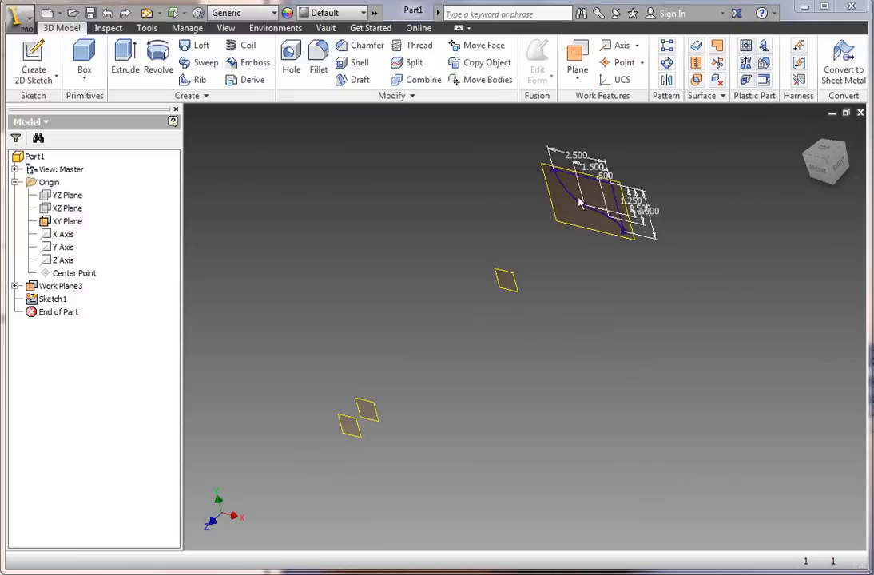
Step: Select the finished Sketch1 hull profile in the browser to copy it
{"action": "left_click", "coordinate": [51, 299]}
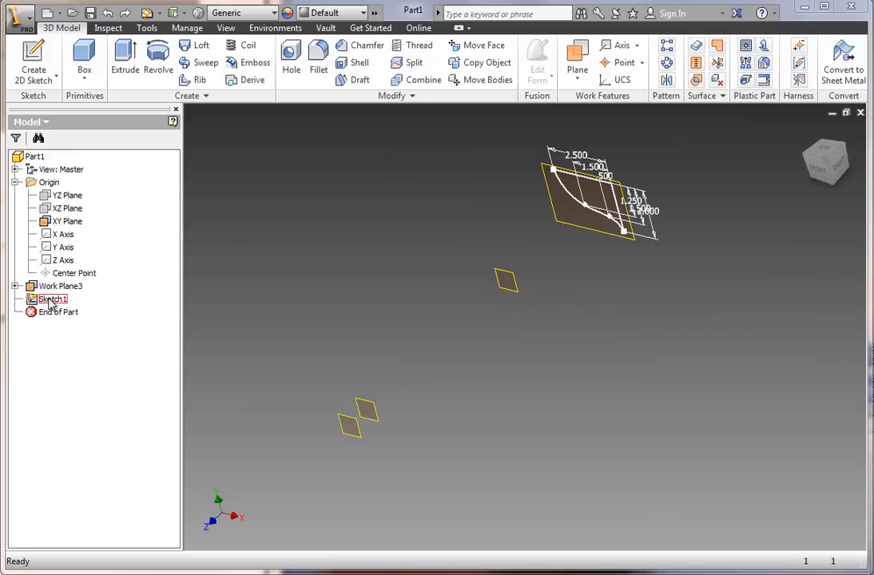
{"action": "mouse_move", "coordinate": [39, 310]}
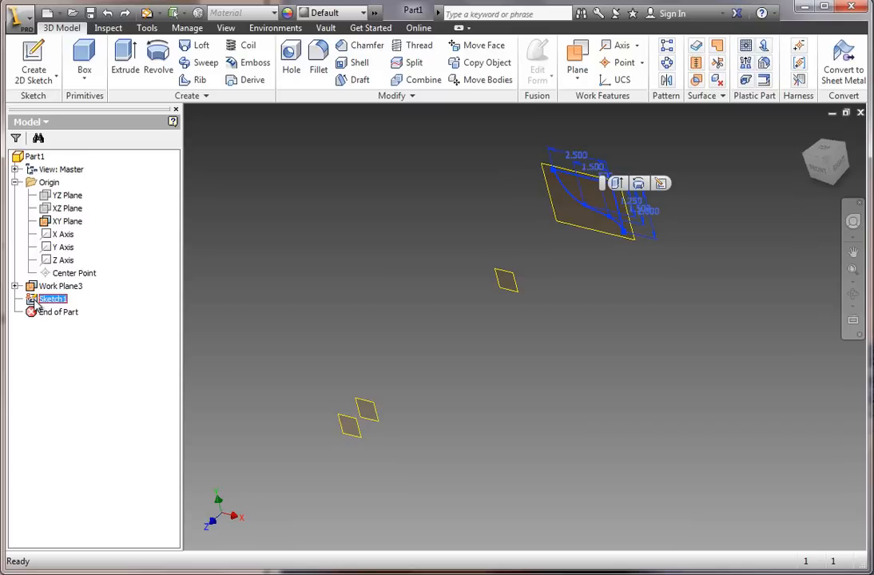
{"action": "mouse_move", "coordinate": [279, 298]}
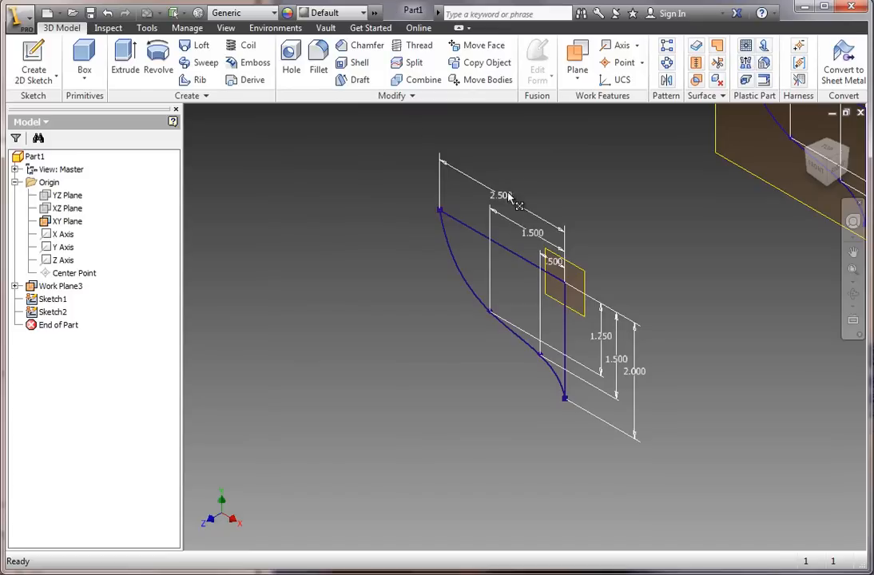
{"action": "mouse_move", "coordinate": [510, 205]}
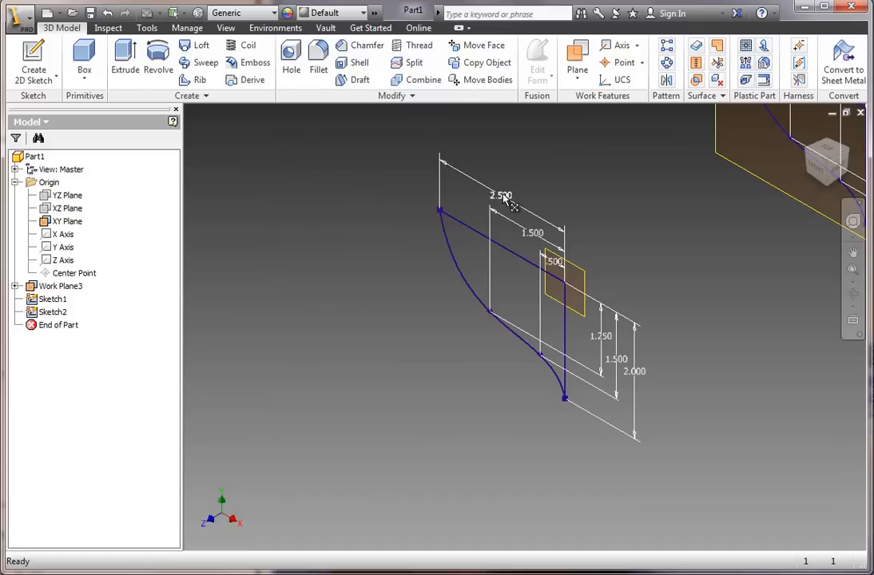
{"action": "mouse_move", "coordinate": [512, 206]}
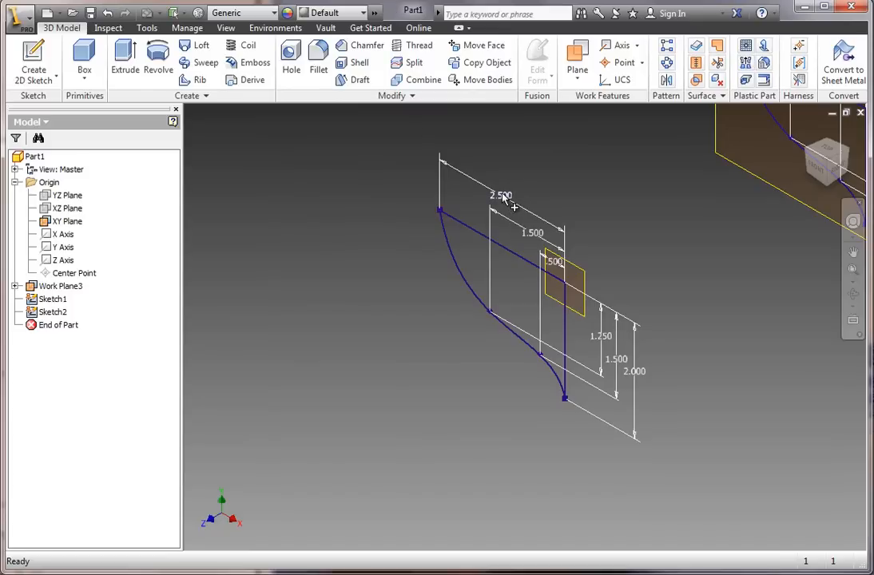
Step: Enlarge Sketch2's widths to 3.000, 2.000 and .750
{"action": "double_click", "coordinate": [502, 195]}
{"action": "type", "text": "3.000"}
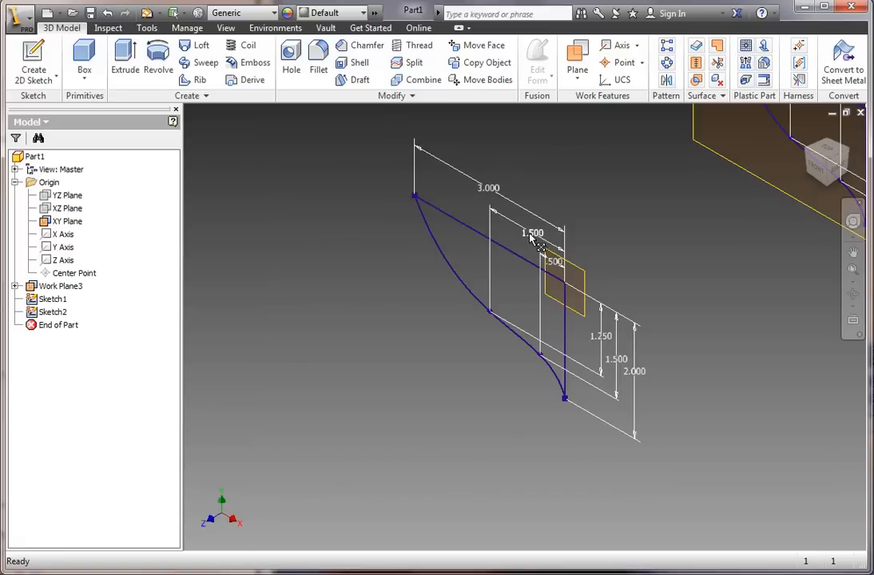
{"action": "double_click", "coordinate": [533, 233]}
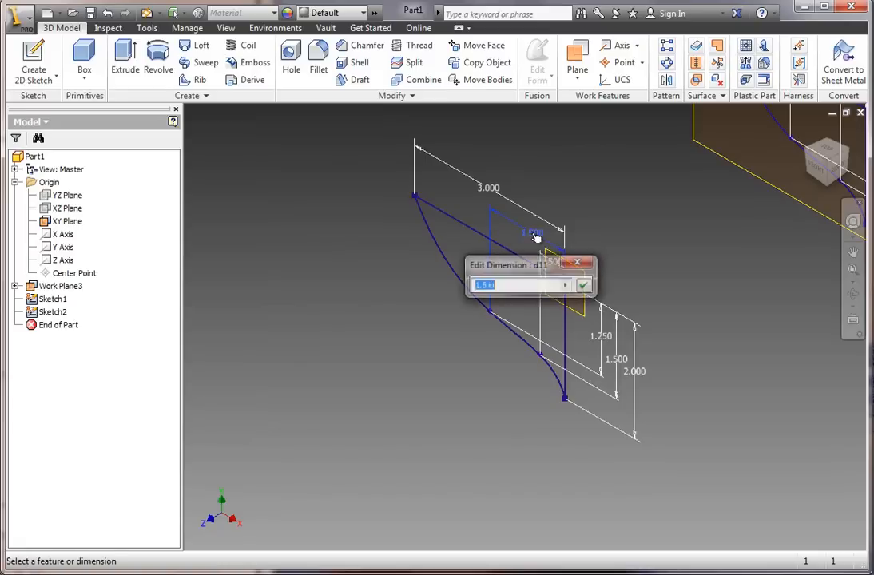
{"action": "type", "text": "2"}
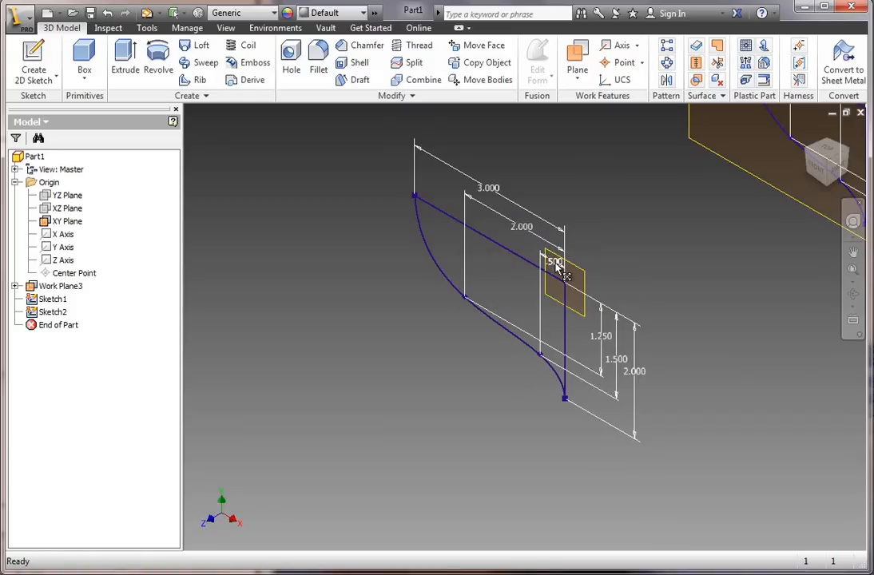
{"action": "double_click", "coordinate": [555, 262]}
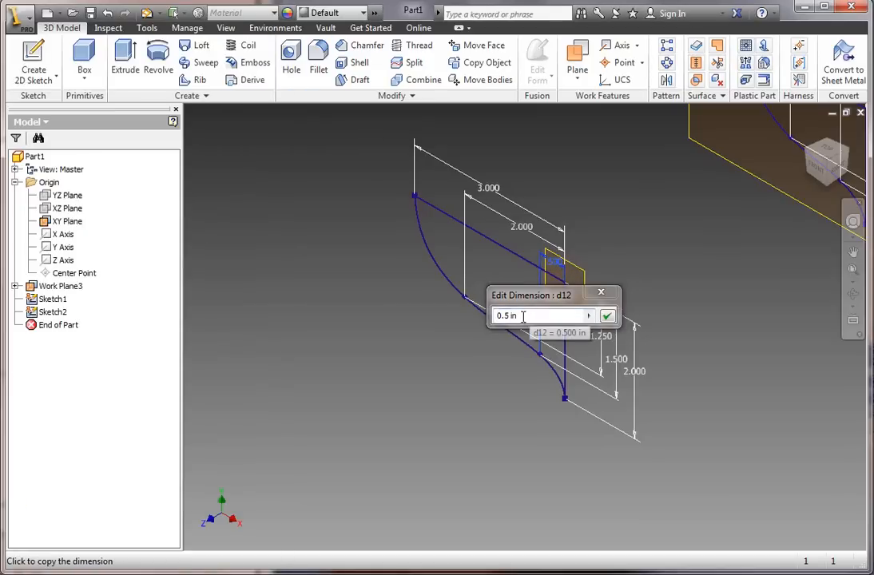
{"action": "type", "text": ".75"}
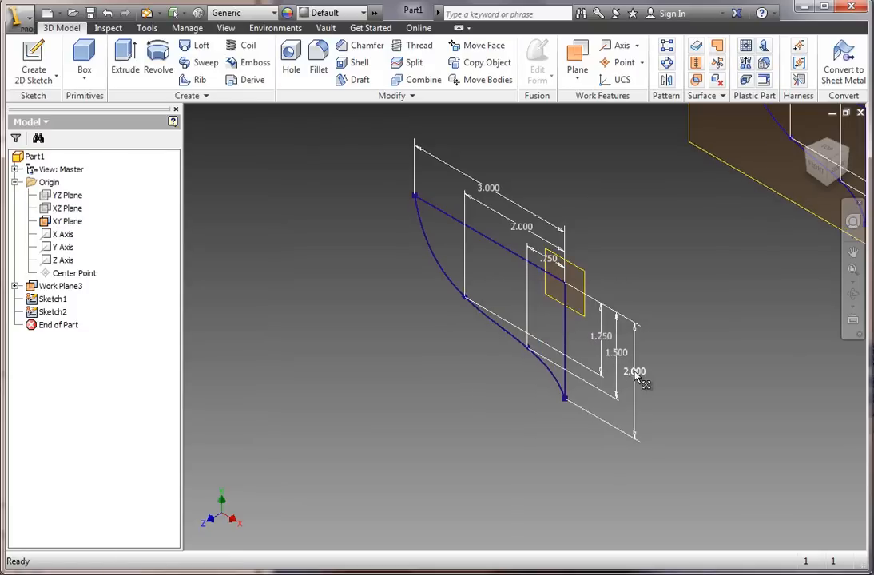
{"action": "mouse_move", "coordinate": [637, 377]}
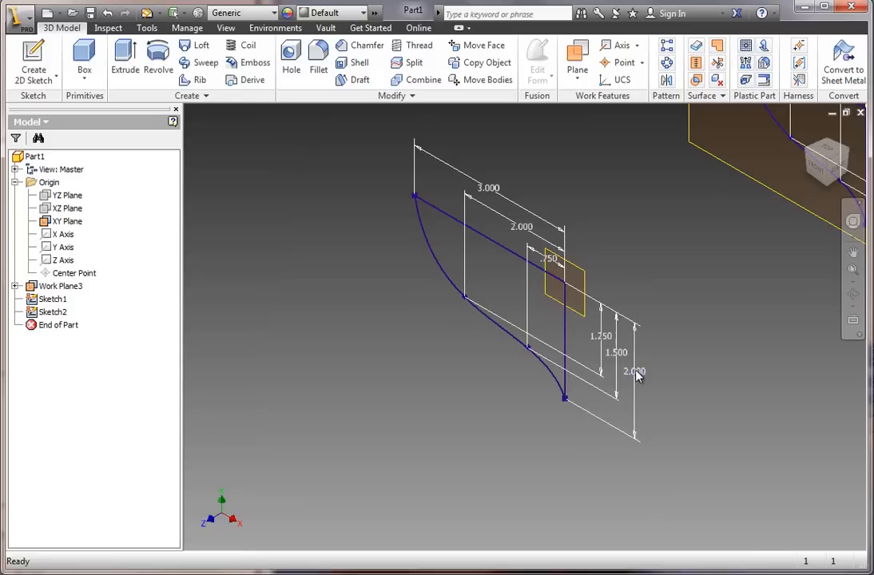
Step: Raise Sketch2's heights to 2.375, 1.750 and 1.375
{"action": "double_click", "coordinate": [634, 371]}
{"action": "type", "text": "2.375"}
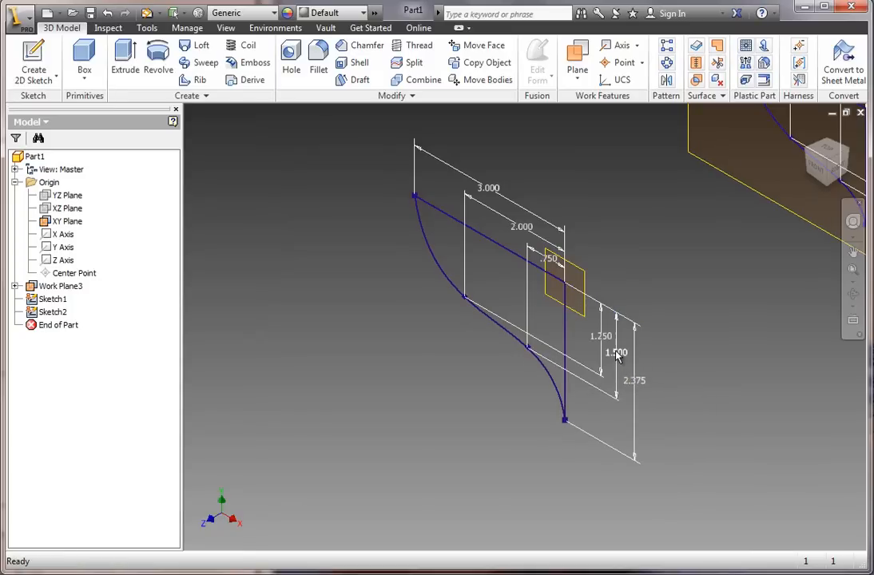
{"action": "double_click", "coordinate": [617, 353]}
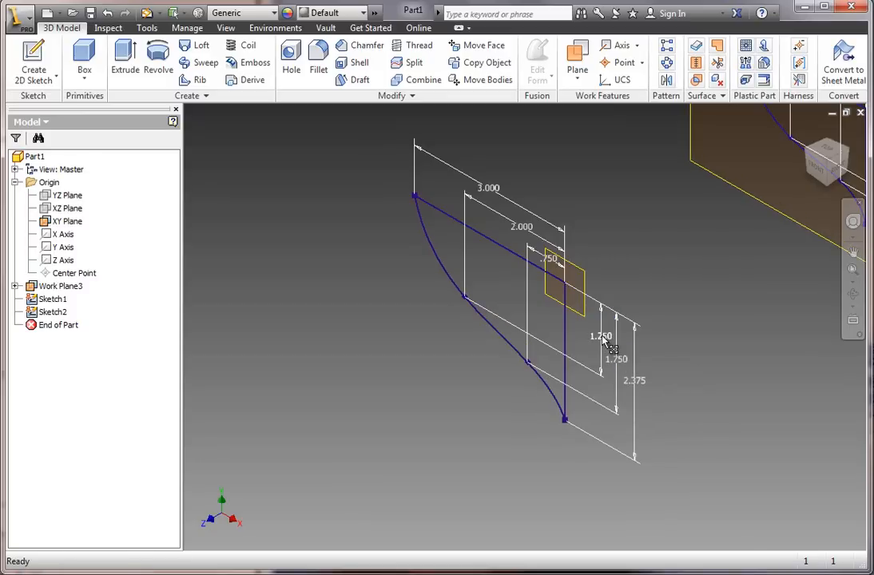
{"action": "double_click", "coordinate": [601, 336]}
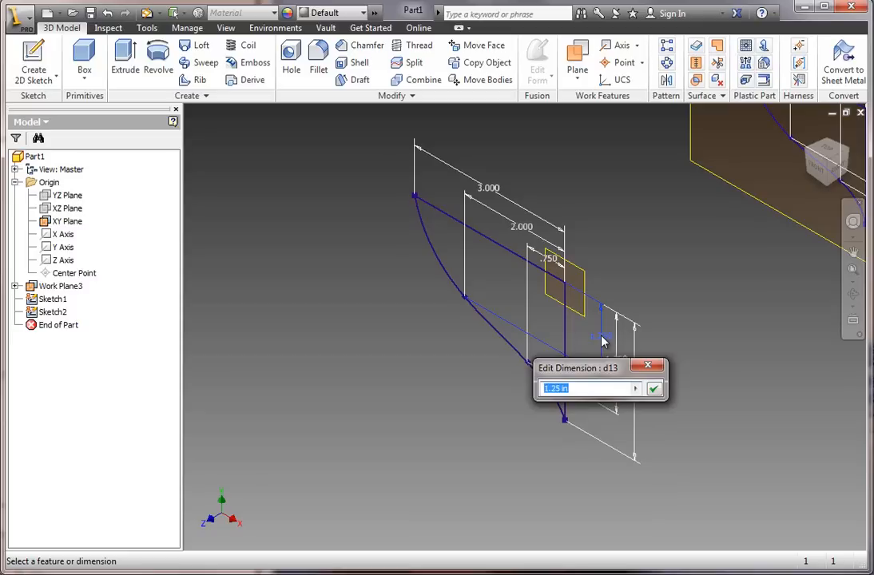
{"action": "type", "text": "1.375"}
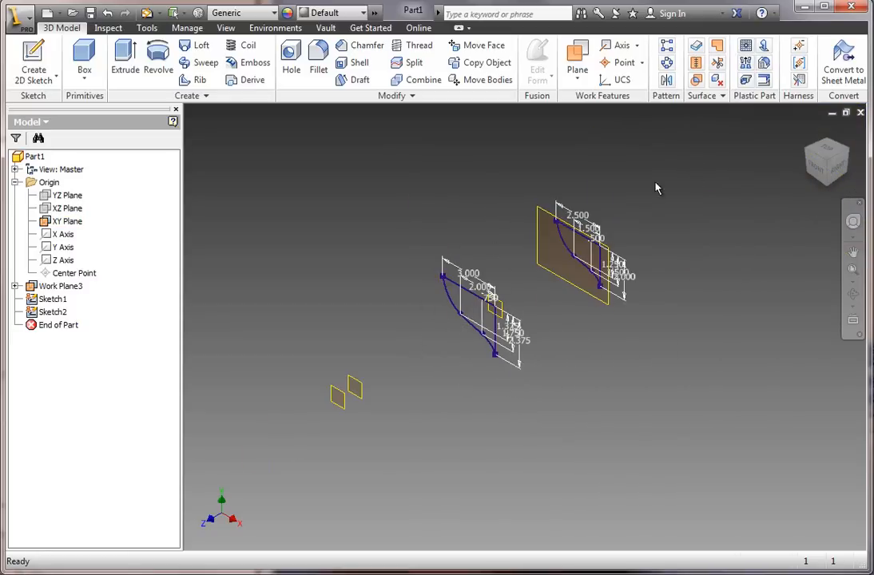
{"action": "mouse_move", "coordinate": [710, 155]}
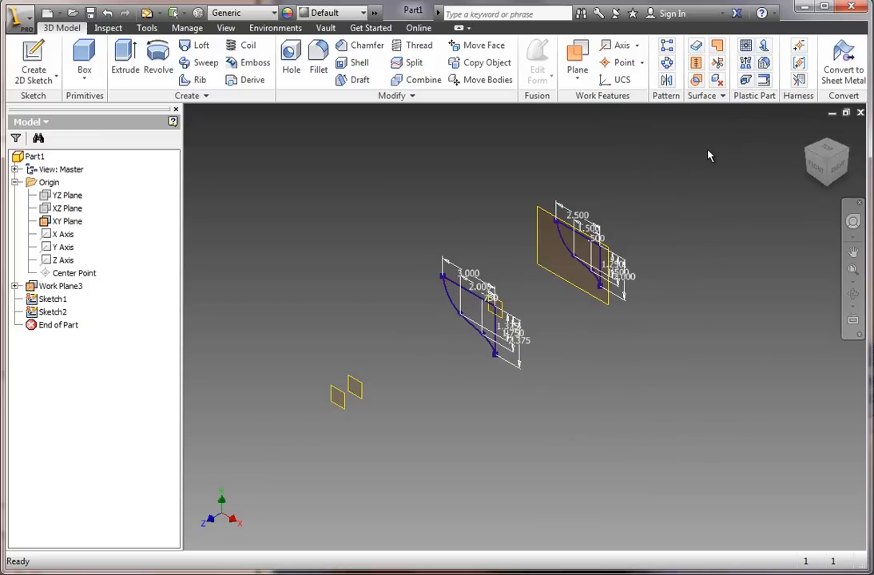
{"action": "mouse_move", "coordinate": [367, 383]}
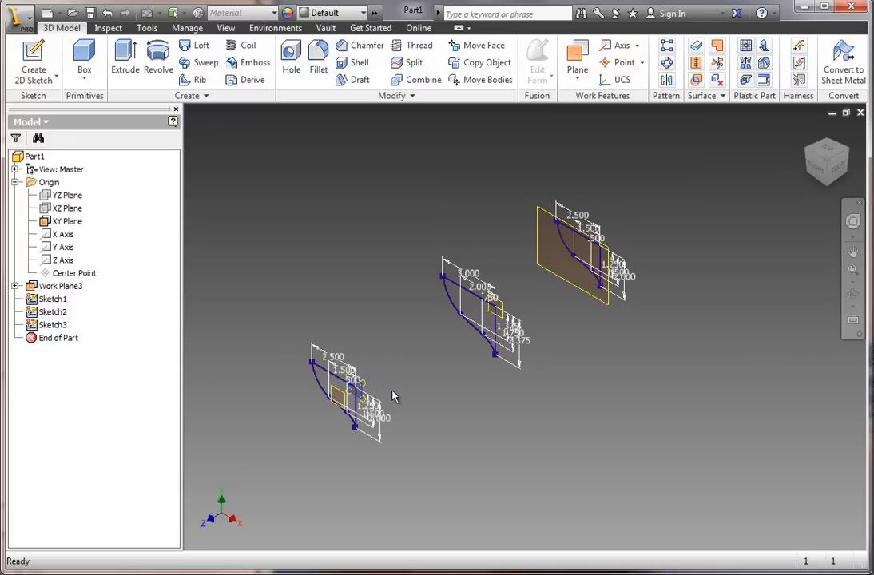
{"action": "mouse_move", "coordinate": [467, 349]}
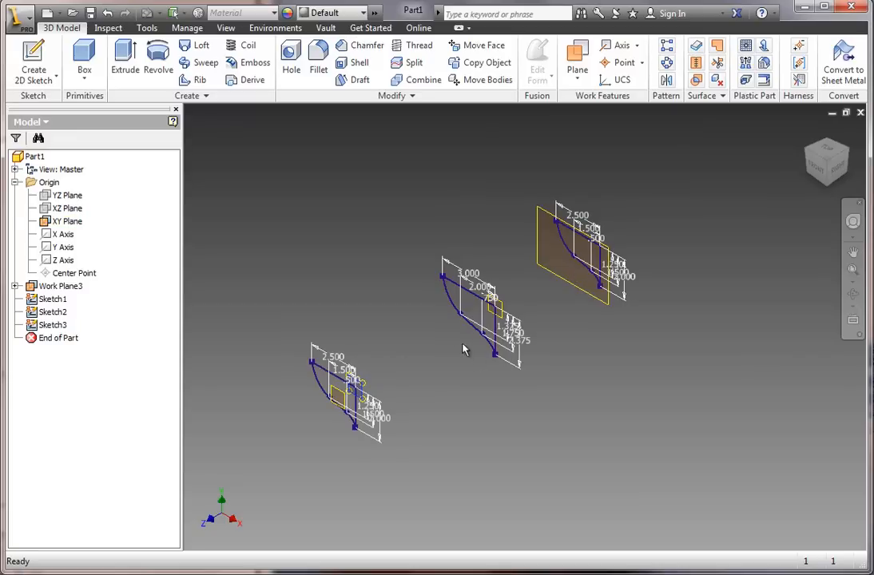
{"action": "mouse_move", "coordinate": [374, 397]}
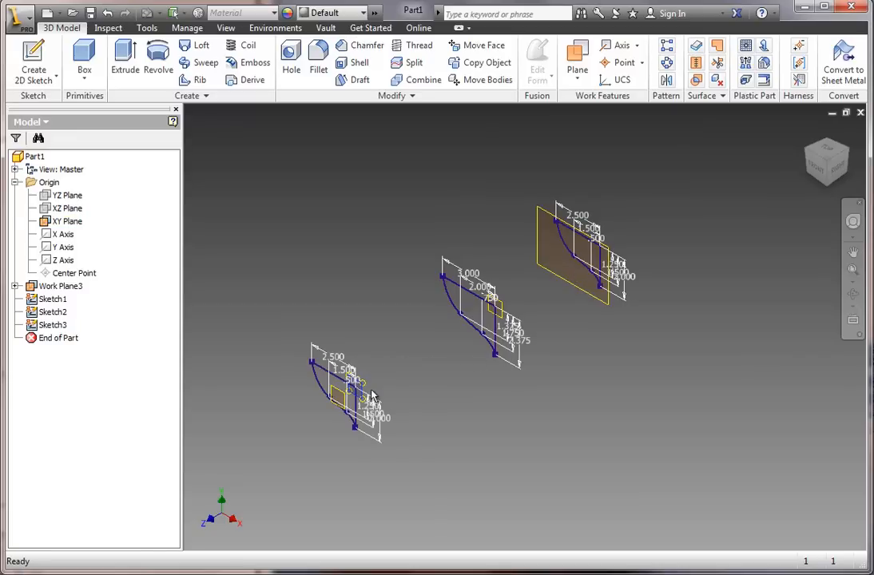
{"action": "mouse_move", "coordinate": [551, 320]}
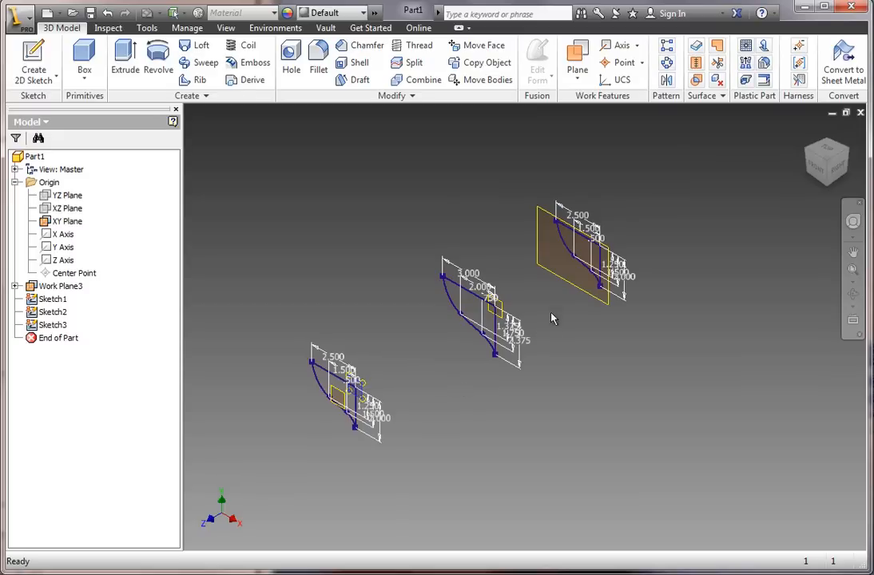
Step: Select the front work plane entry in the browser for the pasted Sketch3 profile
{"action": "left_click", "coordinate": [52, 299]}
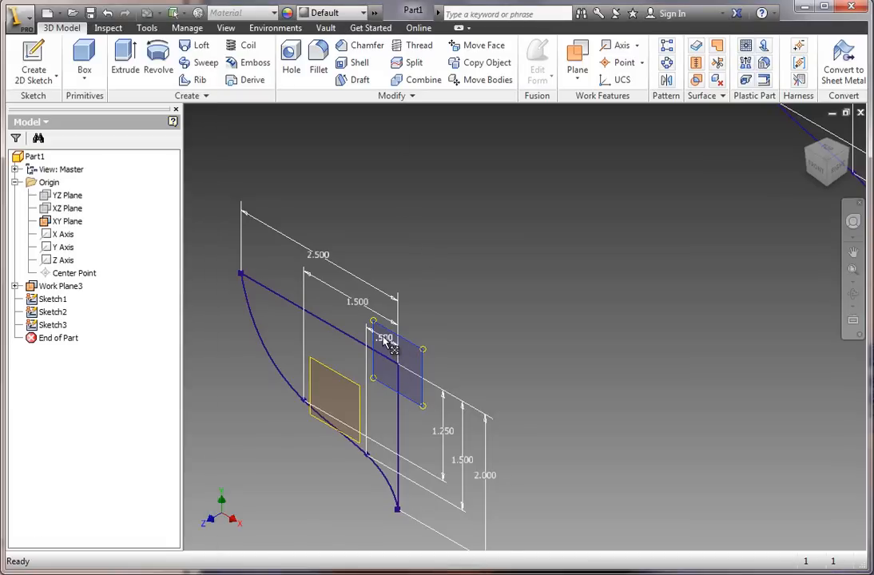
Step: Shrink the small section's widths to .2, .3 and a .675 top width
{"action": "double_click", "coordinate": [384, 338]}
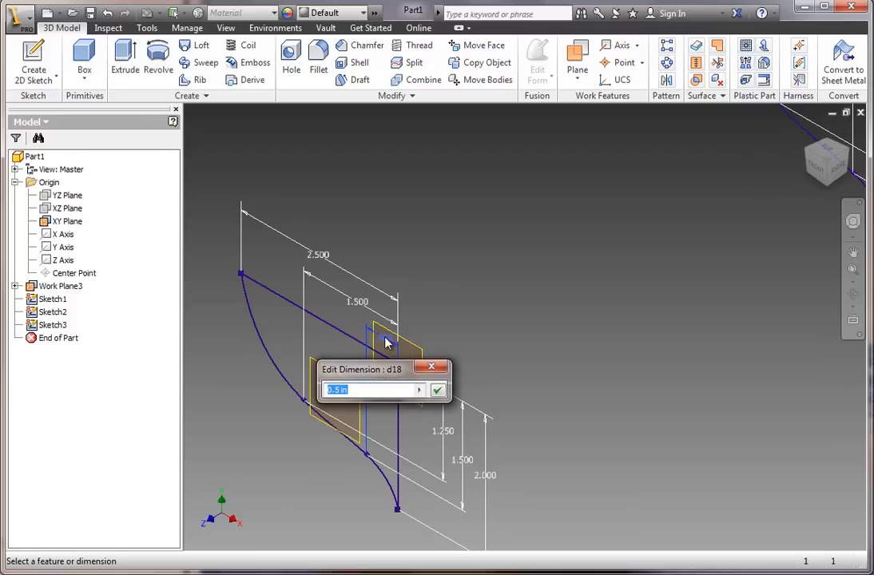
{"action": "type", "text": ".2"}
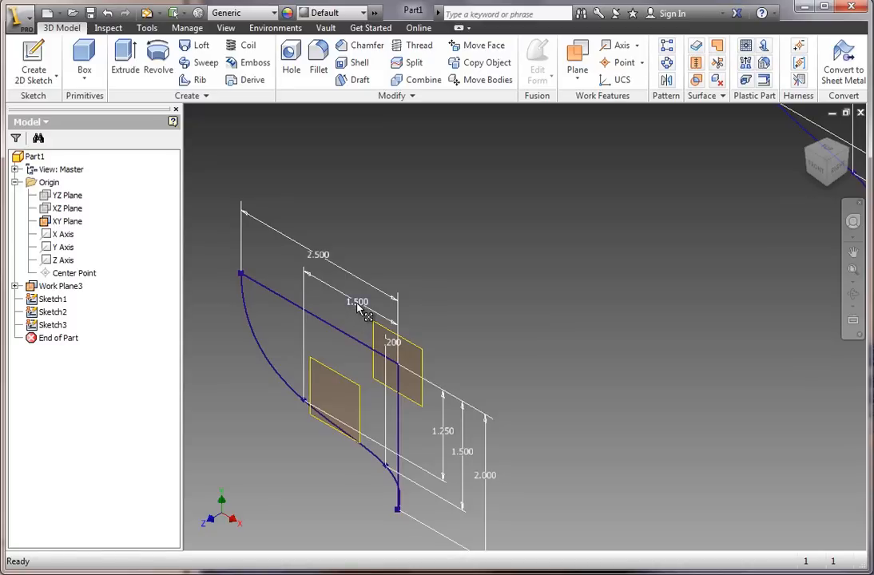
{"action": "double_click", "coordinate": [358, 301]}
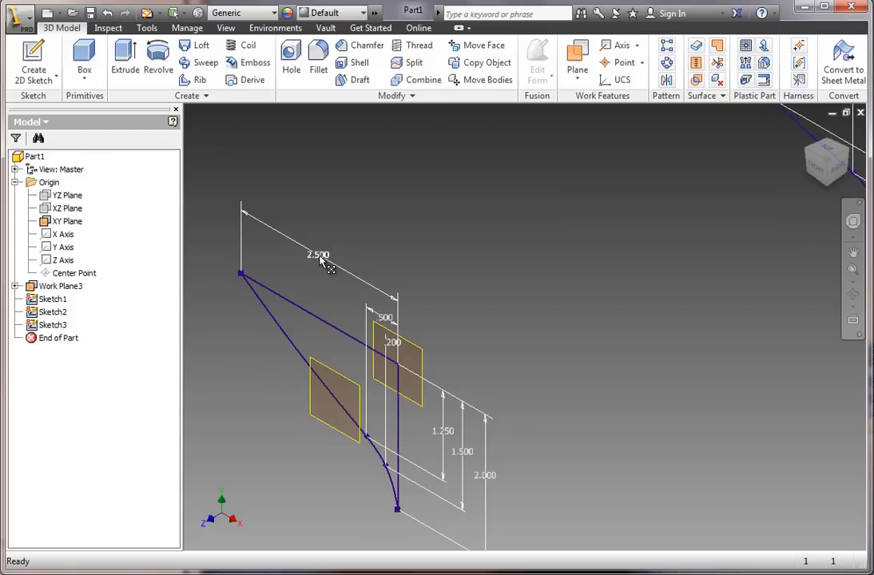
{"action": "double_click", "coordinate": [319, 254]}
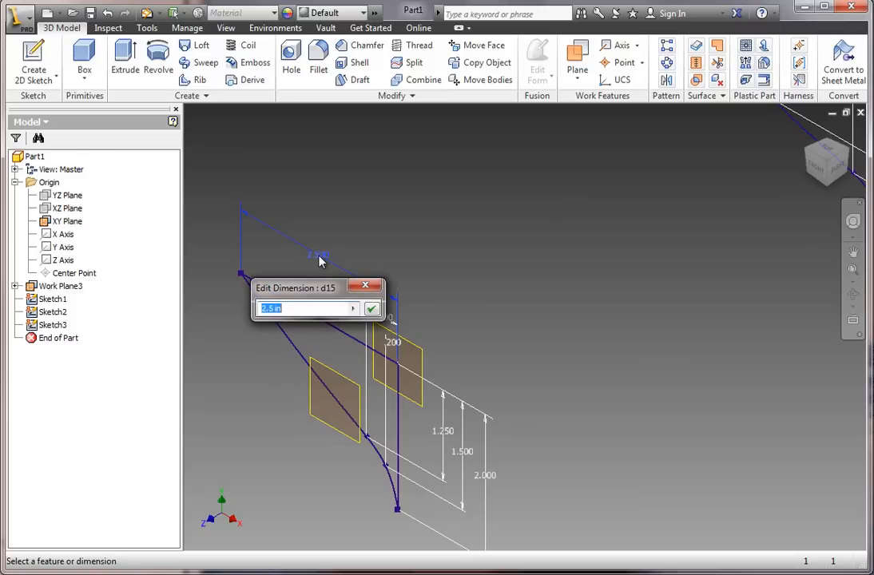
{"action": "type", "text": ".3"}
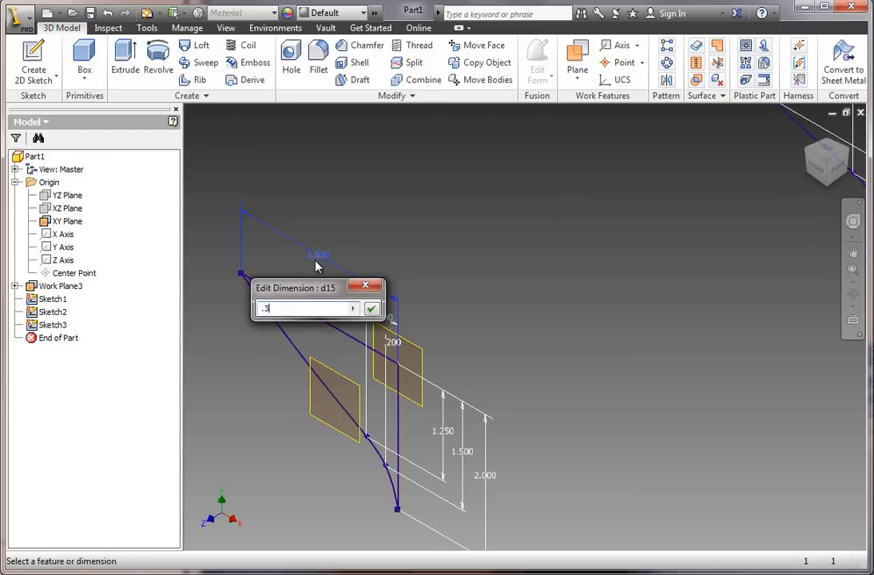
{"action": "type", "text": ".675"}
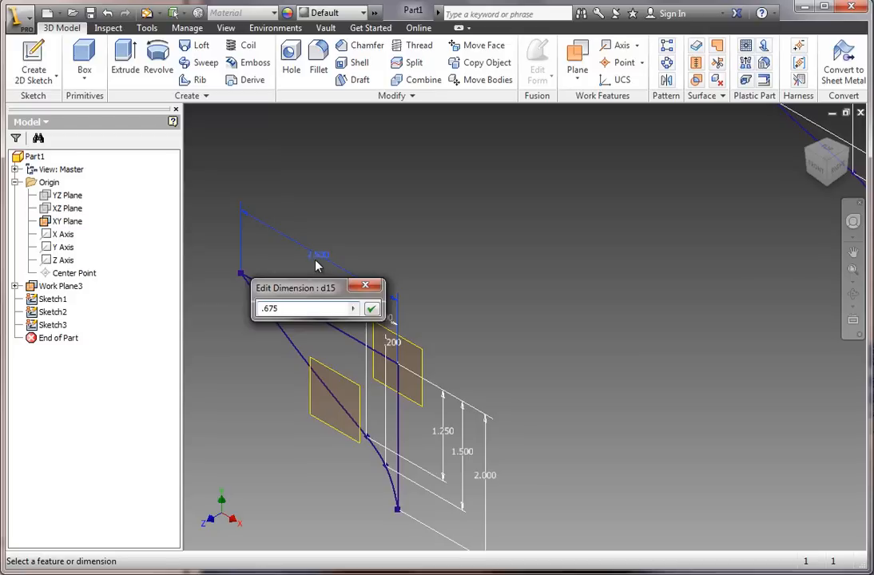
{"action": "left_click", "coordinate": [371, 309]}
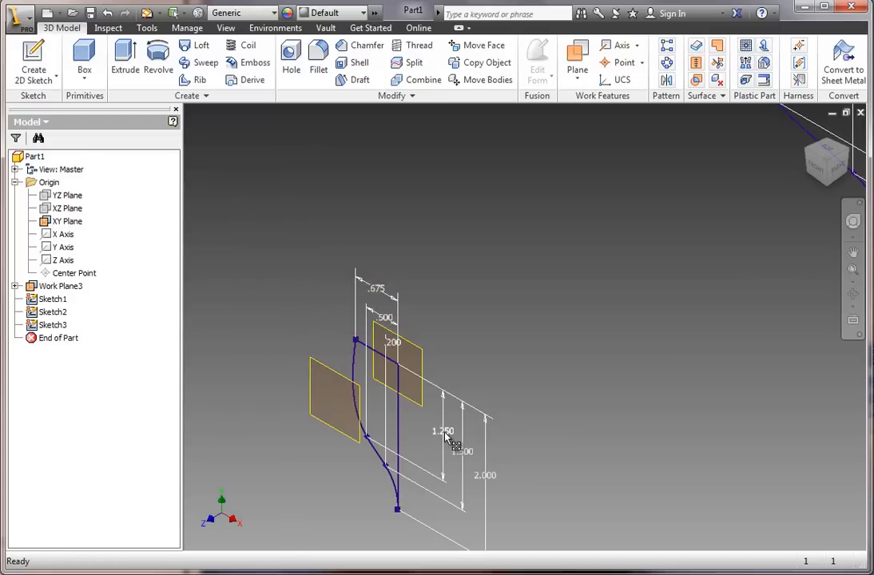
Step: Reduce the section curve's vertical dimensions to .2 and .3
{"action": "double_click", "coordinate": [444, 431]}
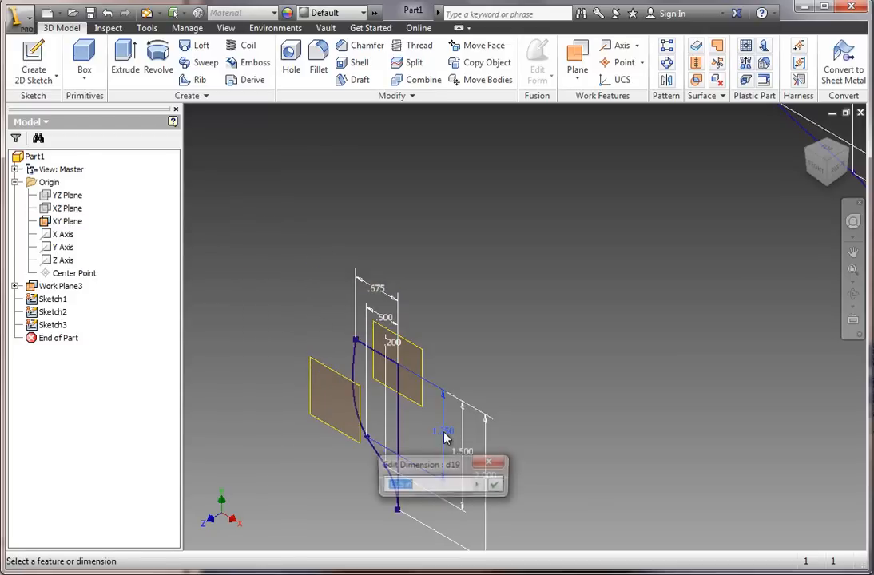
{"action": "type", "text": ".2"}
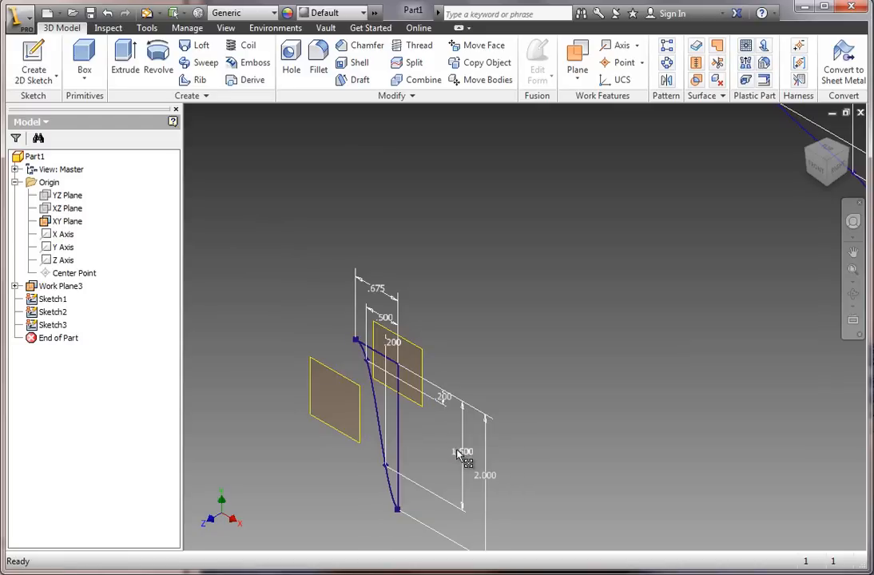
{"action": "double_click", "coordinate": [464, 453]}
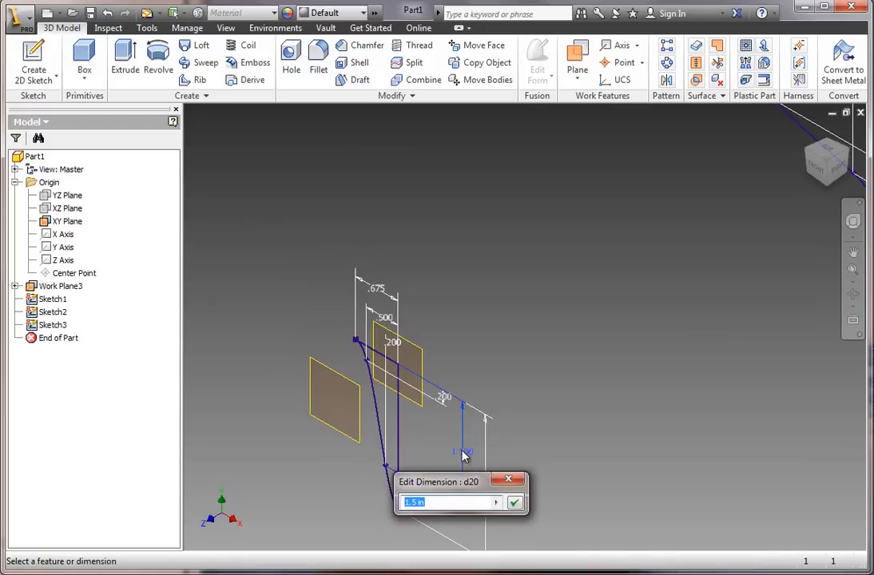
{"action": "type", "text": ".3"}
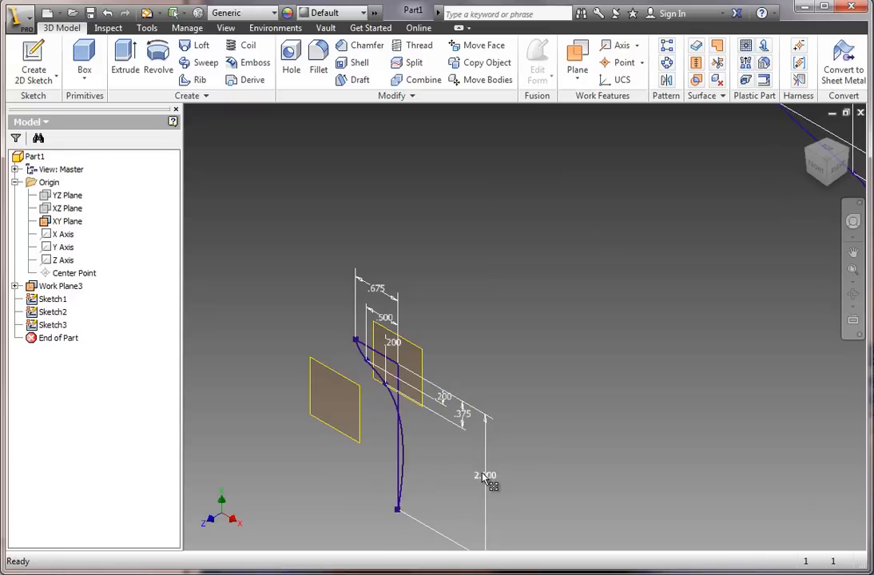
{"action": "double_click", "coordinate": [486, 476]}
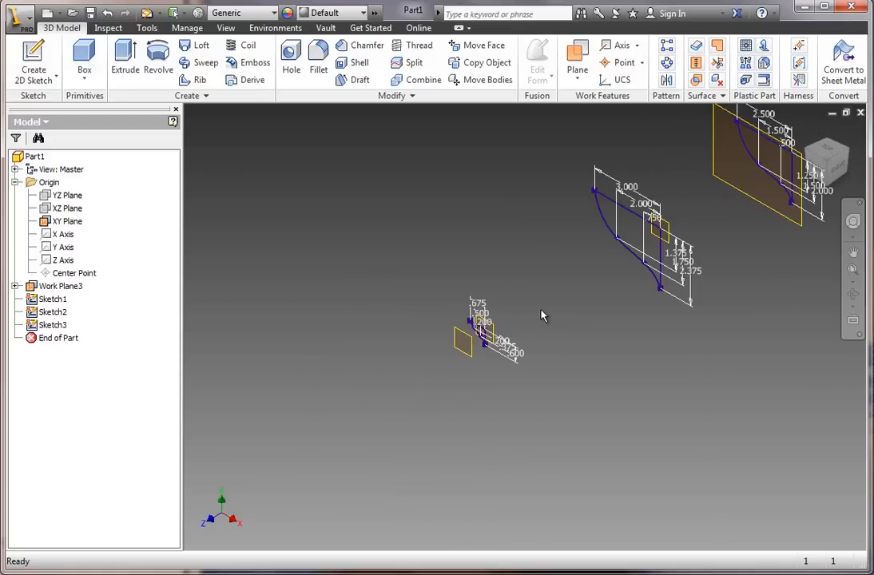
{"action": "mouse_move", "coordinate": [592, 125]}
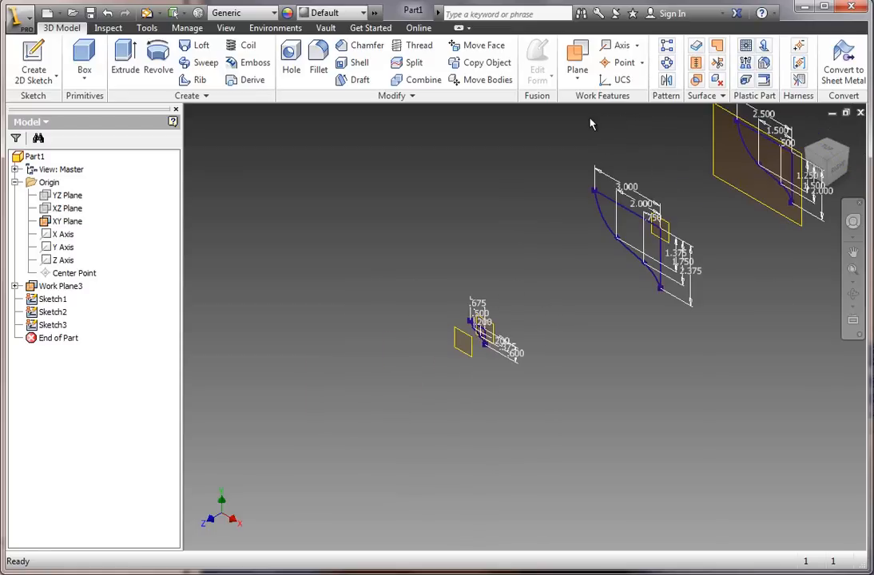
{"action": "mouse_move", "coordinate": [451, 362]}
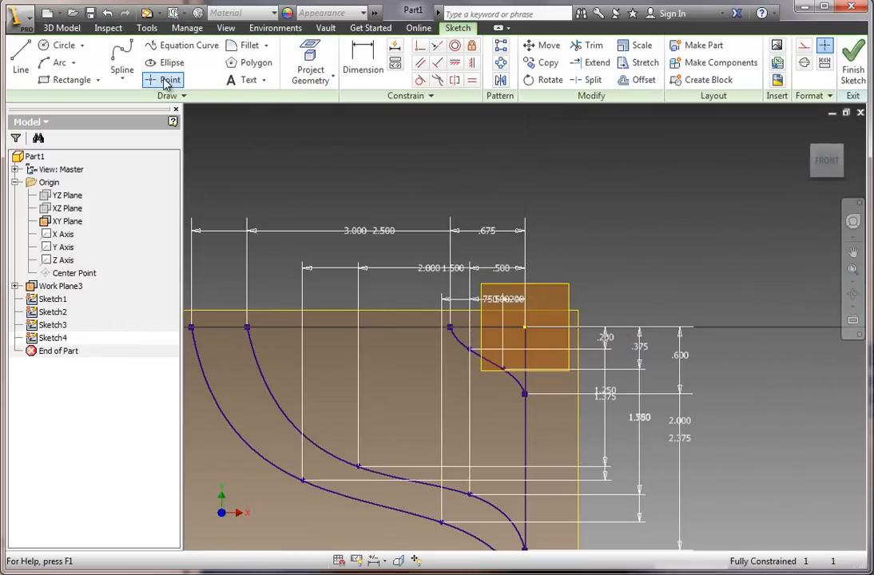
{"action": "mouse_move", "coordinate": [163, 80]}
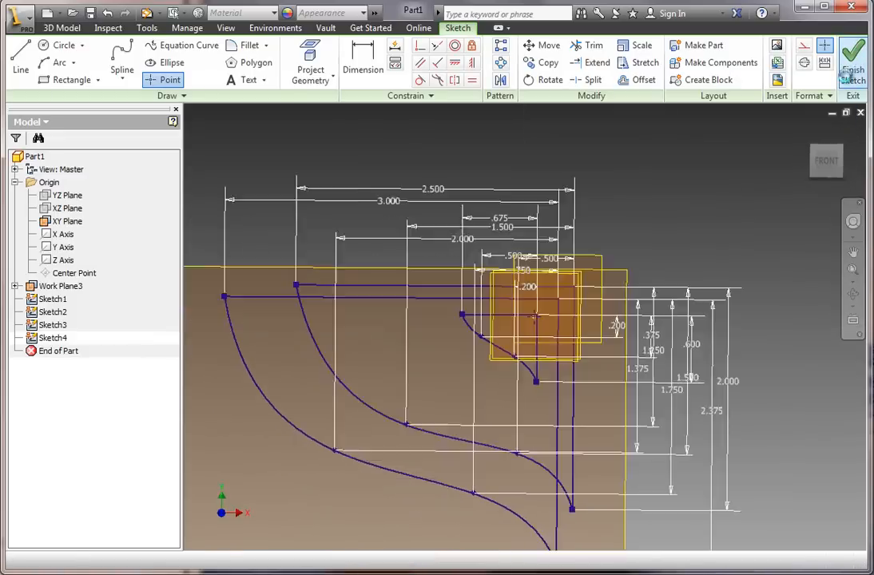
Step: Finish the bow-tip point sketch, Sketch4, returning to 3D modeling
{"action": "left_click", "coordinate": [853, 56]}
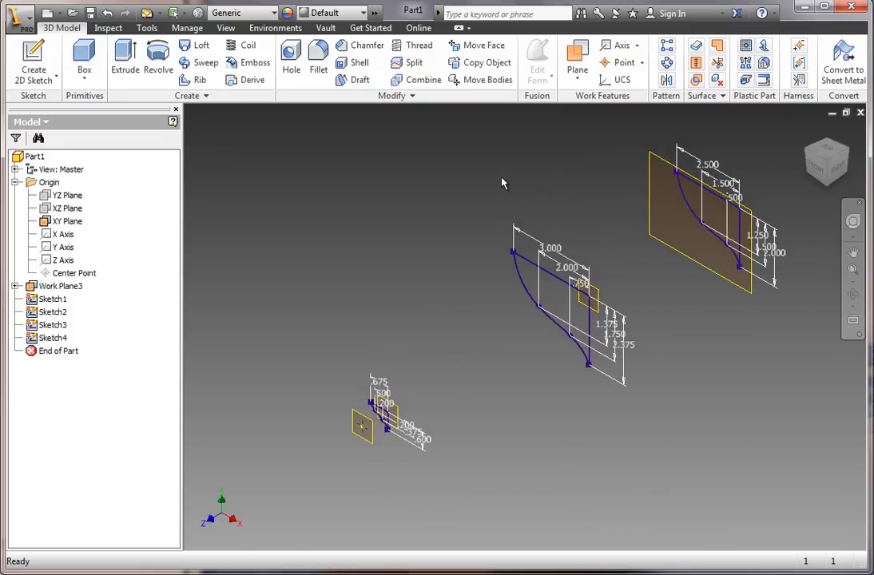
{"action": "mouse_move", "coordinate": [356, 150]}
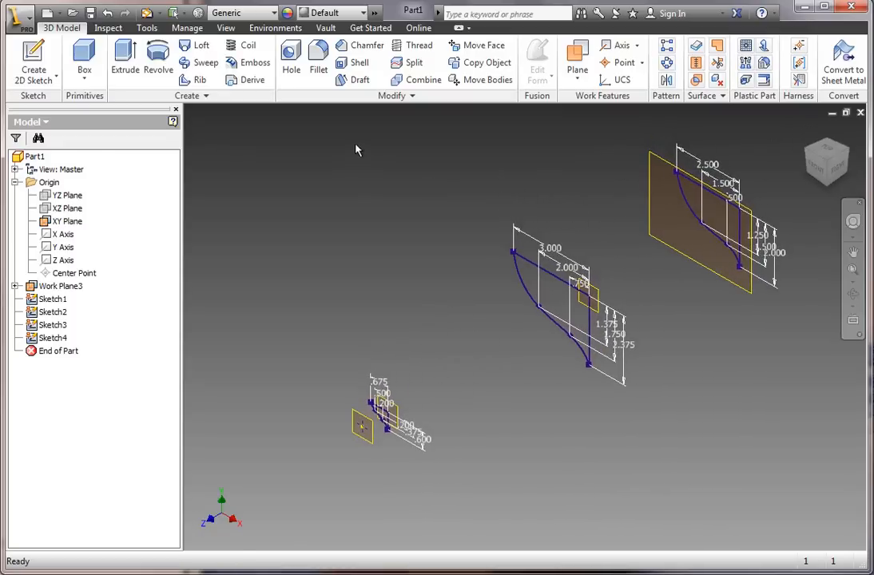
{"action": "mouse_move", "coordinate": [253, 80]}
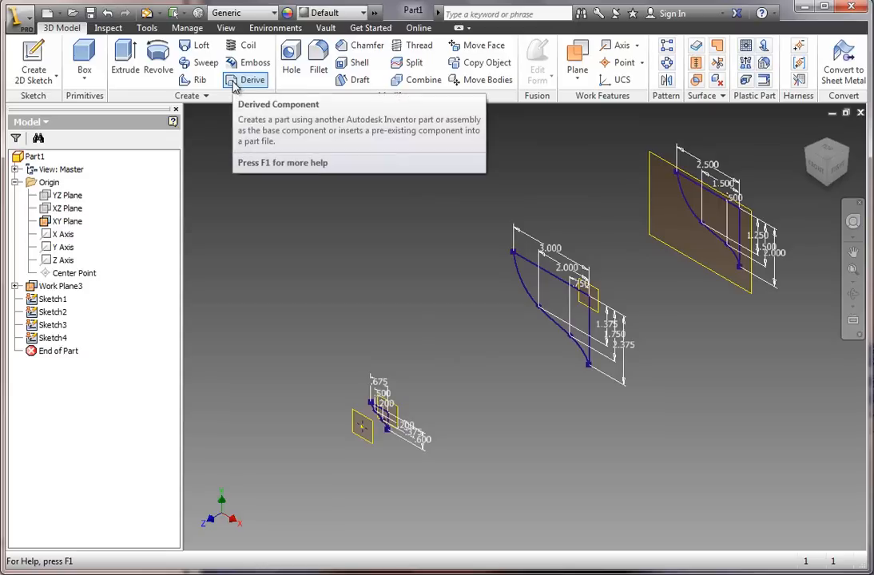
{"action": "mouse_move", "coordinate": [195, 45]}
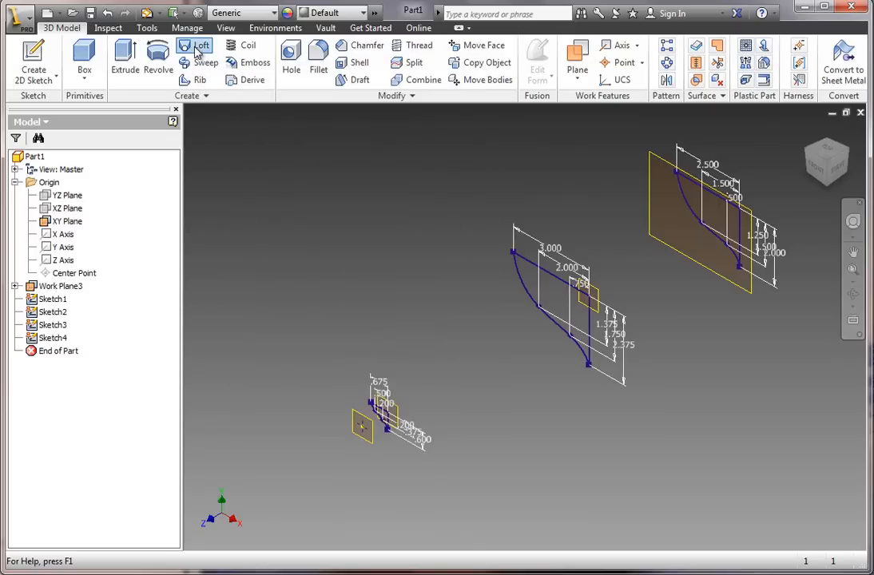
Step: Loft a solid hull through the three section sketches and the Sketch4 bow point
{"action": "left_click", "coordinate": [195, 51]}
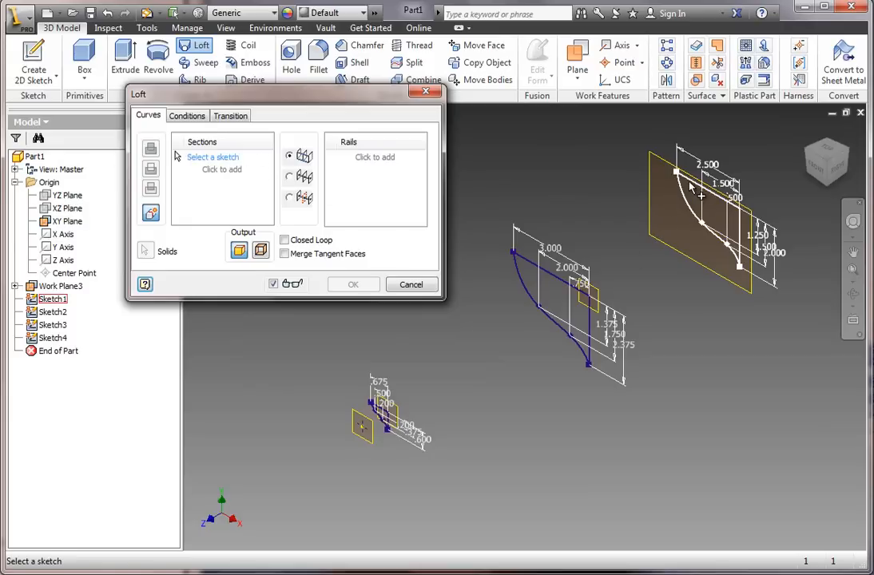
{"action": "left_click", "coordinate": [711, 199]}
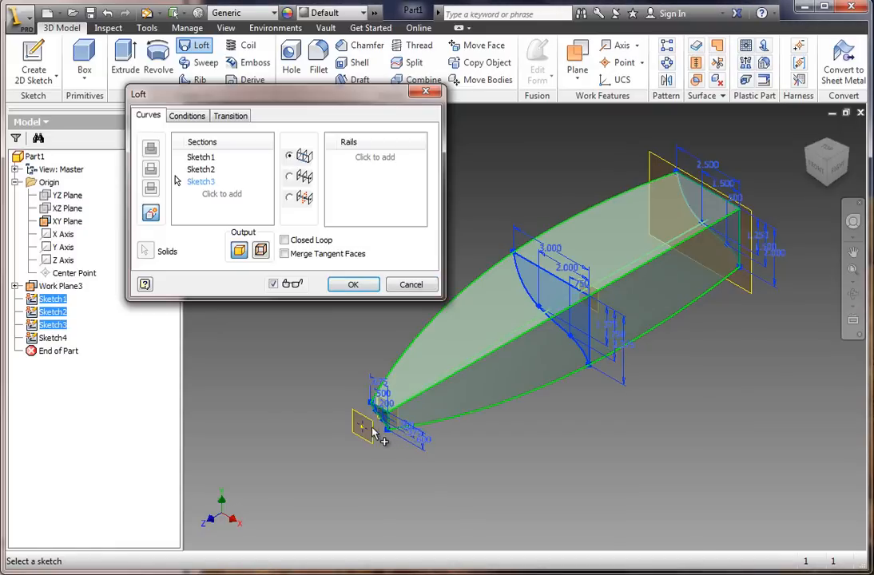
{"action": "left_click", "coordinate": [364, 424]}
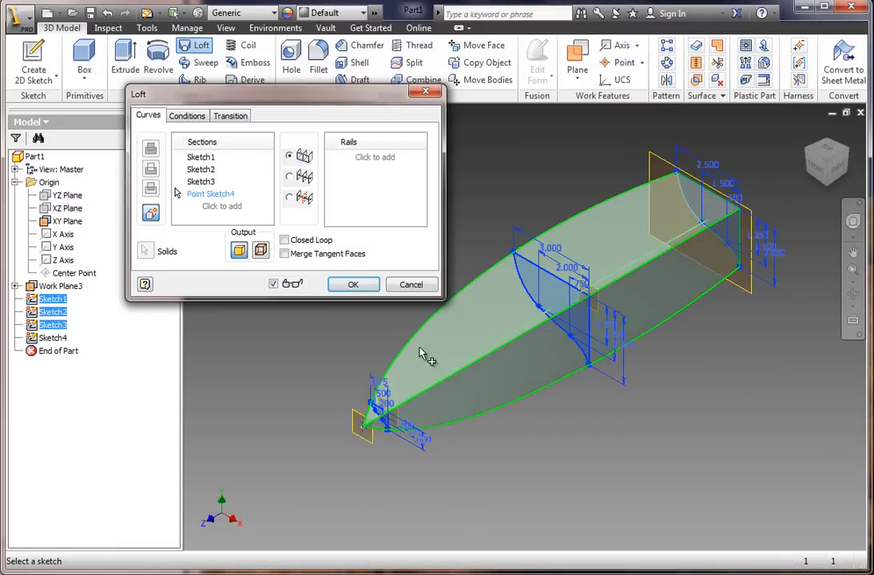
{"action": "mouse_move", "coordinate": [423, 374]}
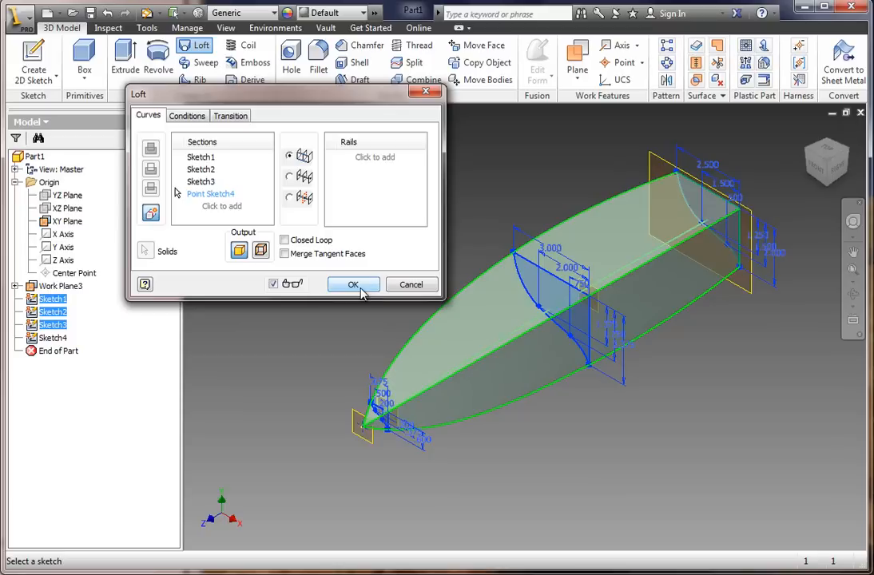
{"action": "left_click", "coordinate": [353, 284]}
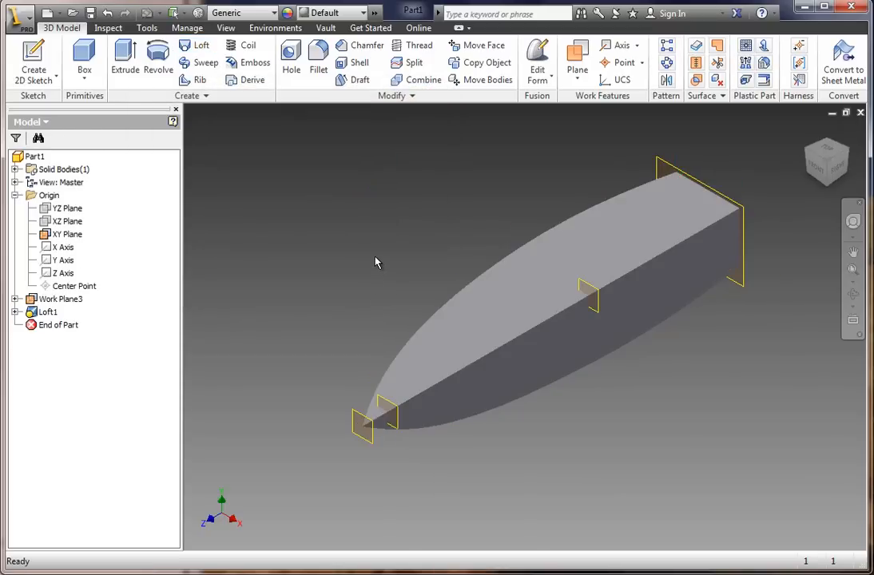
{"action": "mouse_move", "coordinate": [384, 272]}
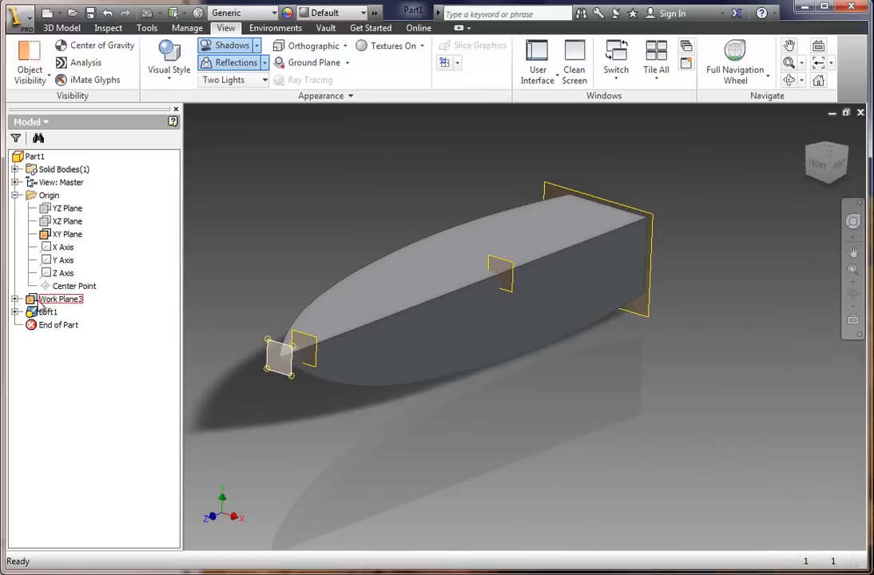
Step: Turn off visibility of the work planes so only the shadowed Loft1 hull shows
{"action": "right_click", "coordinate": [61, 299]}
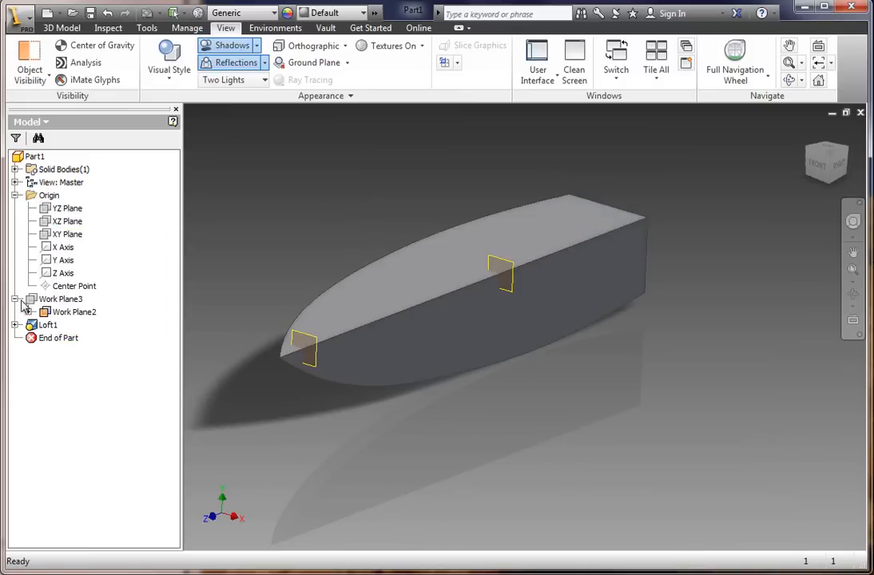
{"action": "right_click", "coordinate": [74, 311]}
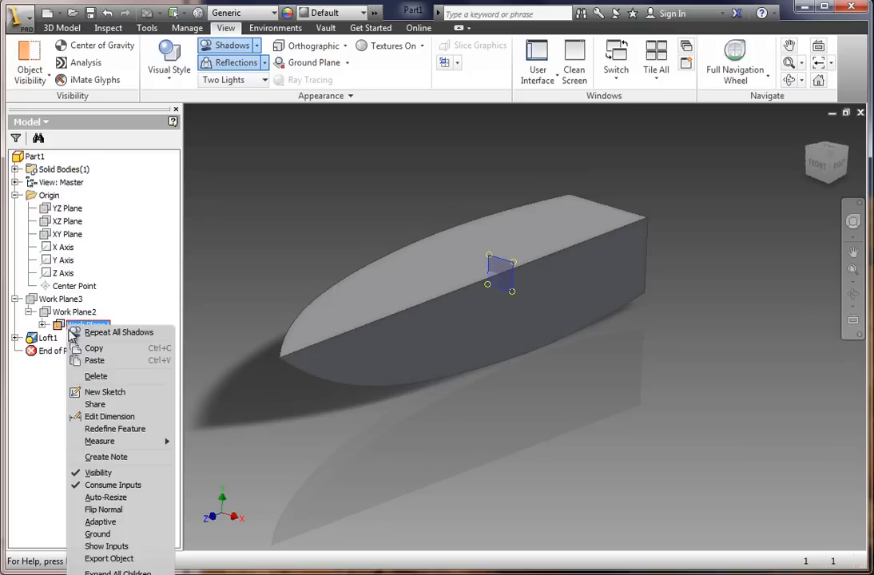
{"action": "left_click", "coordinate": [310, 294]}
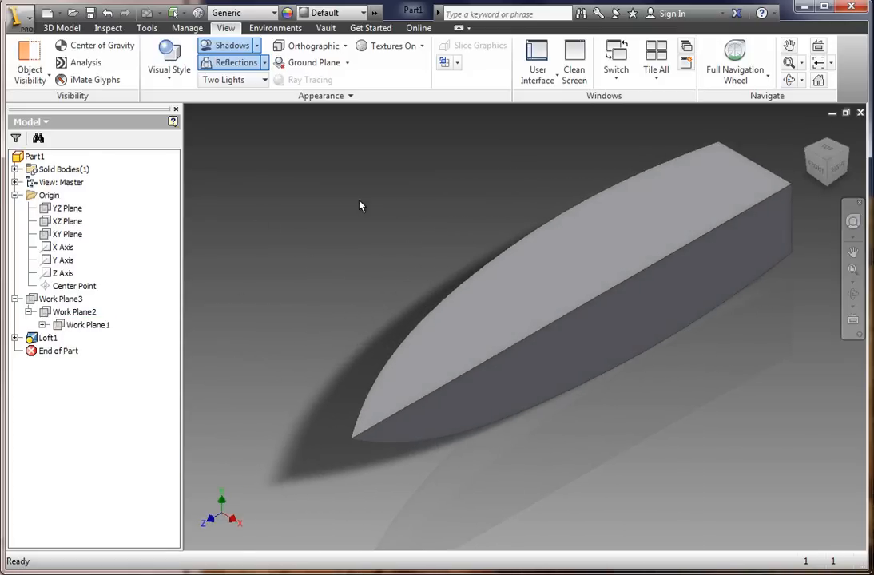
{"action": "left_click", "coordinate": [61, 27]}
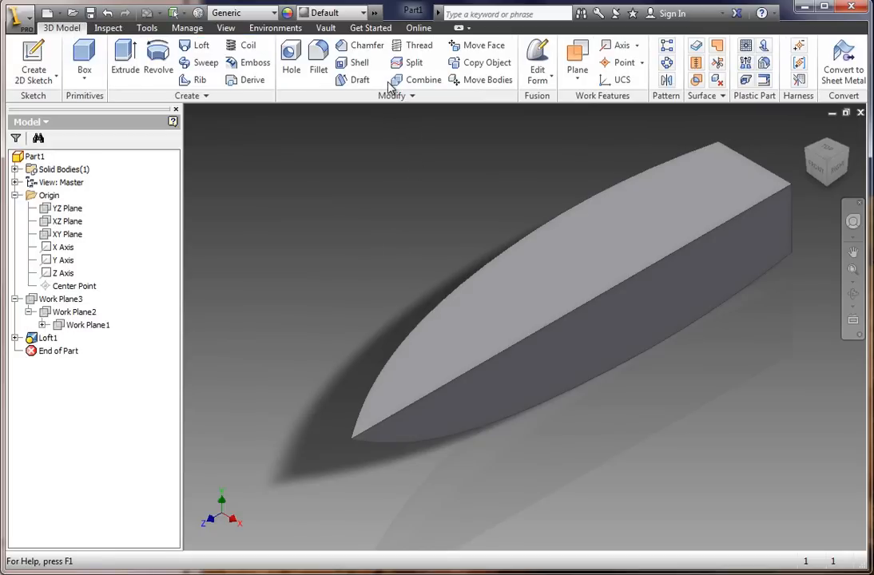
{"action": "mouse_move", "coordinate": [640, 104]}
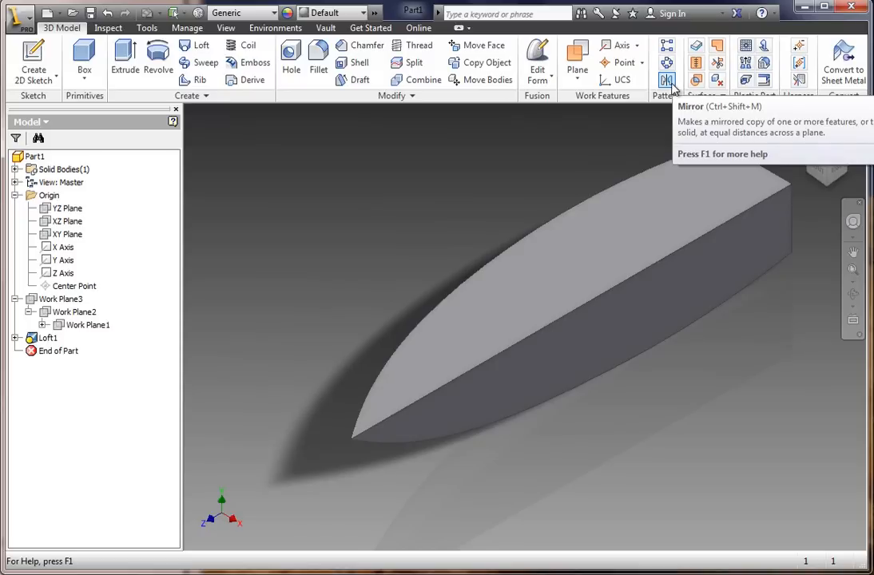
Step: Mirror the Loft1 half hull across its flat side into a full symmetric hull, Mirror1
{"action": "left_click", "coordinate": [666, 80]}
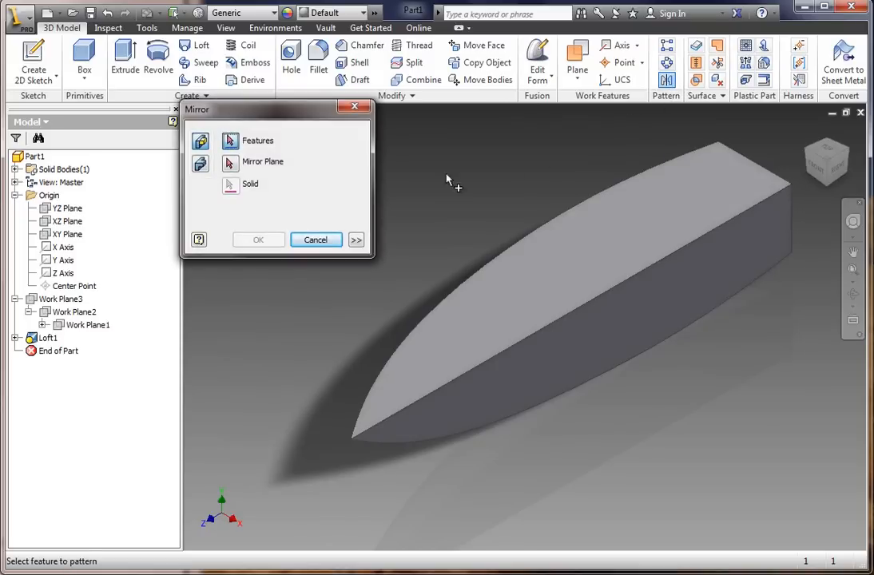
{"action": "mouse_move", "coordinate": [572, 269]}
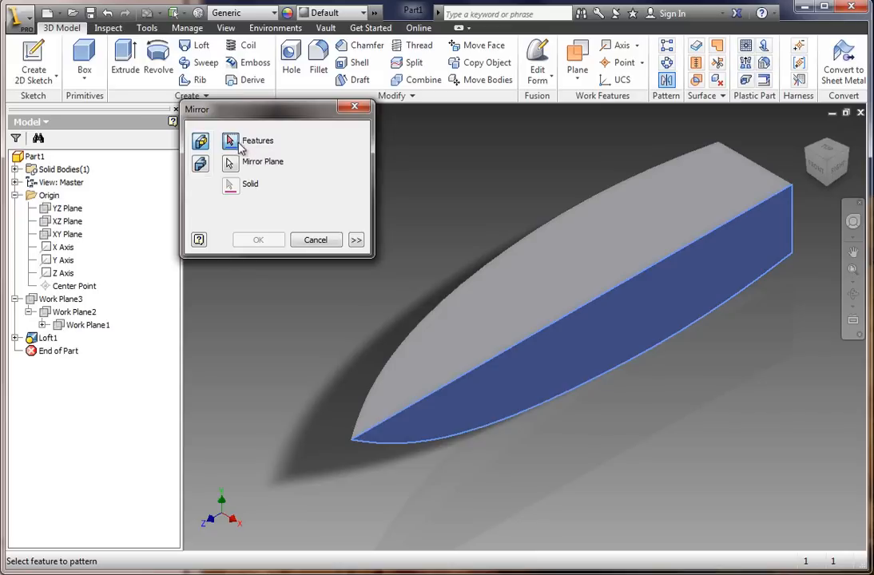
{"action": "left_click", "coordinate": [230, 141]}
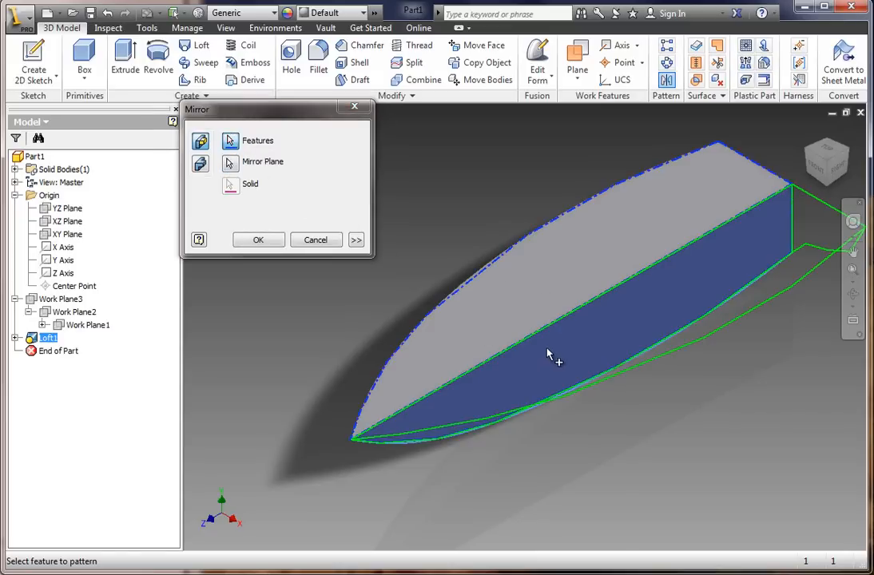
{"action": "mouse_move", "coordinate": [606, 264]}
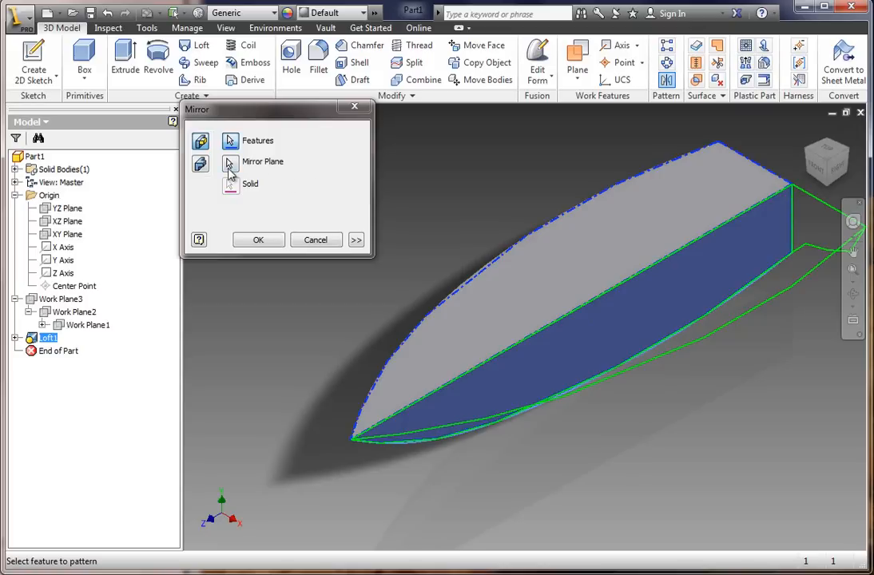
{"action": "mouse_move", "coordinate": [610, 339]}
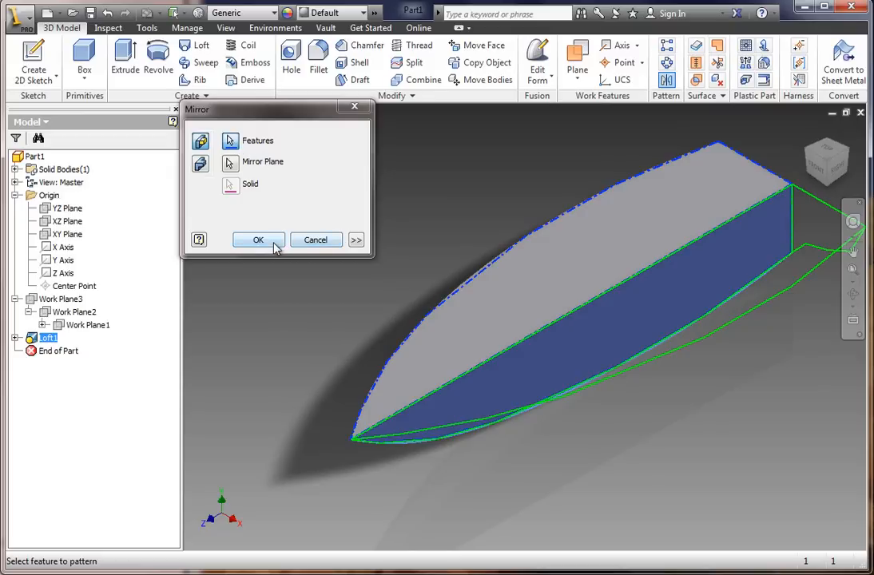
{"action": "left_click", "coordinate": [259, 240]}
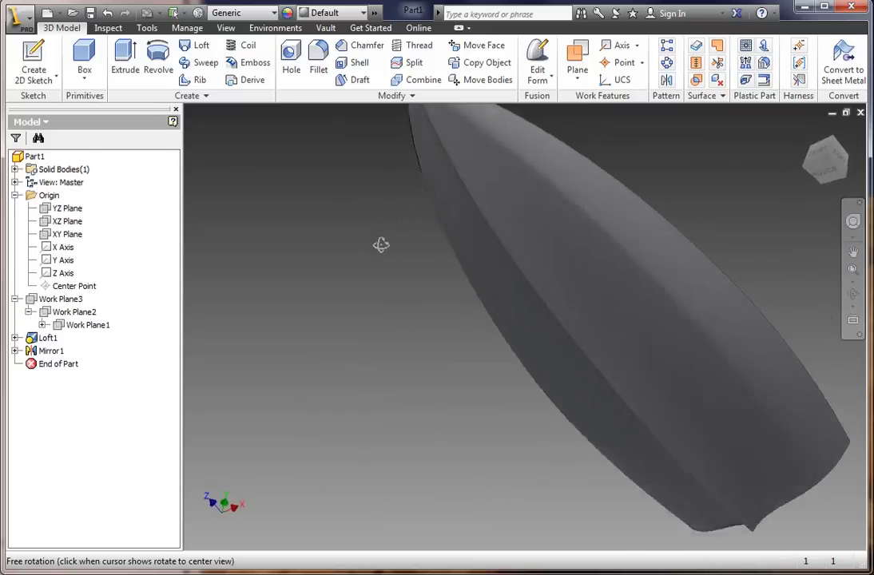
{"action": "left_click_drag", "start_coordinate": [380, 243], "coordinate": [304, 288]}
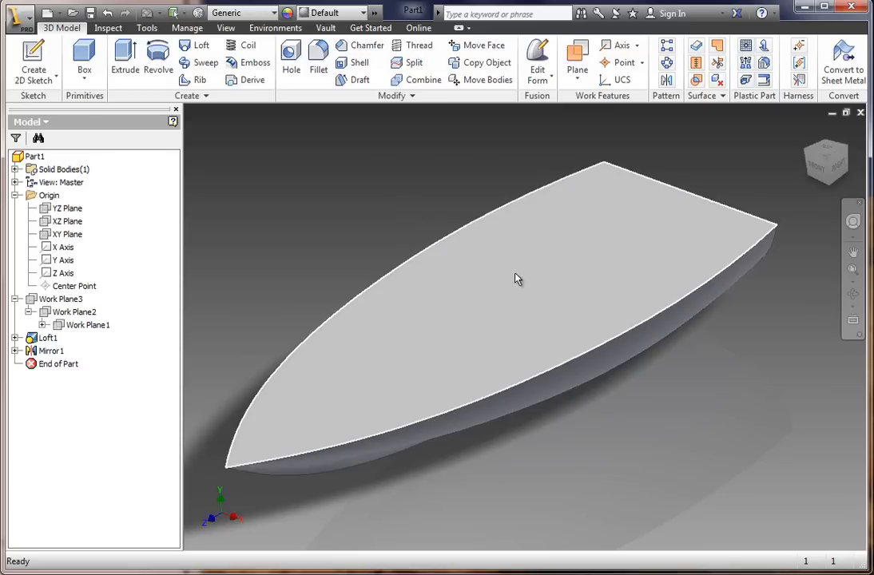
{"action": "mouse_move", "coordinate": [536, 281]}
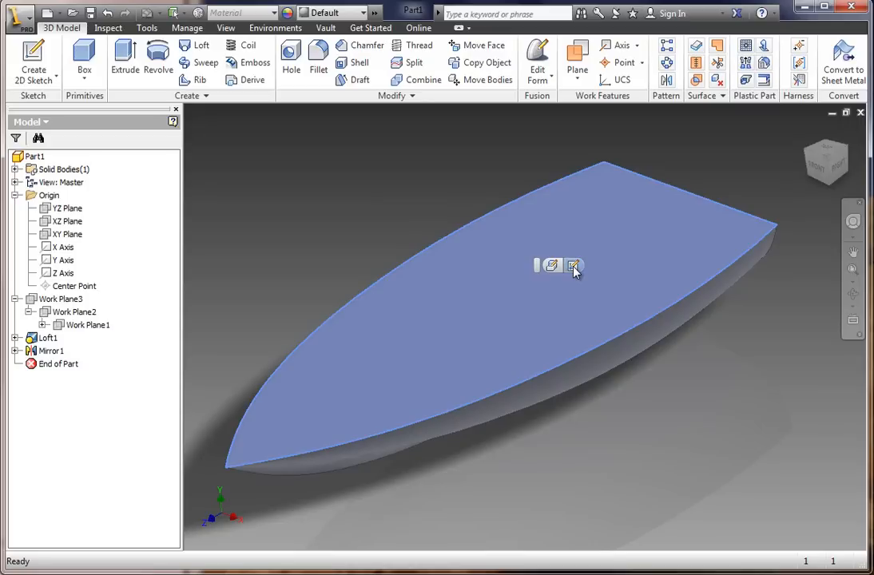
Step: Start Sketch5 on the deck face and offset the hull outline inward
{"action": "left_click", "coordinate": [574, 265]}
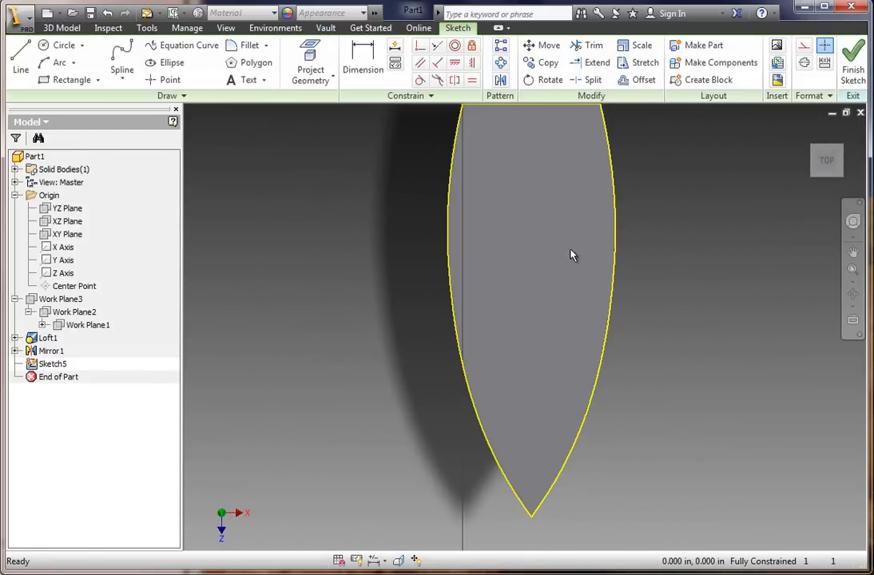
{"action": "mouse_move", "coordinate": [489, 311]}
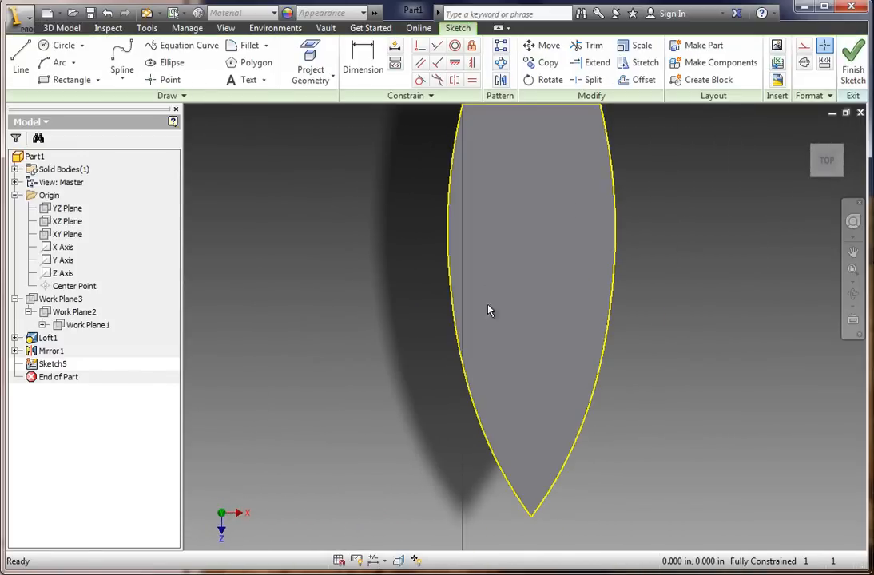
{"action": "mouse_move", "coordinate": [556, 230]}
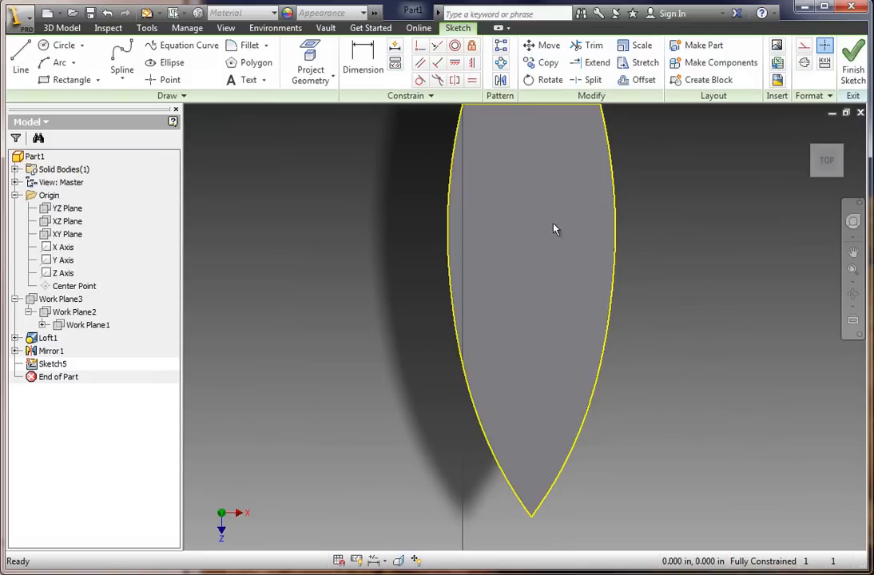
{"action": "left_click", "coordinate": [642, 80]}
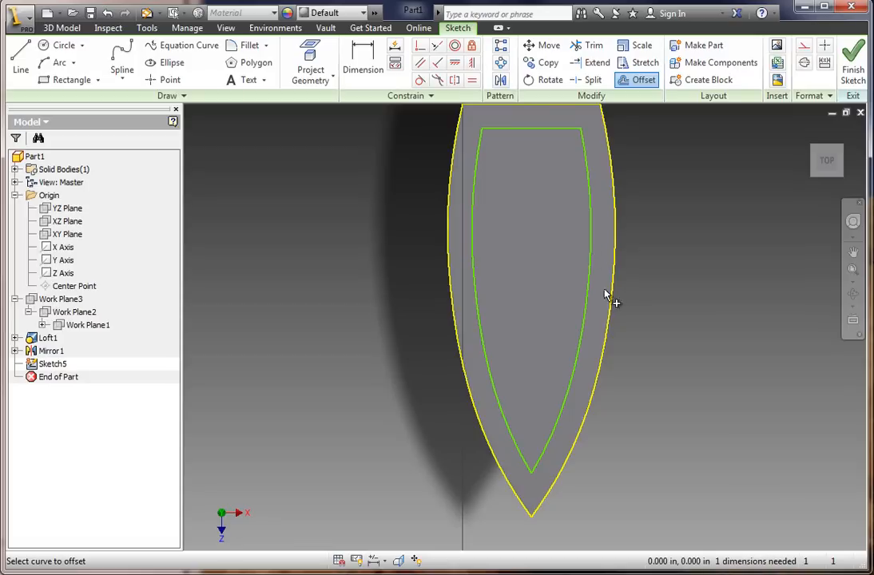
{"action": "mouse_move", "coordinate": [696, 348]}
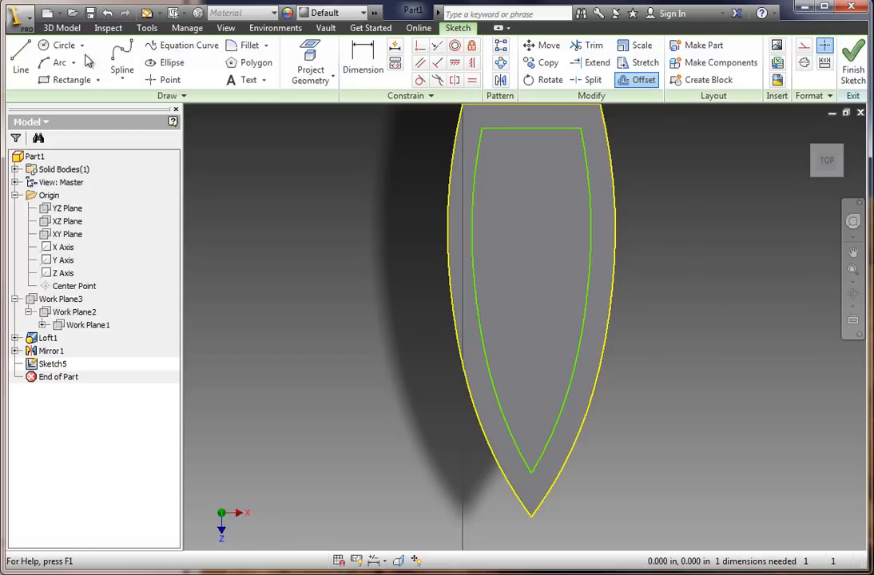
{"action": "mouse_move", "coordinate": [59, 64]}
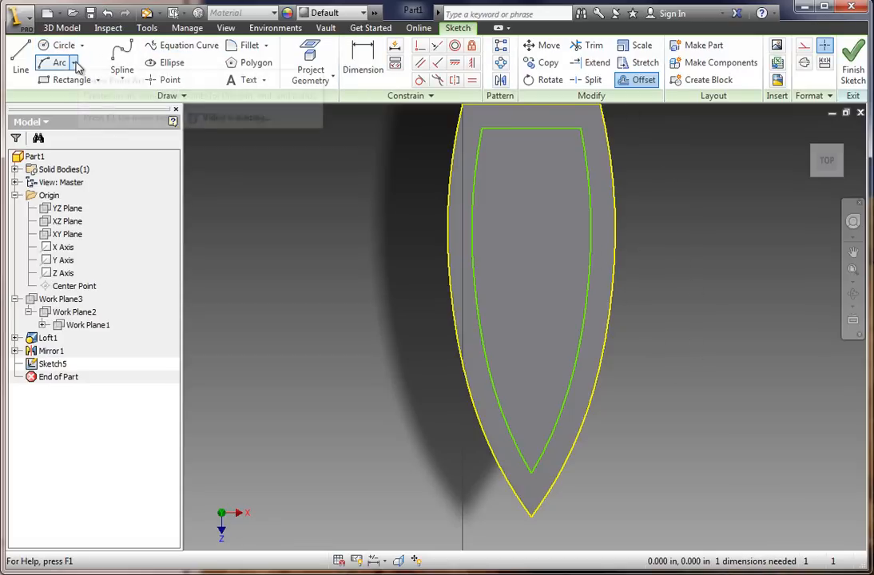
Step: Close the offset outline at the stern with a three-point arc and trim the excess
{"action": "left_click", "coordinate": [73, 64]}
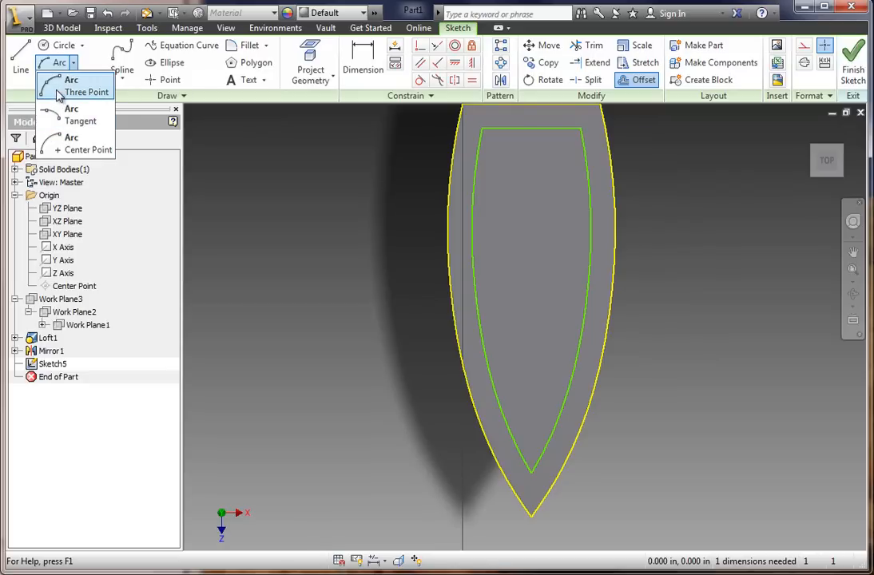
{"action": "left_click", "coordinate": [86, 92]}
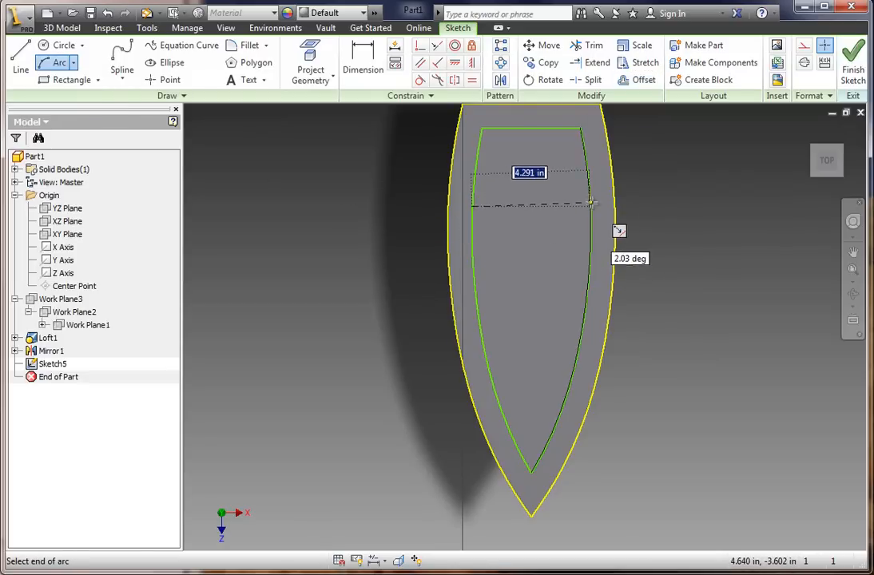
{"action": "left_click_drag", "start_coordinate": [595, 205], "coordinate": [593, 206]}
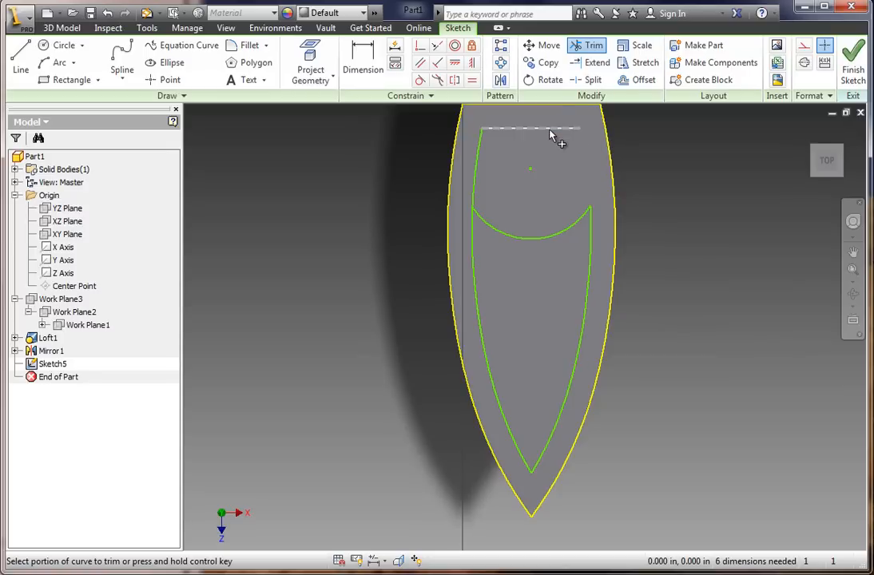
{"action": "left_click", "coordinate": [549, 129]}
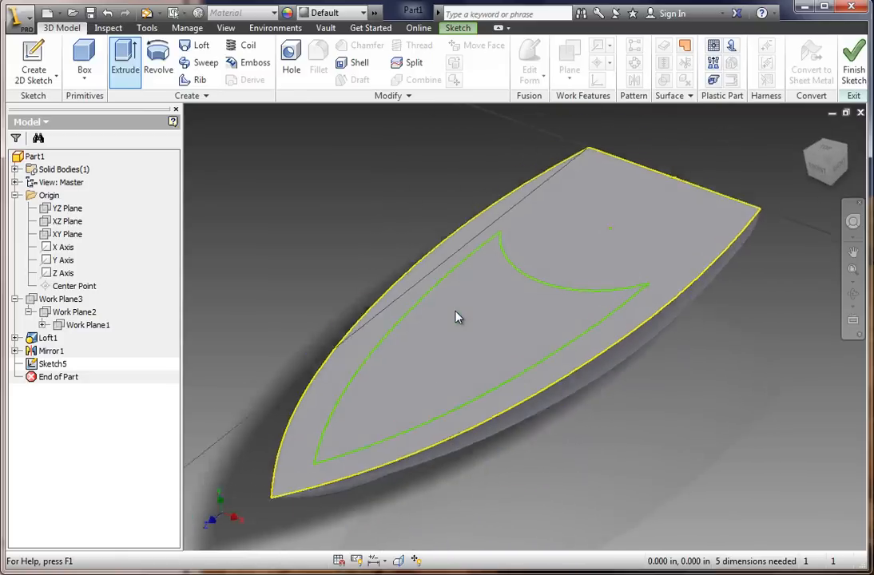
Step: Extrude the cabin profile 1 in with a -16 taper, creating Extrusion1, and inspect it
{"action": "left_click", "coordinate": [125, 61]}
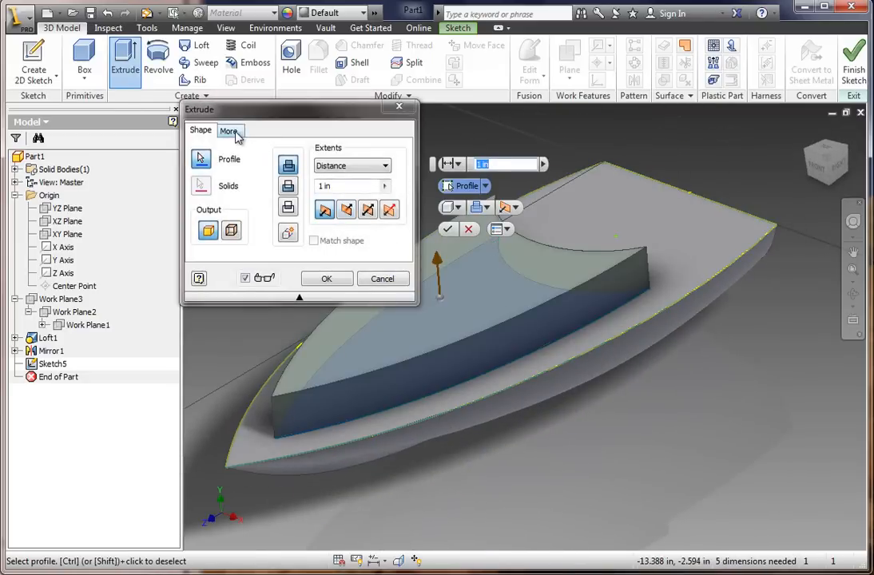
{"action": "left_click", "coordinate": [230, 131]}
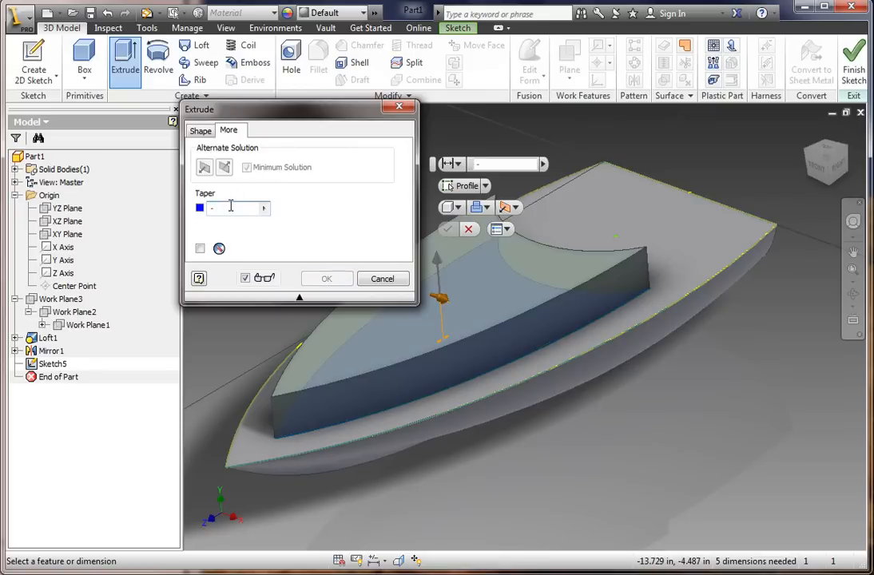
{"action": "type", "text": "-16"}
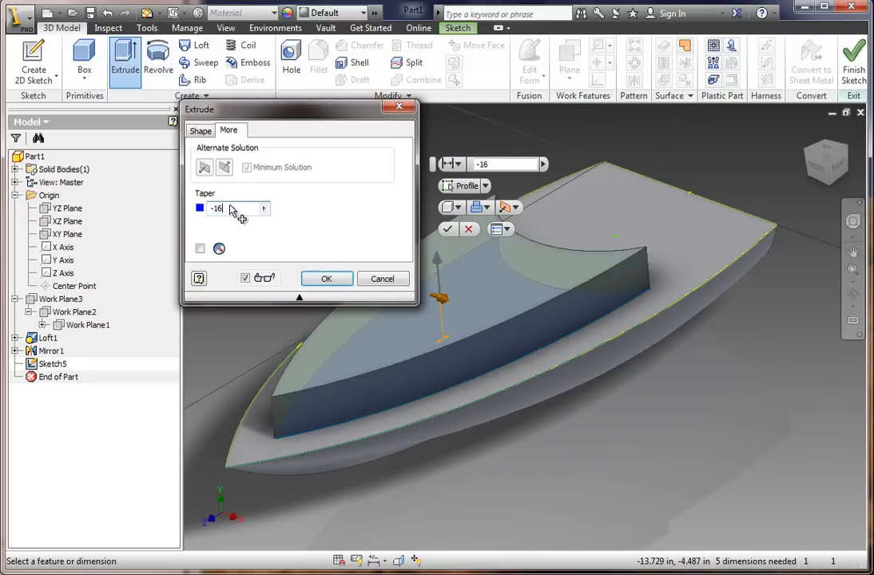
{"action": "left_click", "coordinate": [326, 278]}
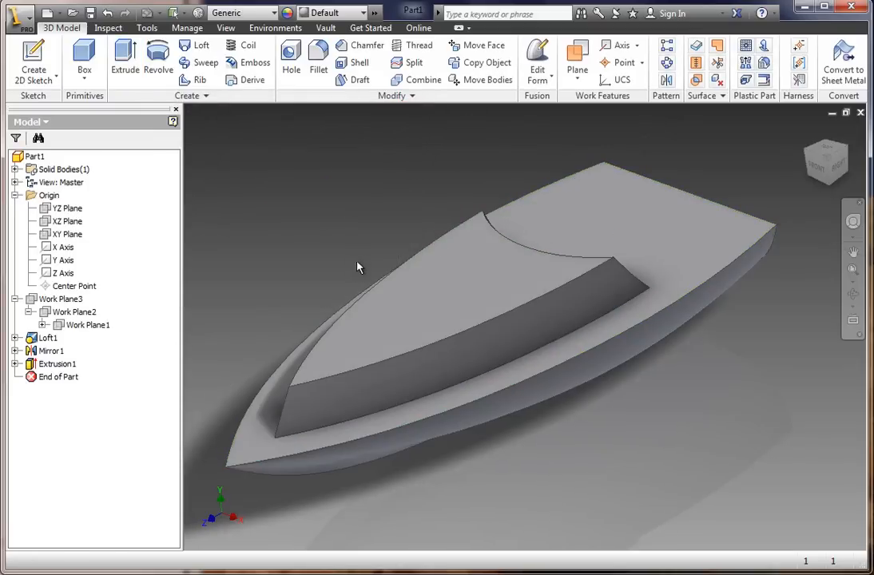
{"action": "left_click_drag", "start_coordinate": [358, 267], "coordinate": [451, 259]}
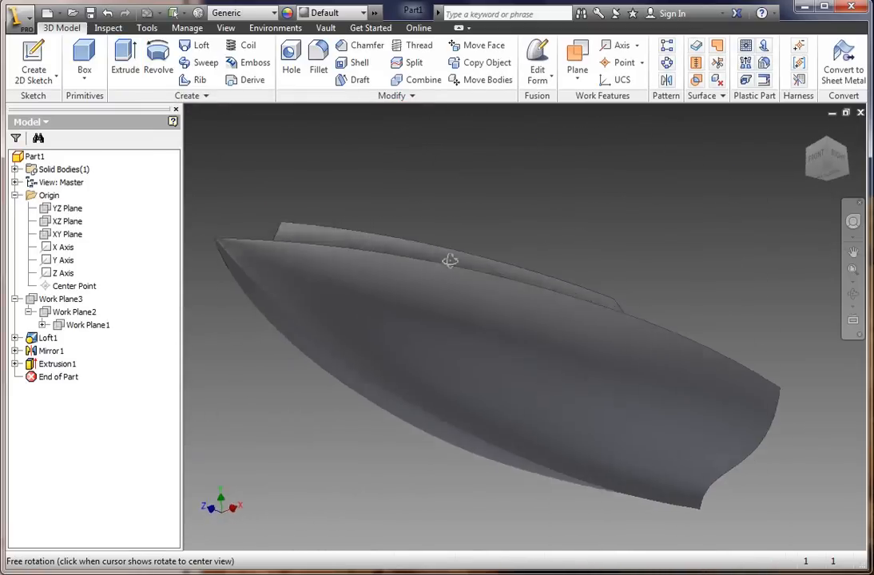
{"action": "left_click_drag", "start_coordinate": [451, 259], "coordinate": [428, 298]}
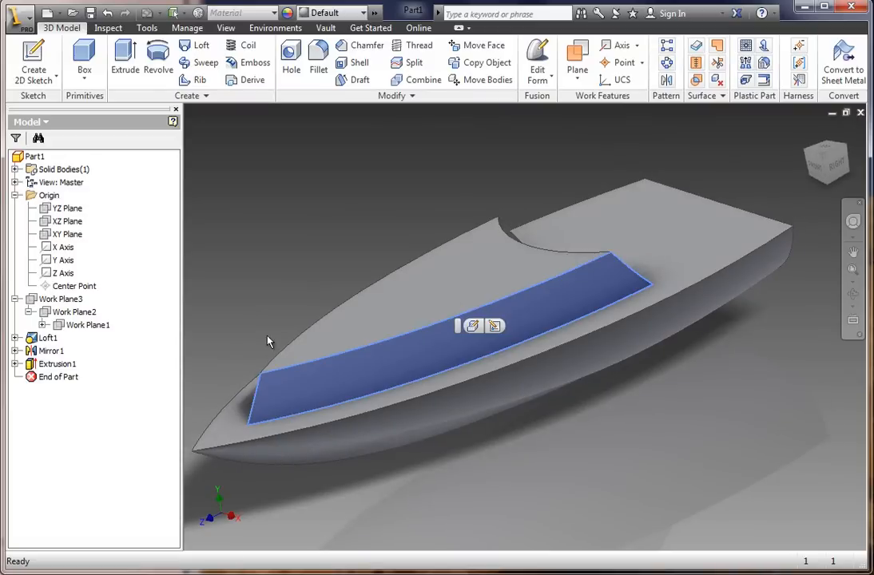
Step: Edit Extrusion1 to change its taper to -24 deg for steeper cabin sides
{"action": "right_click", "coordinate": [56, 365]}
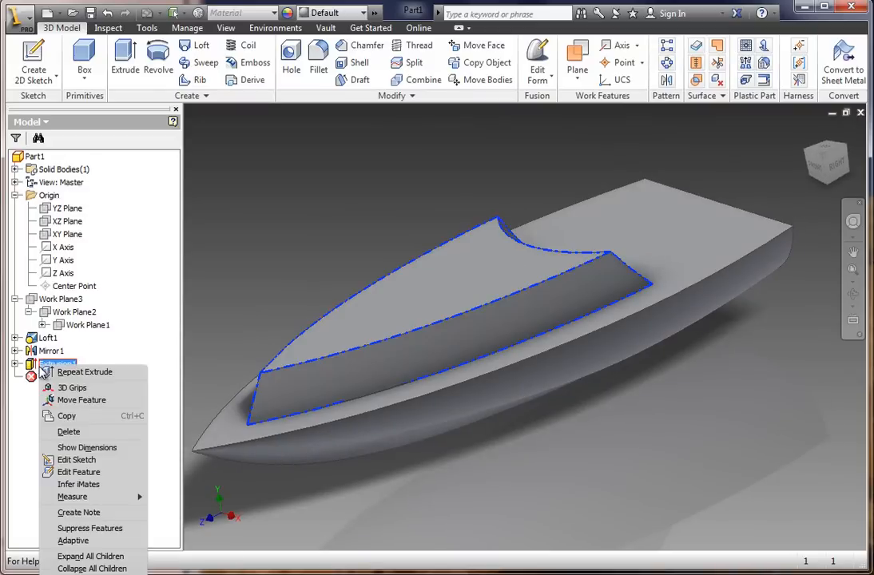
{"action": "mouse_move", "coordinate": [78, 472]}
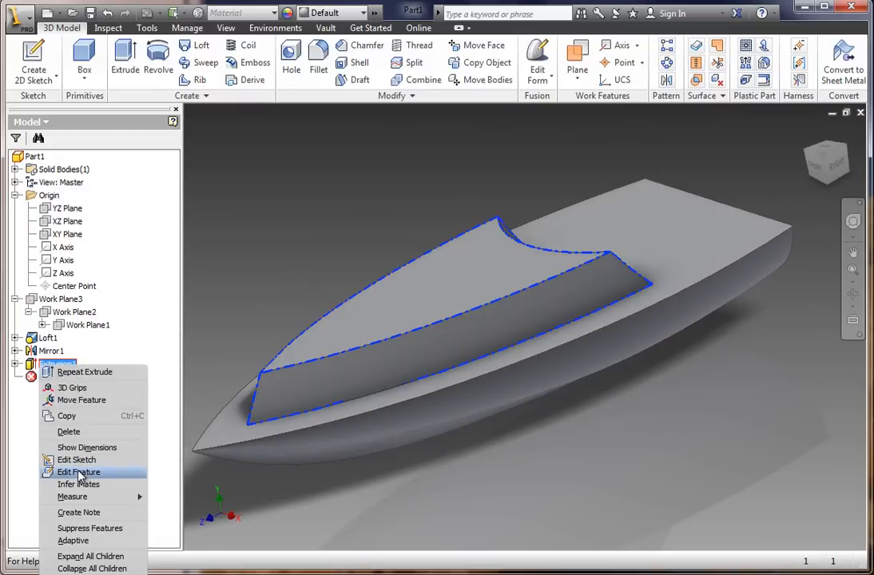
{"action": "left_click", "coordinate": [78, 471]}
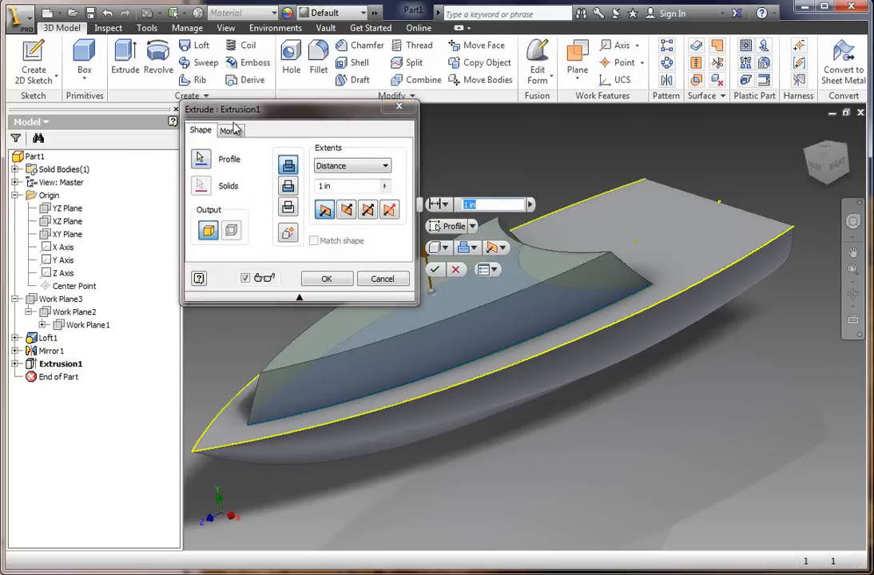
{"action": "left_click", "coordinate": [230, 129]}
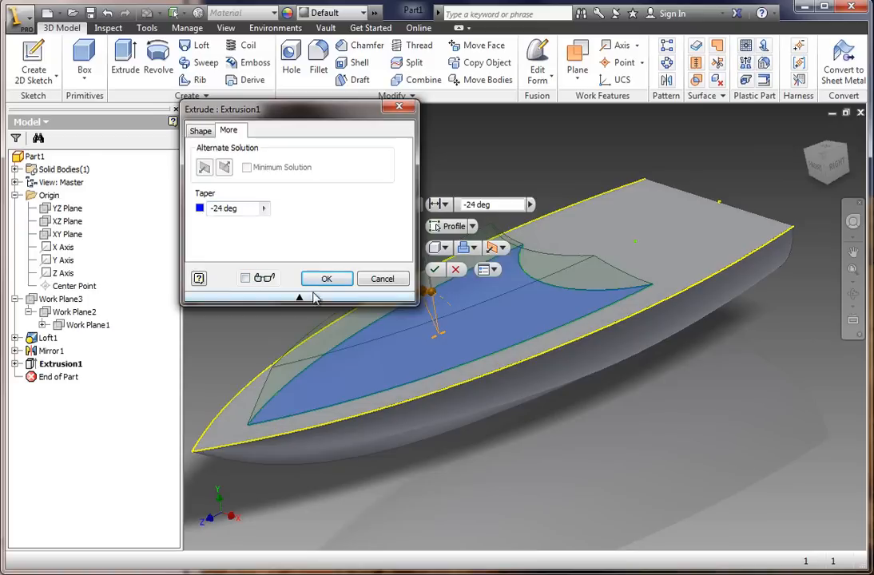
{"action": "left_click", "coordinate": [246, 278]}
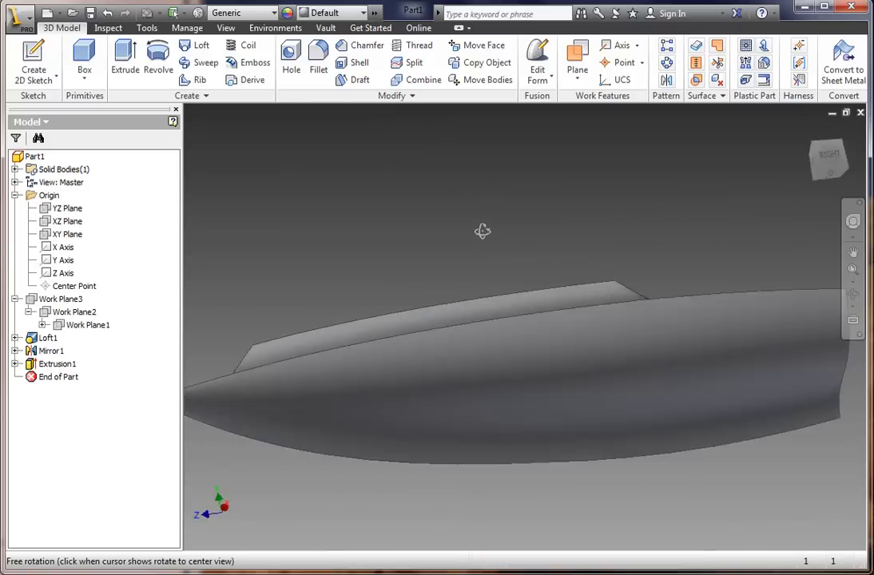
{"action": "left_click_drag", "start_coordinate": [483, 232], "coordinate": [511, 272]}
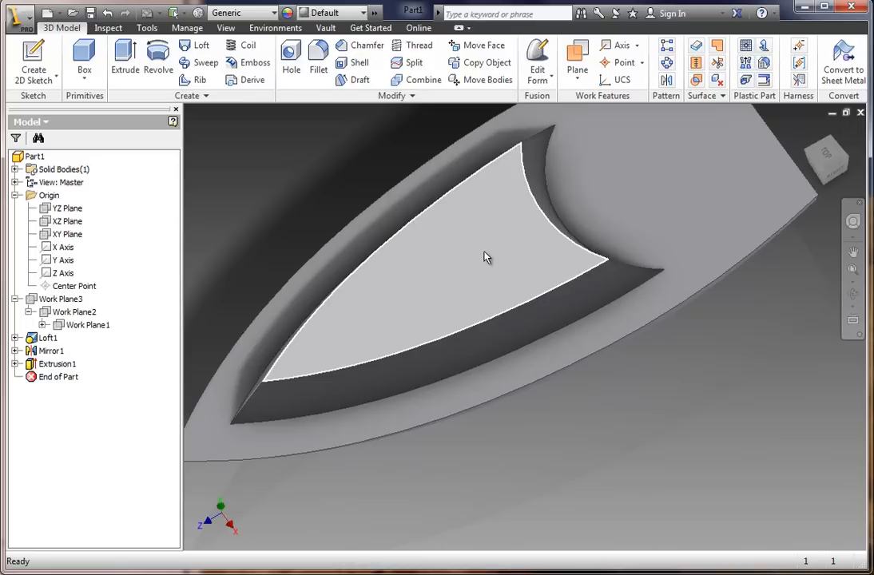
Step: Sketch the cabin outline on the cabin top and finish the sketch
{"action": "left_click", "coordinate": [488, 257]}
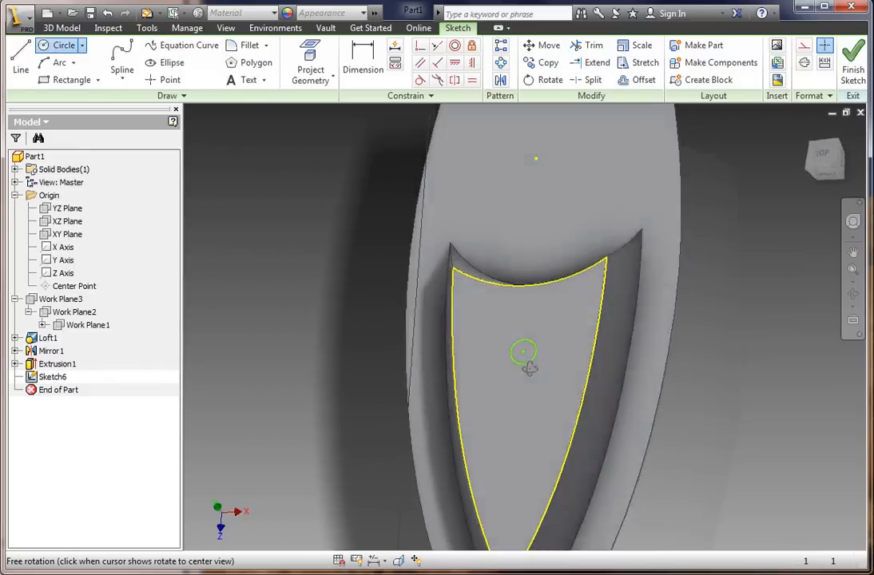
{"action": "left_click_drag", "start_coordinate": [527, 368], "coordinate": [512, 344]}
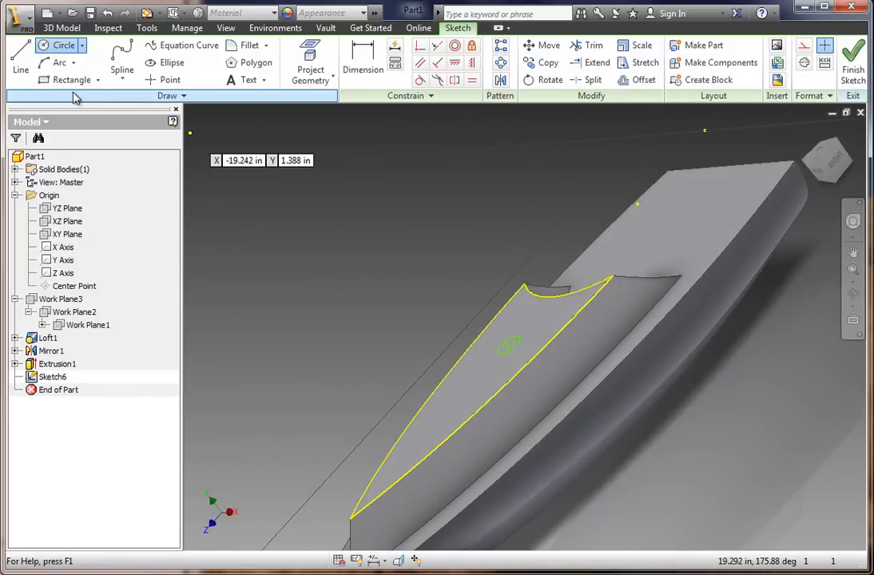
{"action": "left_click", "coordinate": [61, 28]}
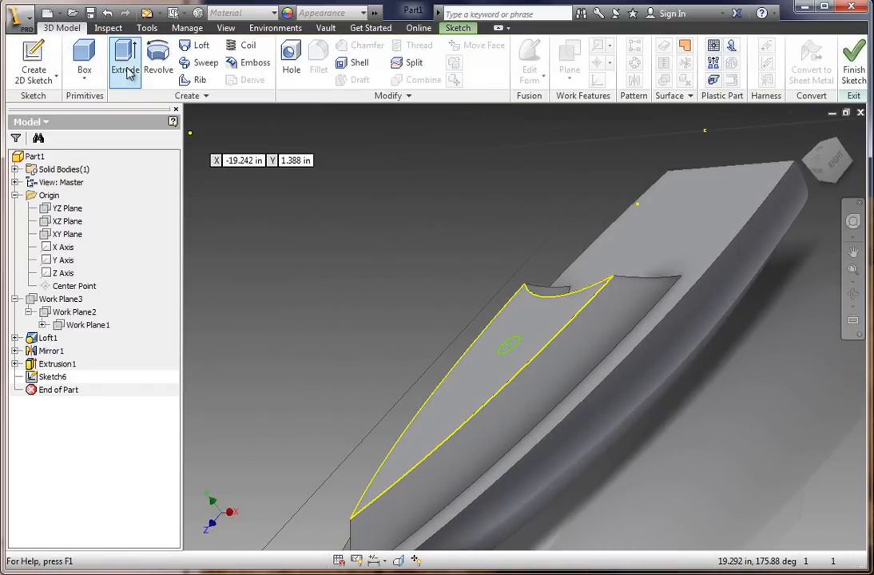
Step: Extrude the cabin outline with a -1 degree taper, creating Extrusion2
{"action": "left_click", "coordinate": [125, 61]}
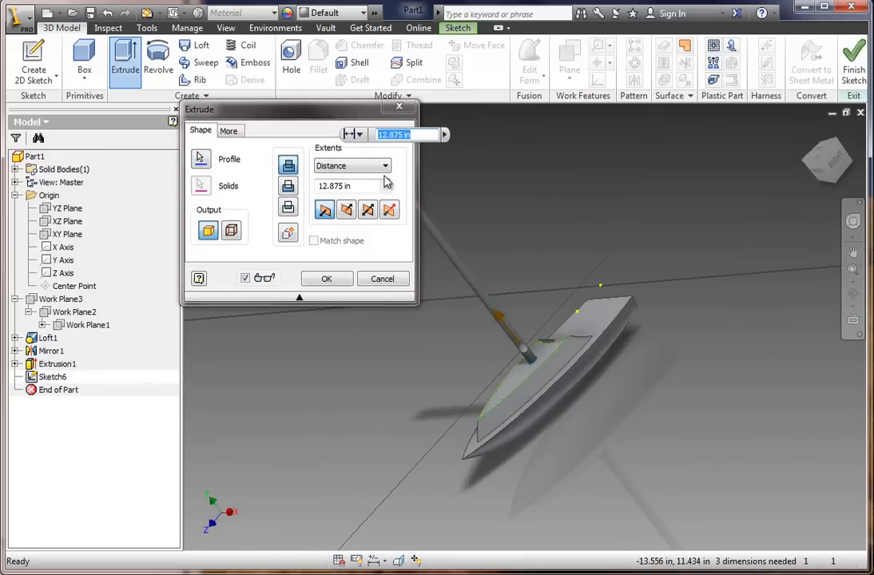
{"action": "left_click", "coordinate": [230, 131]}
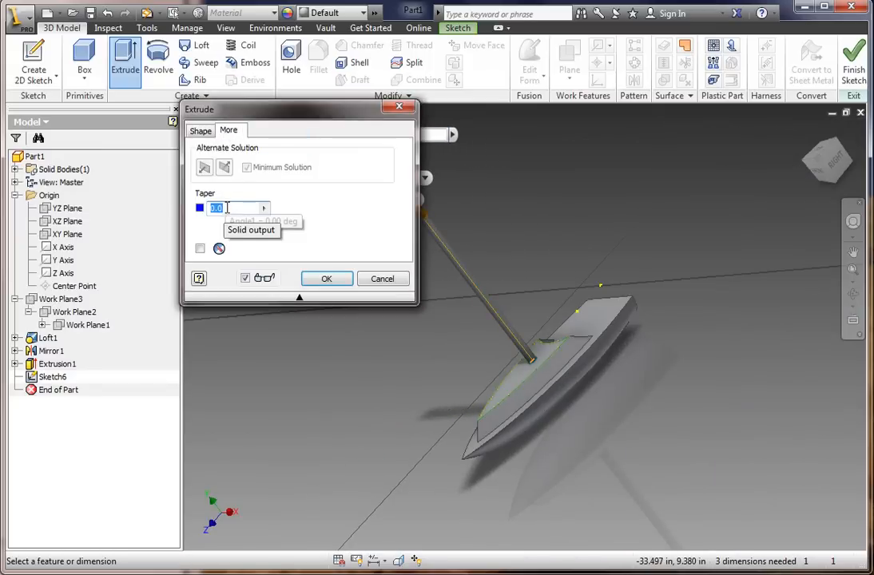
{"action": "type", "text": "-1"}
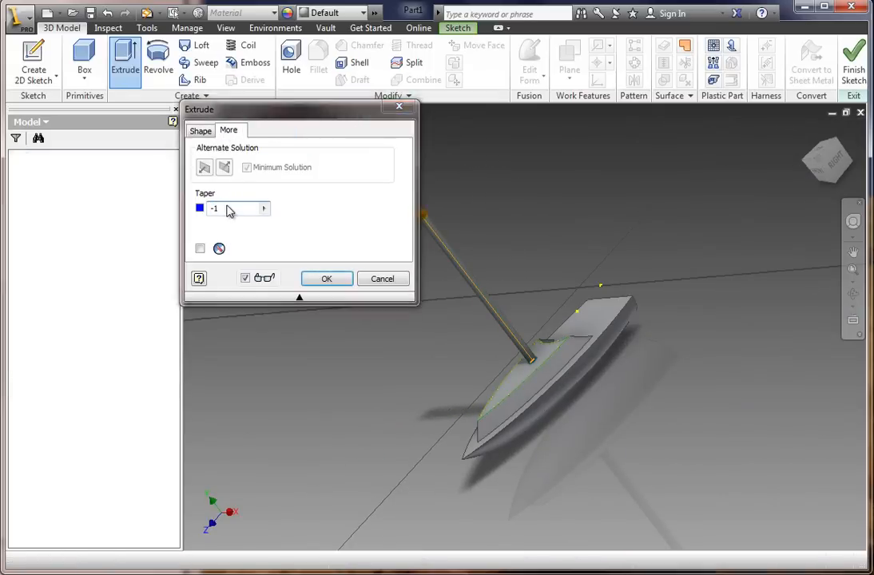
{"action": "left_click", "coordinate": [326, 278]}
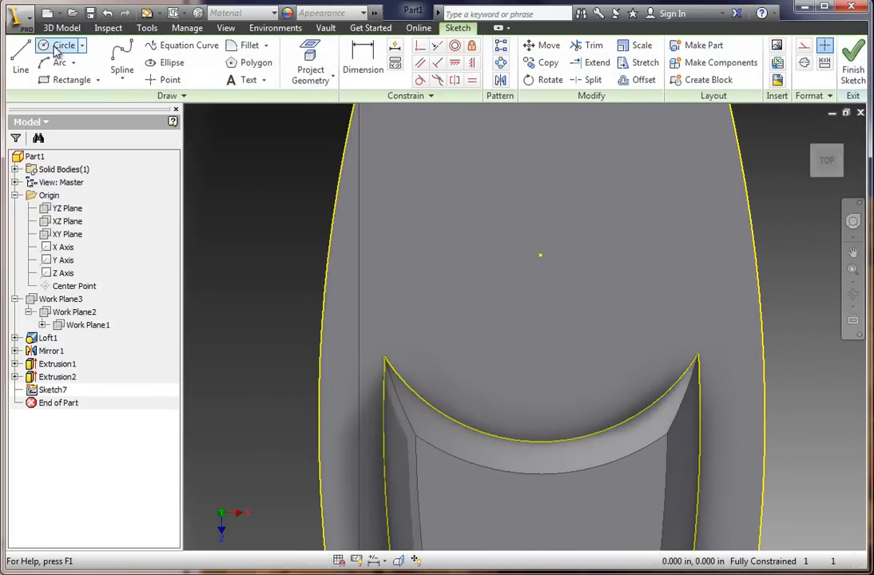
{"action": "mouse_move", "coordinate": [56, 62]}
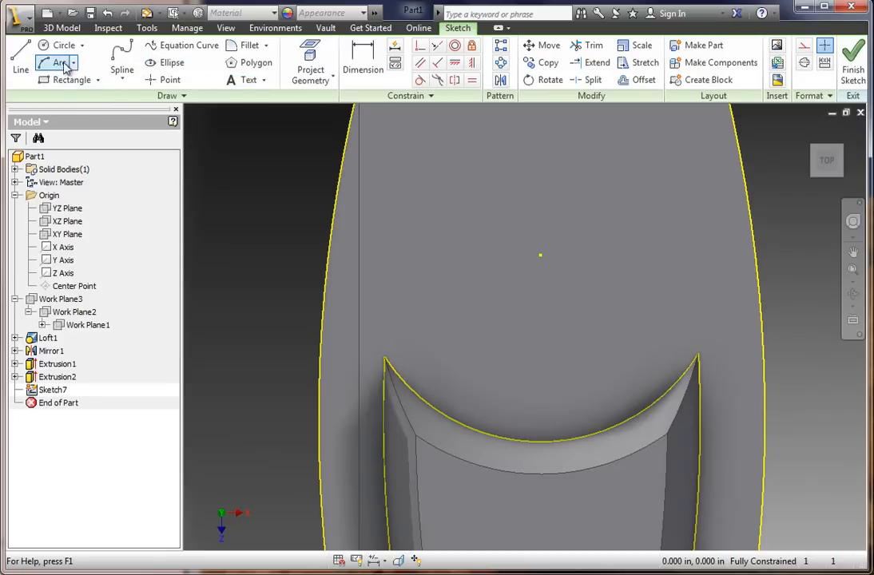
Step: Sketch a rectangle behind the mast and cut it downward into the deck as Extrusion3
{"action": "left_click", "coordinate": [70, 80]}
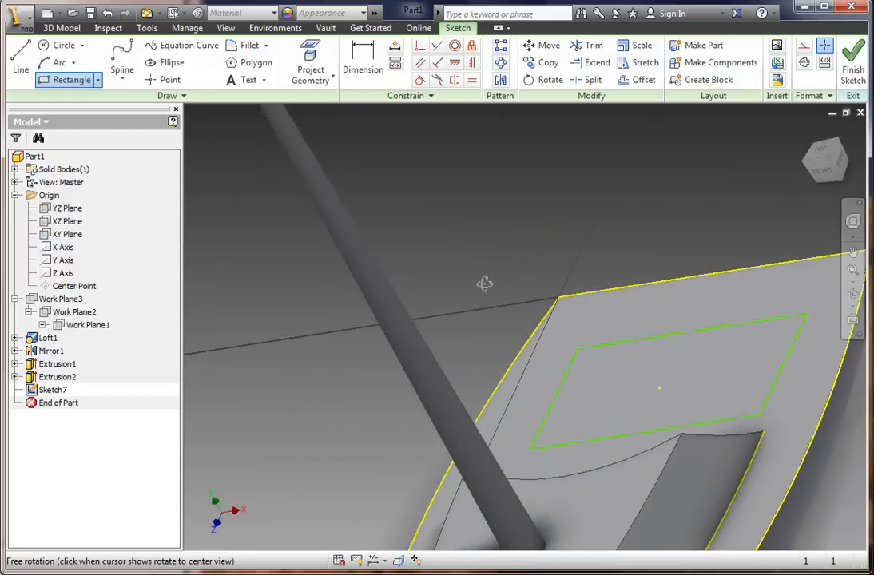
{"action": "left_click", "coordinate": [61, 27]}
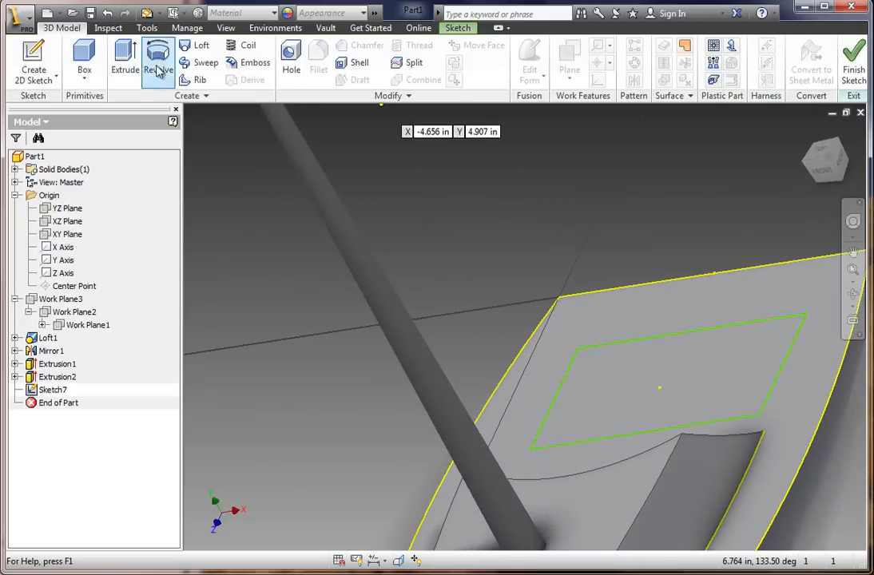
{"action": "left_click", "coordinate": [124, 61]}
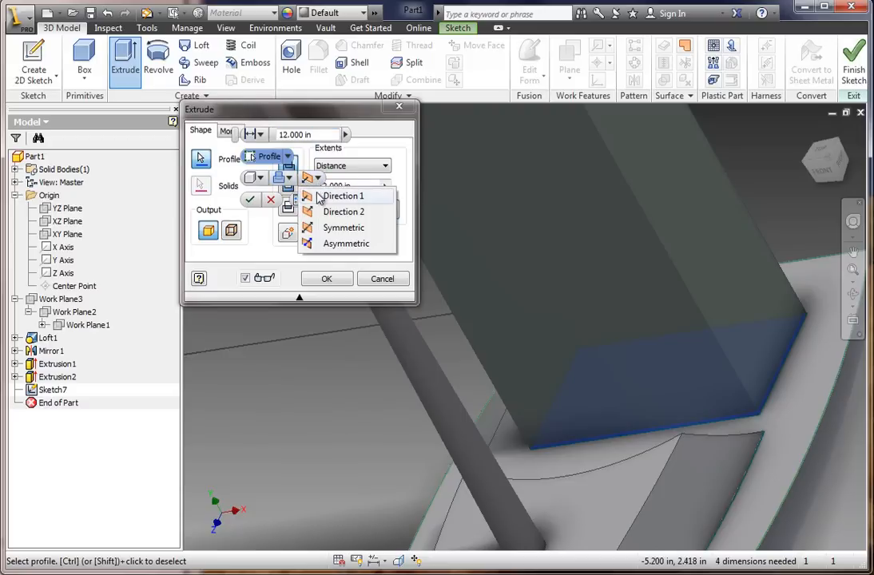
{"action": "left_click", "coordinate": [344, 195]}
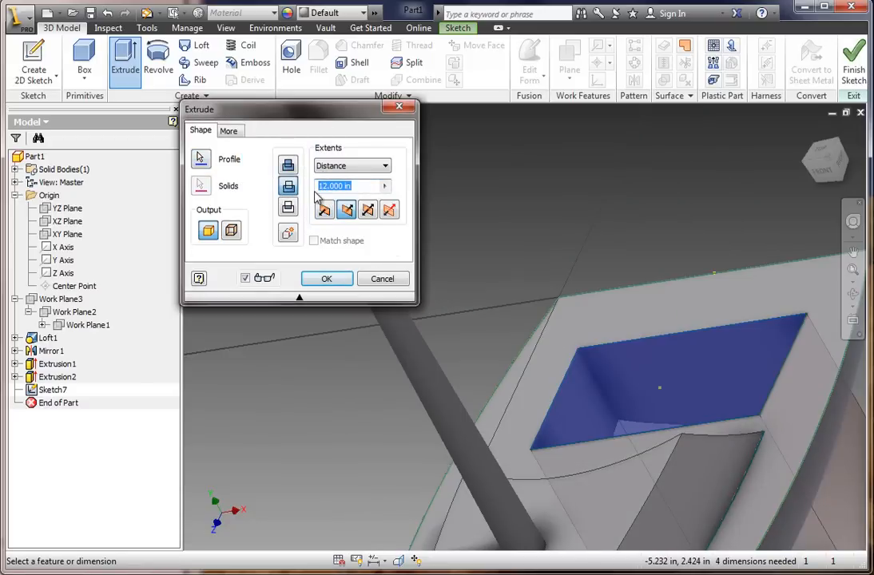
{"action": "left_click", "coordinate": [326, 279]}
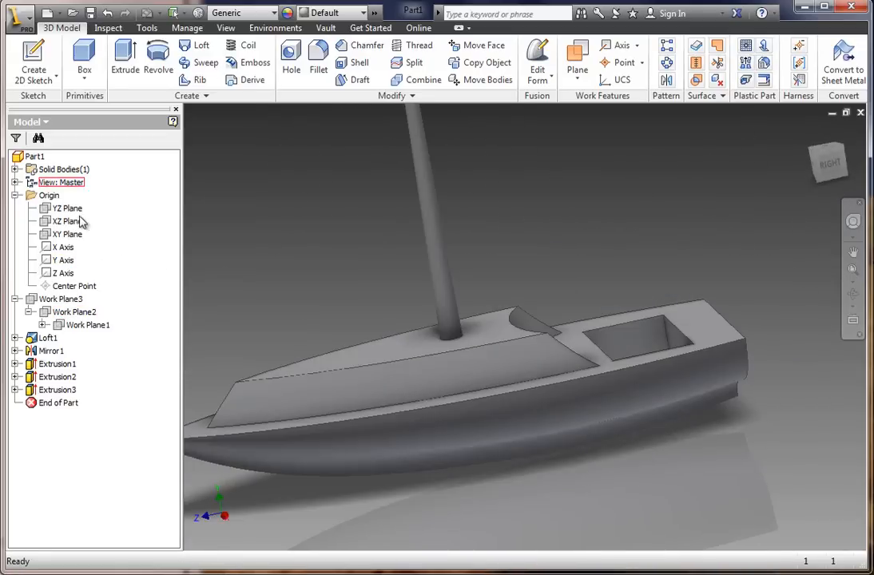
Step: Sketch a rectangle over the stern on the YZ center plane
{"action": "left_click", "coordinate": [67, 221]}
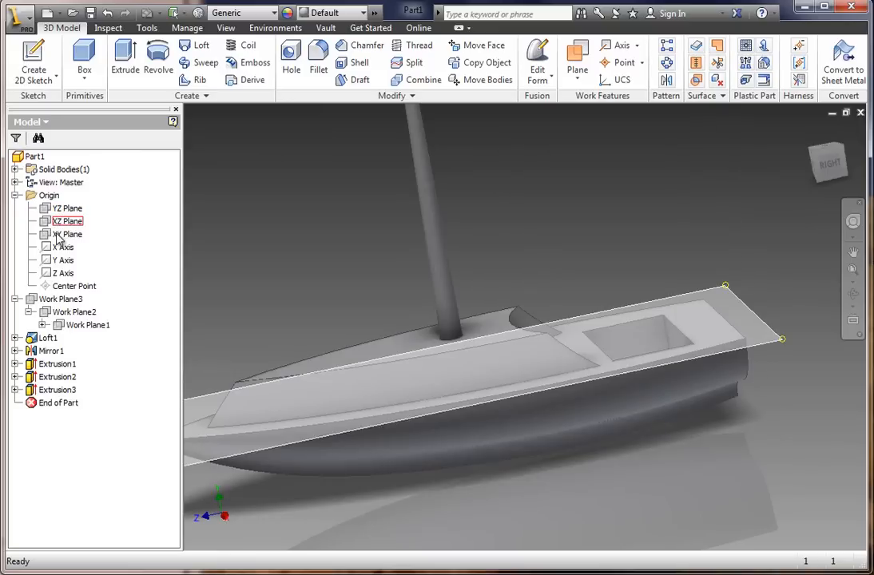
{"action": "left_click", "coordinate": [67, 208]}
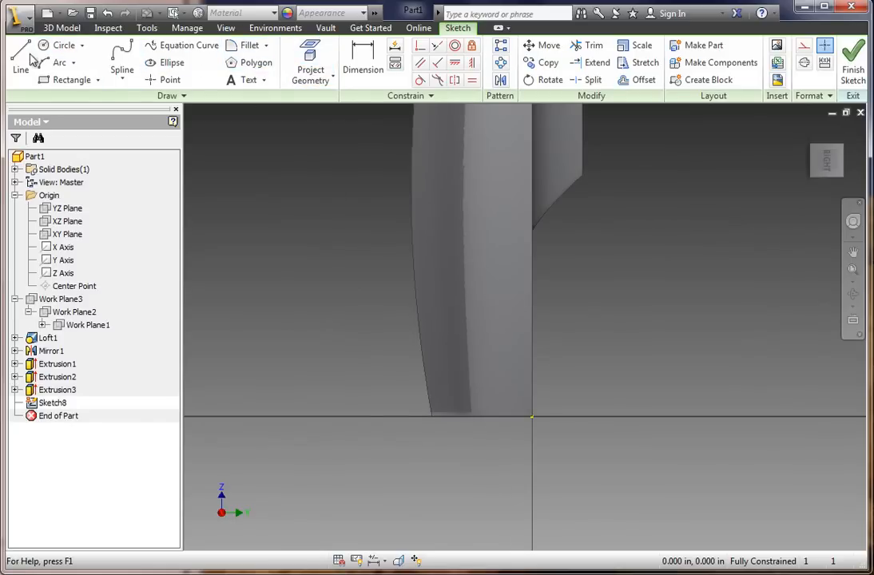
{"action": "left_click", "coordinate": [19, 61]}
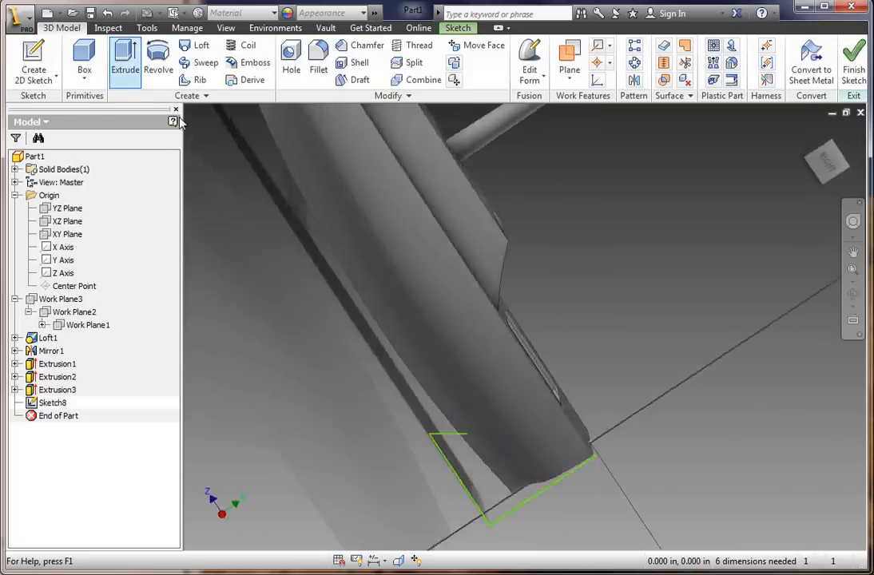
Step: Cut the stern profile symmetrically through the whole hull as Extrusion4, leaving a flat transom
{"action": "left_click", "coordinate": [124, 61]}
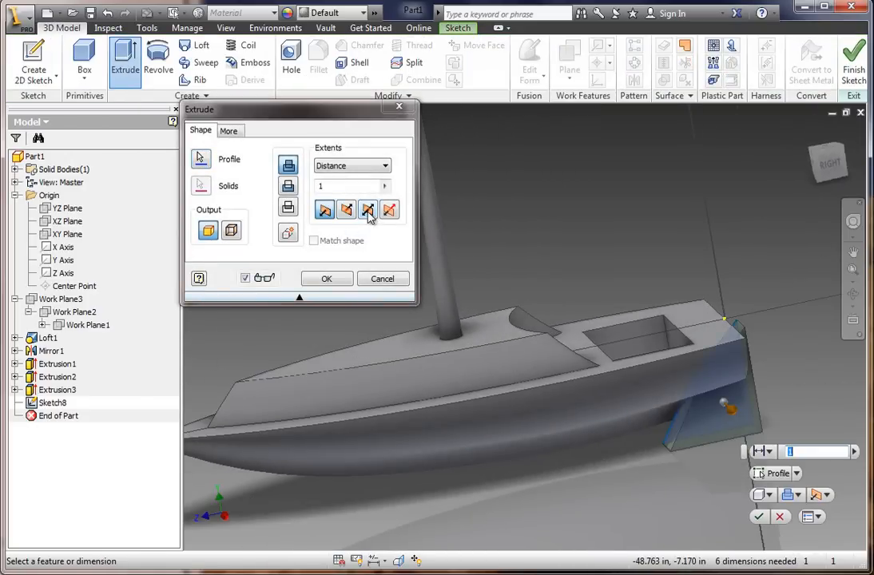
{"action": "left_click", "coordinate": [347, 210]}
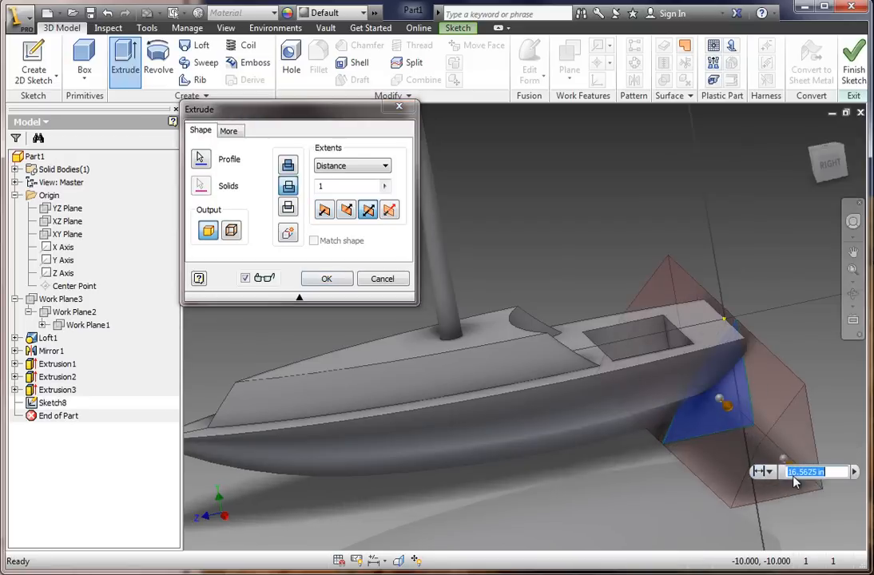
{"action": "left_click", "coordinate": [326, 278]}
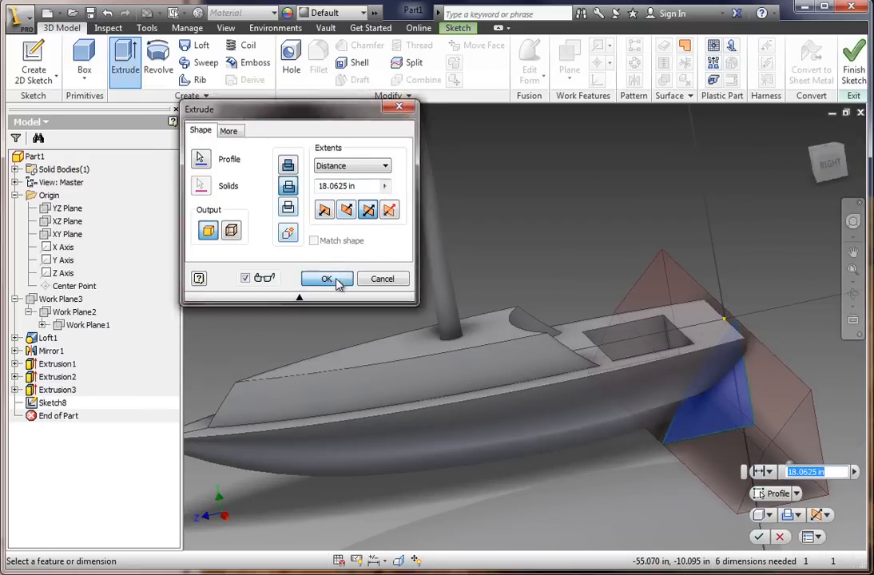
{"action": "left_click", "coordinate": [326, 278]}
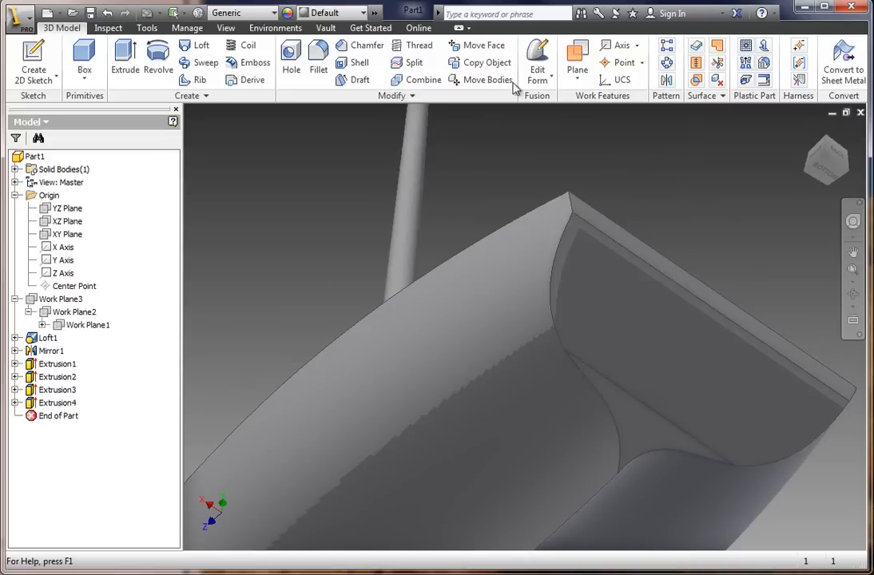
Step: Fillet the stern edges with a .06 in radius and inspect the finished boat
{"action": "left_click", "coordinate": [318, 71]}
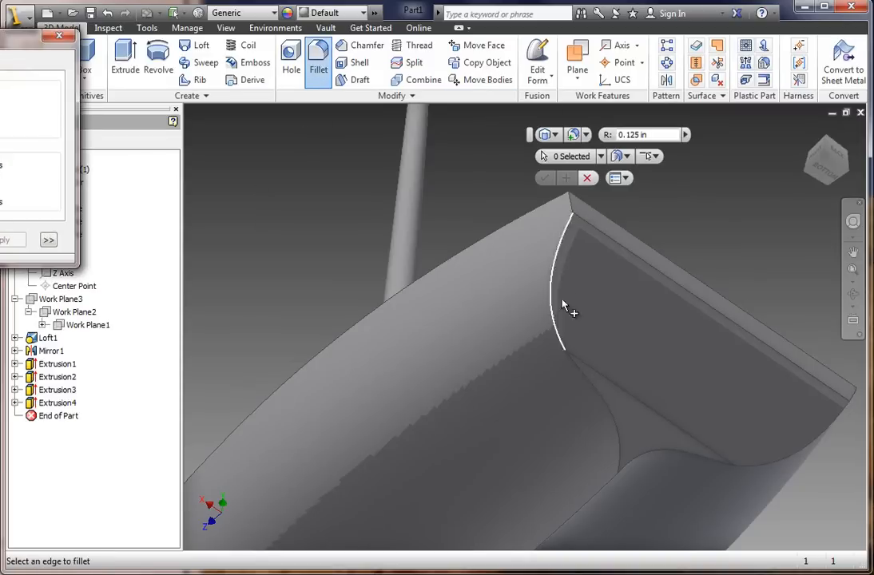
{"action": "left_click", "coordinate": [560, 311]}
{"action": "type", "text": "0.625"}
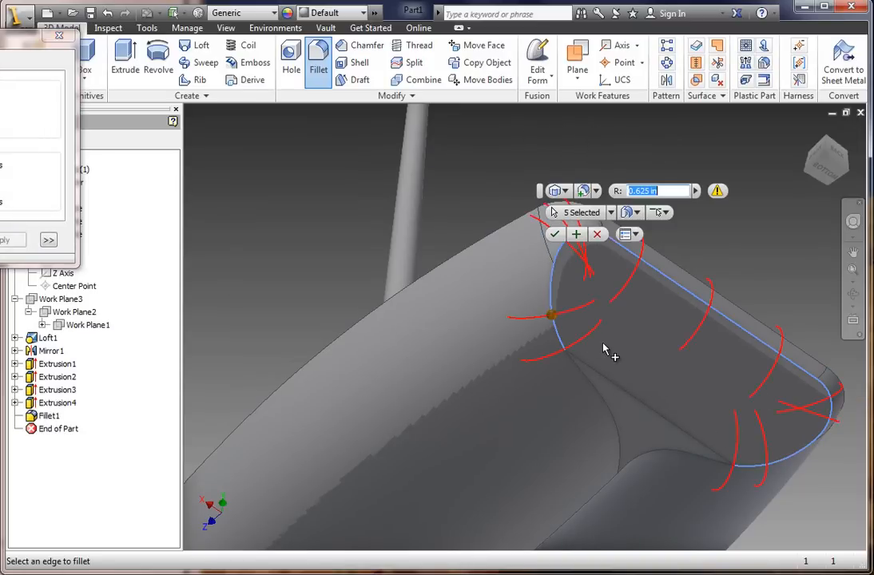
{"action": "mouse_move", "coordinate": [560, 328]}
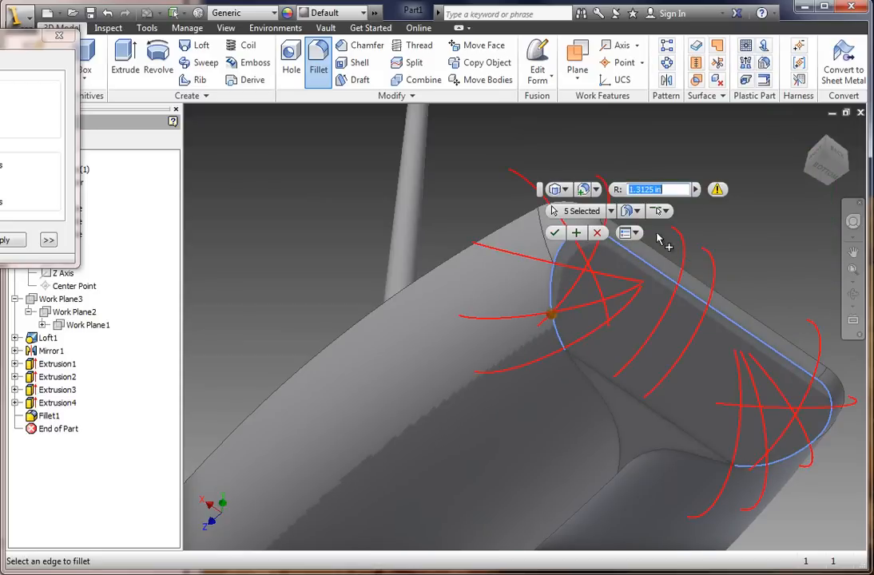
{"action": "type", "text": ".06"}
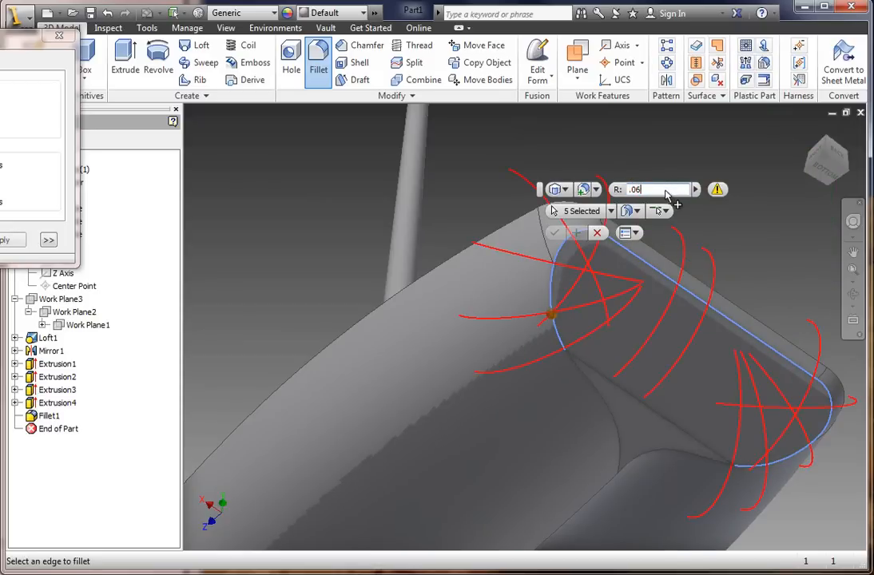
{"action": "left_click", "coordinate": [555, 234]}
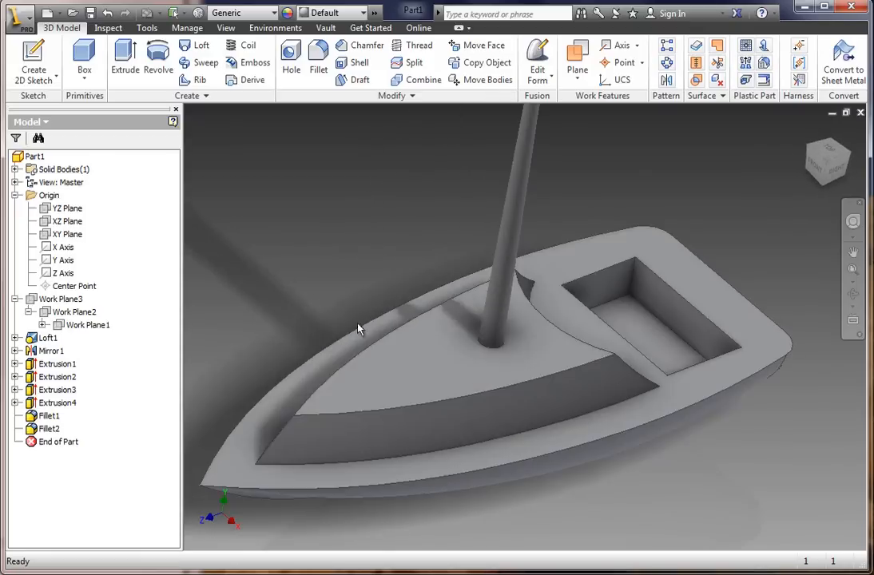
{"action": "left_click_drag", "start_coordinate": [358, 328], "coordinate": [526, 398]}
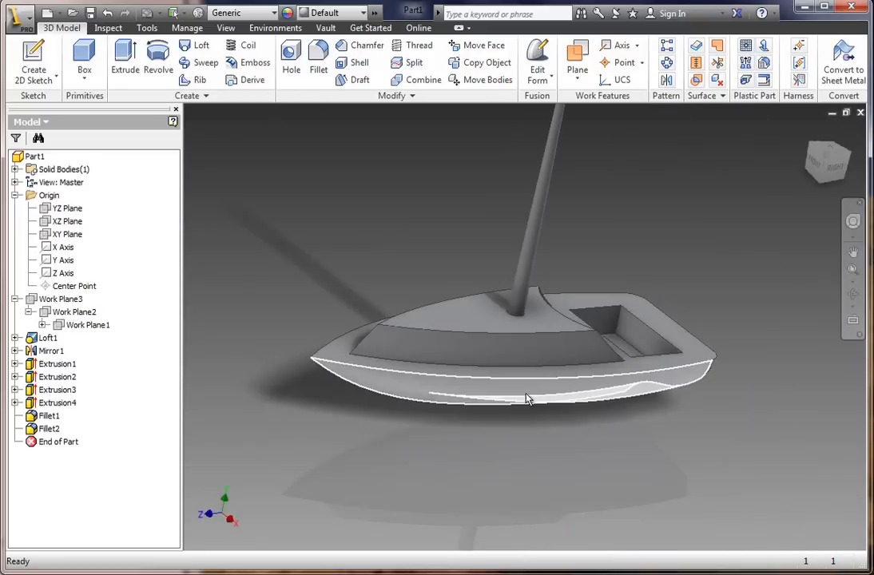